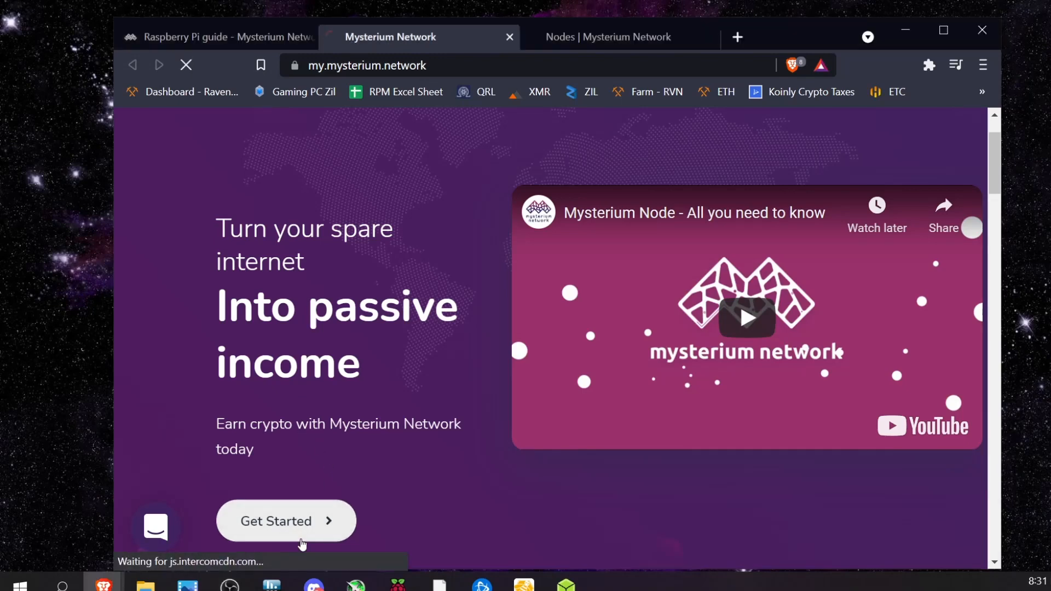
Start account creation with Get Started and scroll through the empty sign-up form.
{"action": "left_click", "coordinate": [285, 521]}
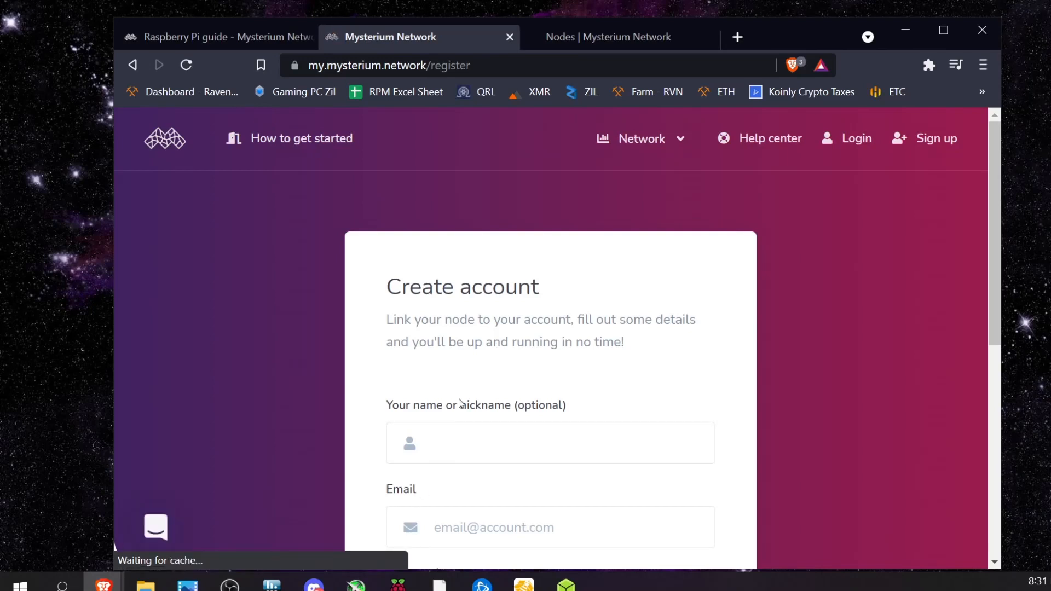
{"action": "scroll", "scroll_direction": "down", "scroll_amount": 3}
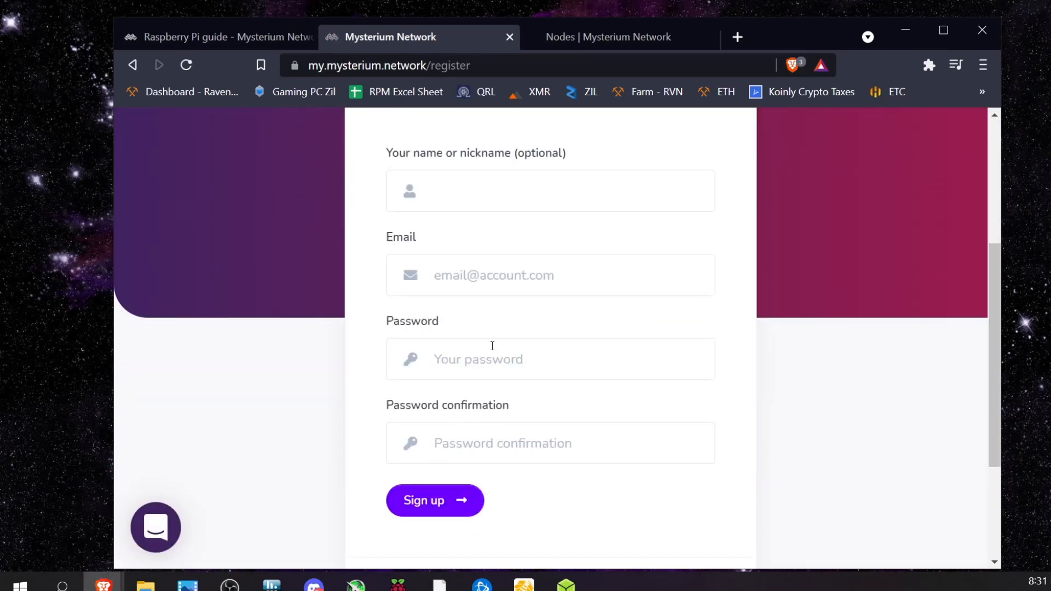
{"action": "scroll", "scroll_direction": "up", "scroll_amount": 3}
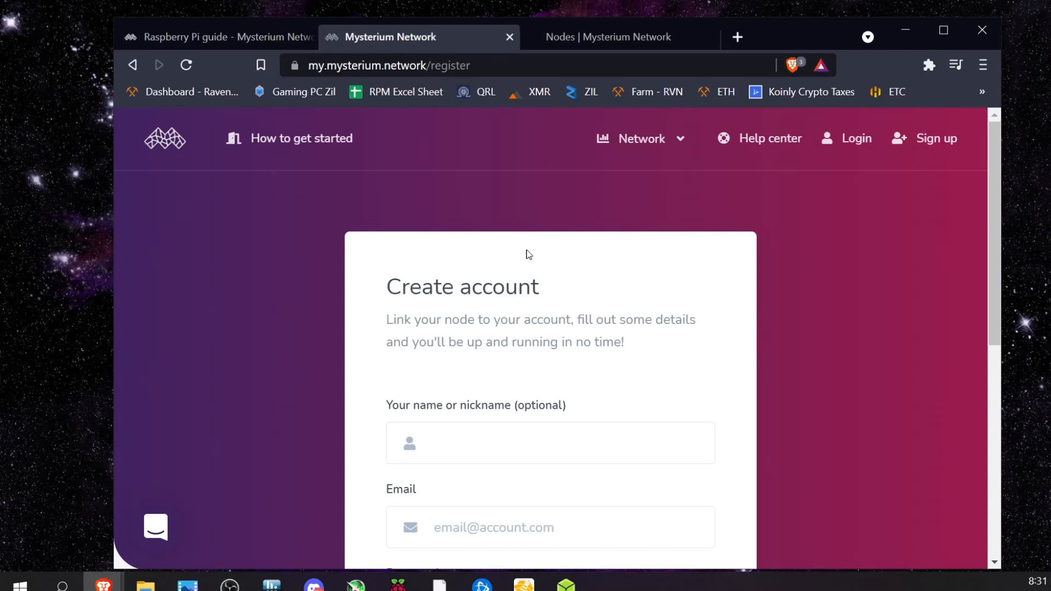
Switch to the Mysterium Nodes page and scroll down to Run Your Node.
{"action": "left_click", "coordinate": [607, 36]}
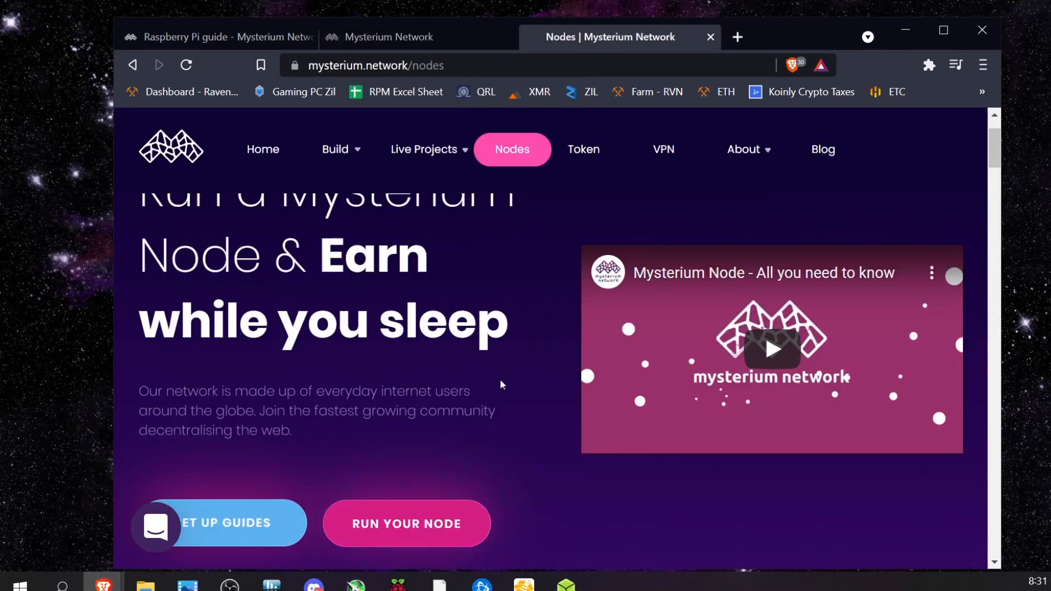
{"action": "scroll", "scroll_direction": "up", "scroll_amount": 3}
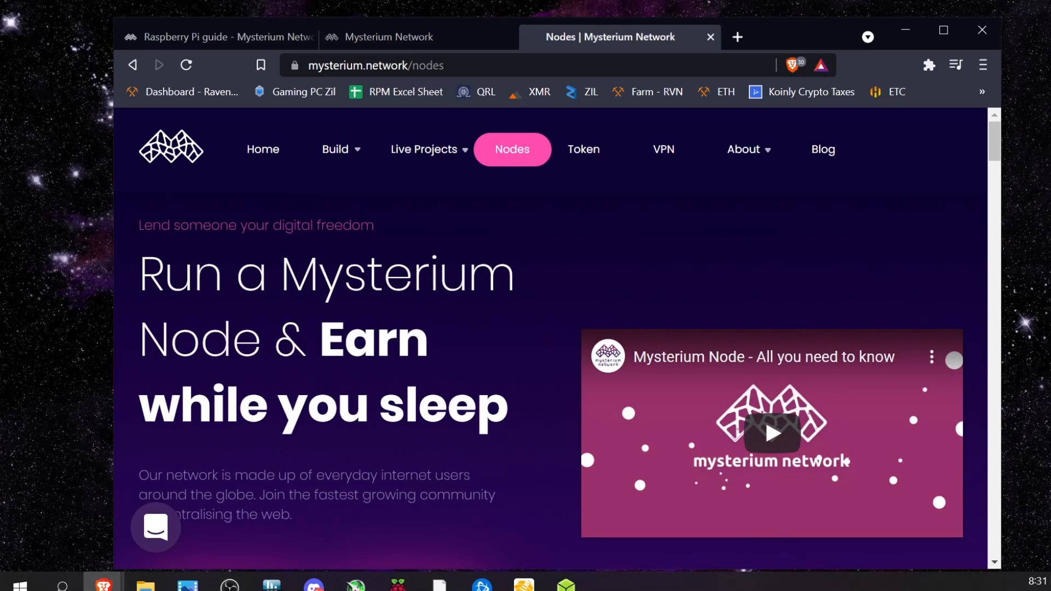
{"action": "scroll", "scroll_direction": "down", "scroll_amount": 3}
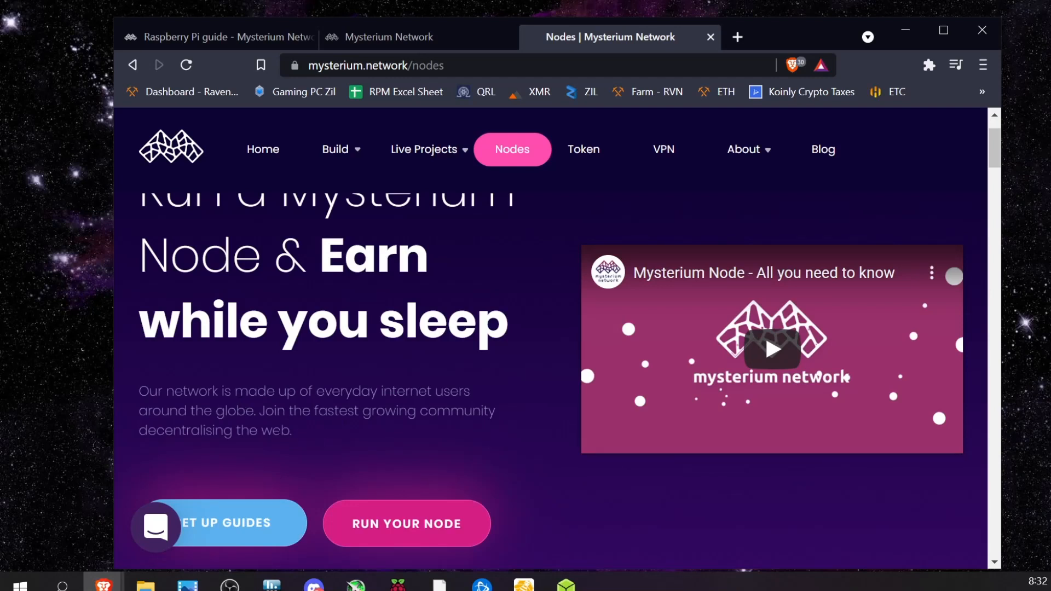
{"action": "scroll", "scroll_direction": "down", "scroll_amount": 3}
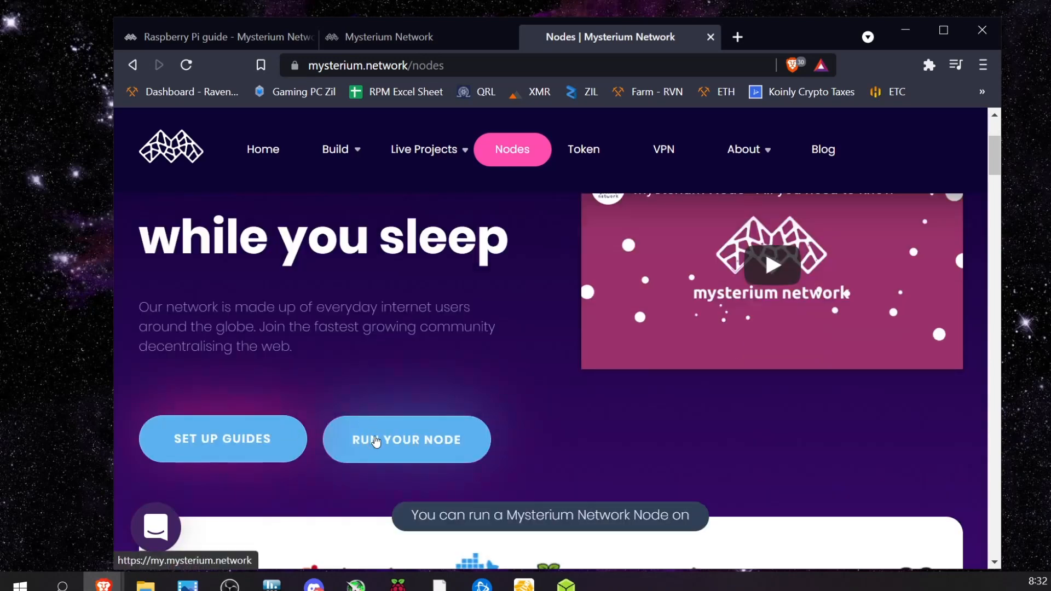
Open my.mysterium.network via Run Your Node, then reach and scroll the registration form.
{"action": "left_click", "coordinate": [406, 439]}
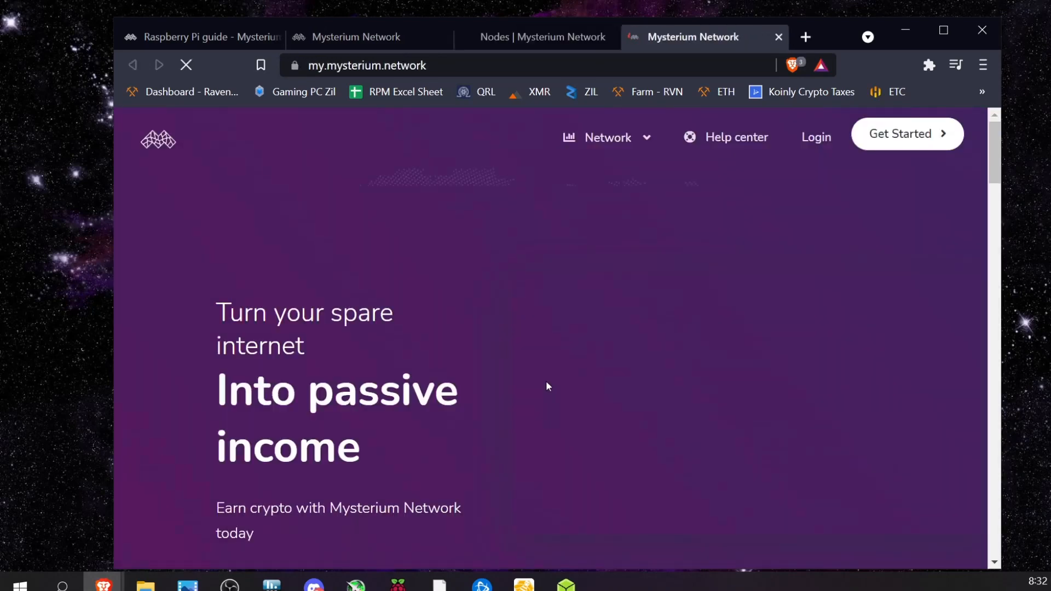
{"action": "scroll", "scroll_direction": "down", "scroll_amount": 3}
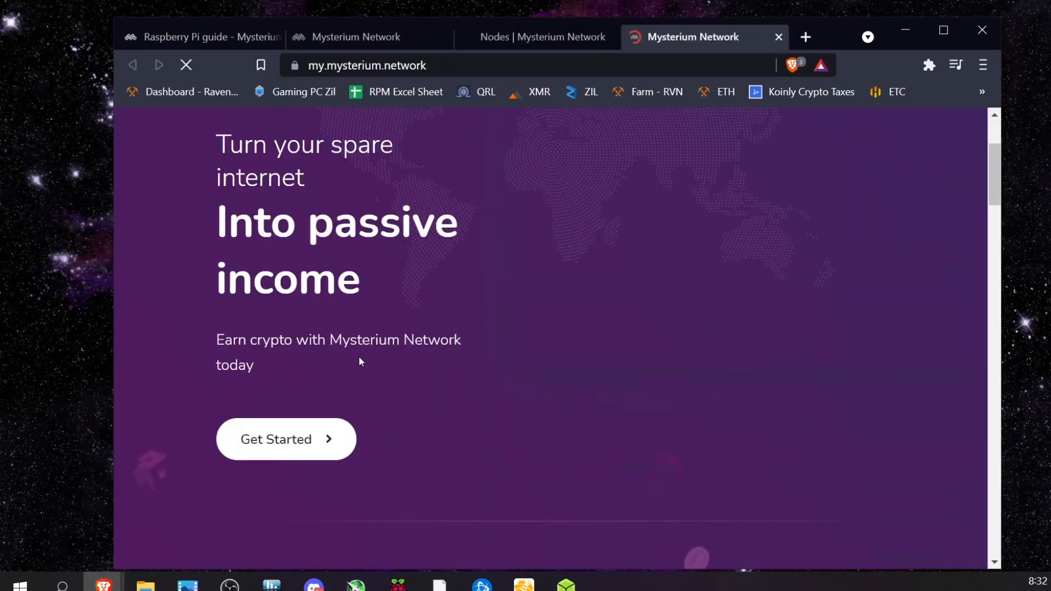
{"action": "scroll", "scroll_direction": "down", "scroll_amount": 3}
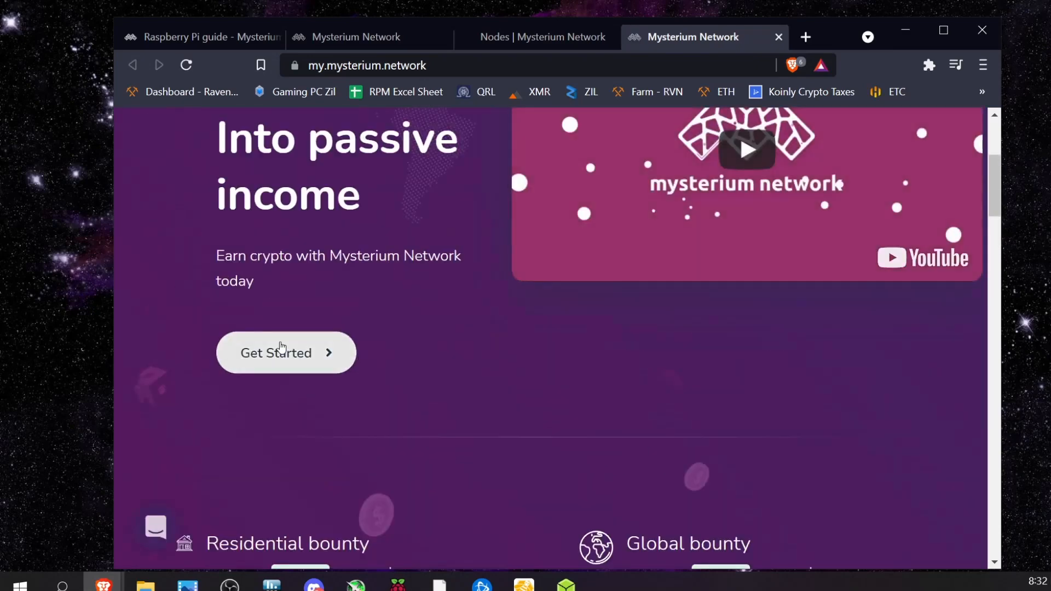
{"action": "left_click", "coordinate": [285, 352]}
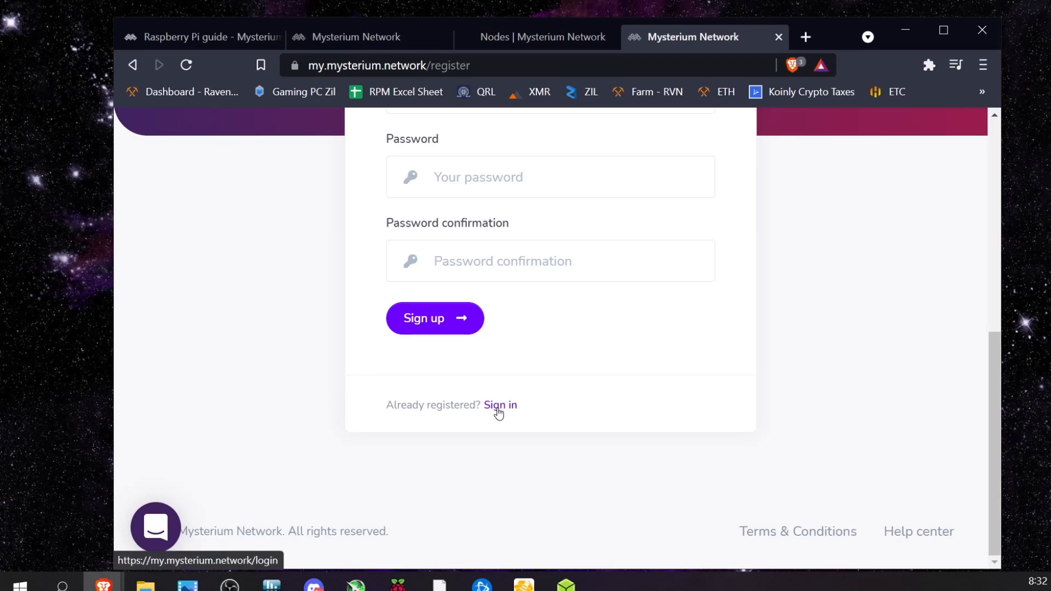
{"action": "scroll", "scroll_direction": "up", "scroll_amount": 3}
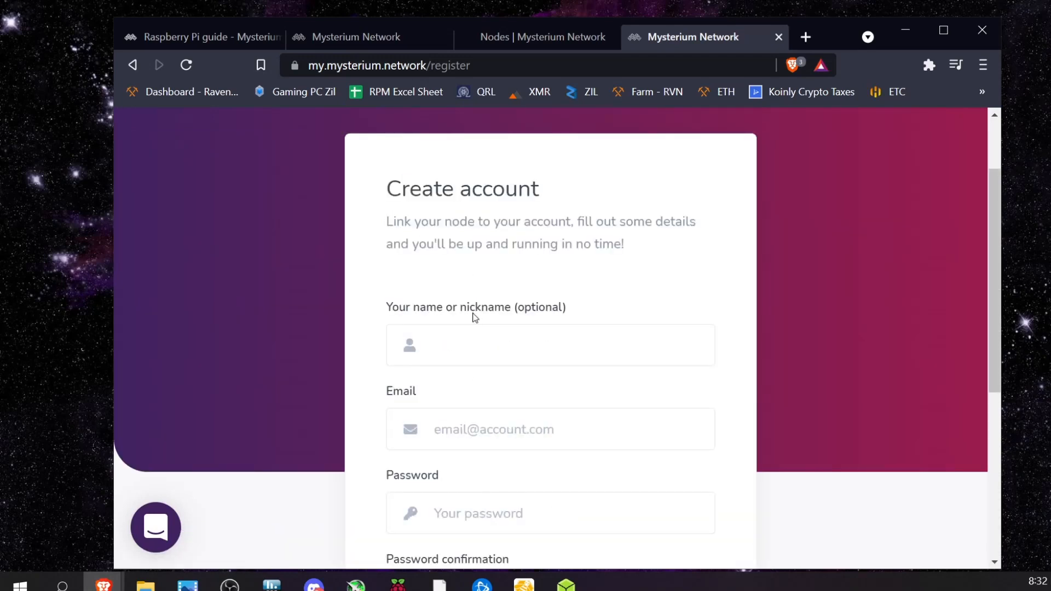
{"action": "scroll", "scroll_direction": "down", "scroll_amount": 3}
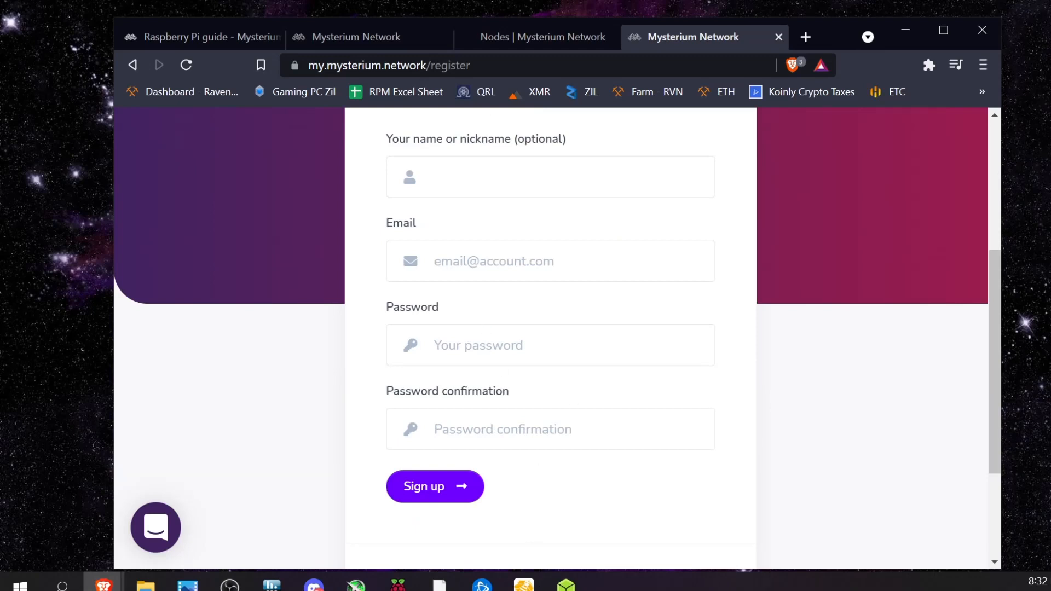
Bring up the dashboard's Setup your first node page with Windows, Linux and macOS choices.
{"action": "left_click", "coordinate": [434, 486]}
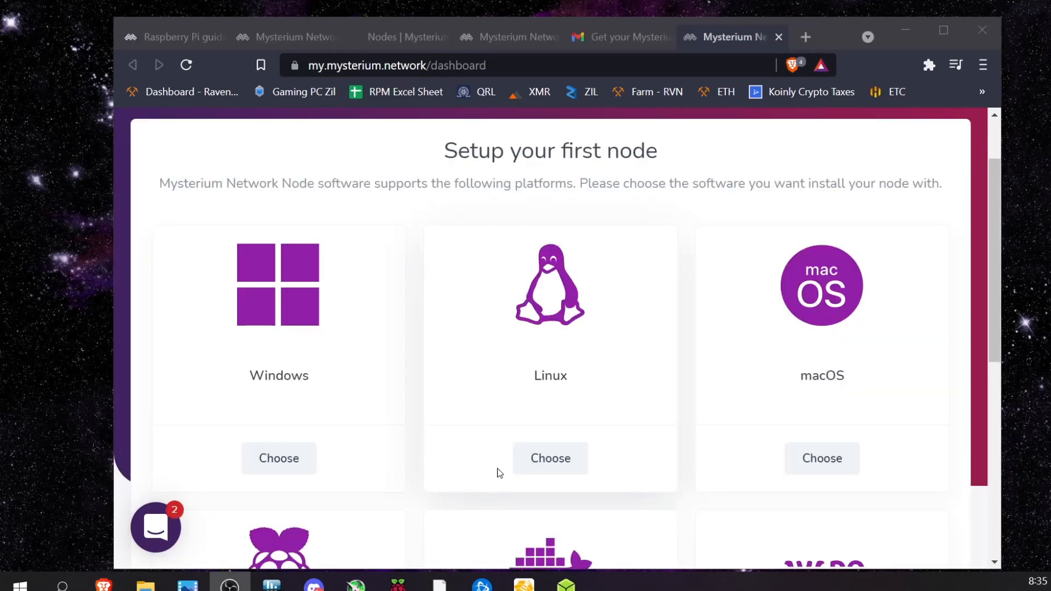
{"action": "mouse_move", "coordinate": [426, 418]}
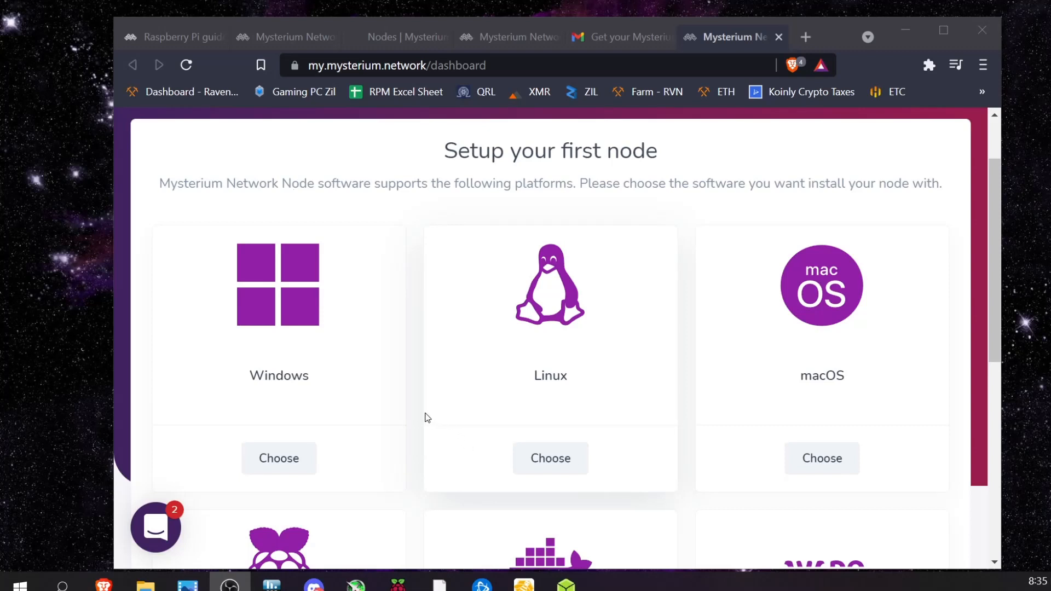
{"action": "mouse_move", "coordinate": [466, 340]}
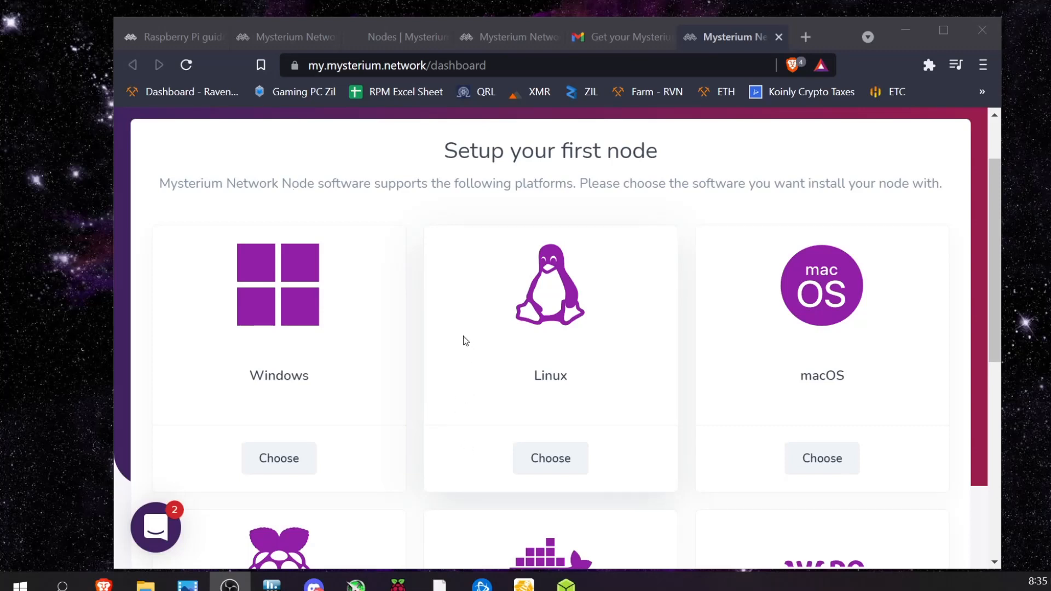
{"action": "mouse_move", "coordinate": [466, 316]}
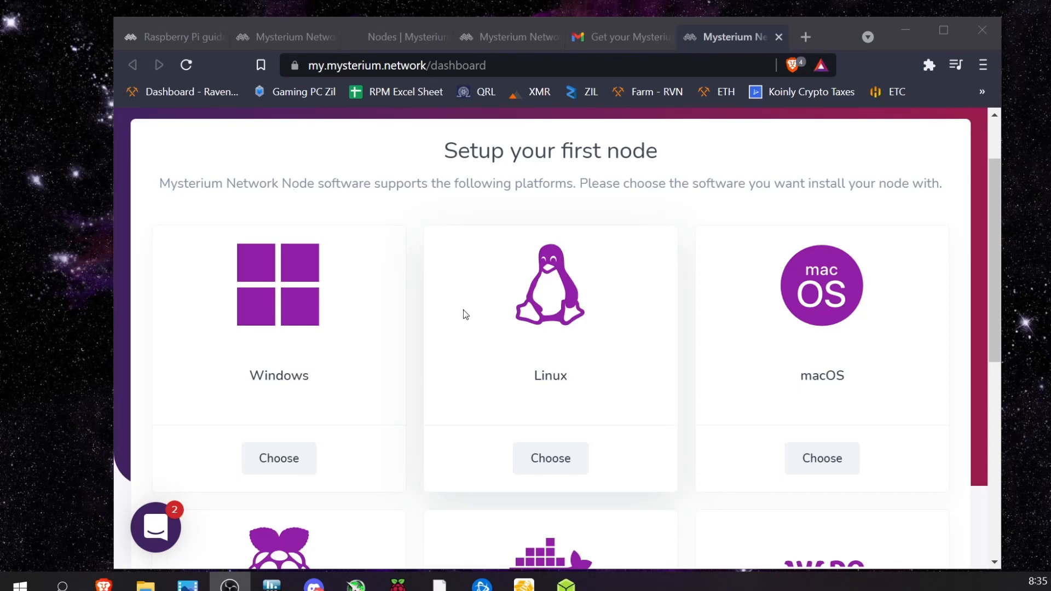
{"action": "mouse_move", "coordinate": [666, 320]}
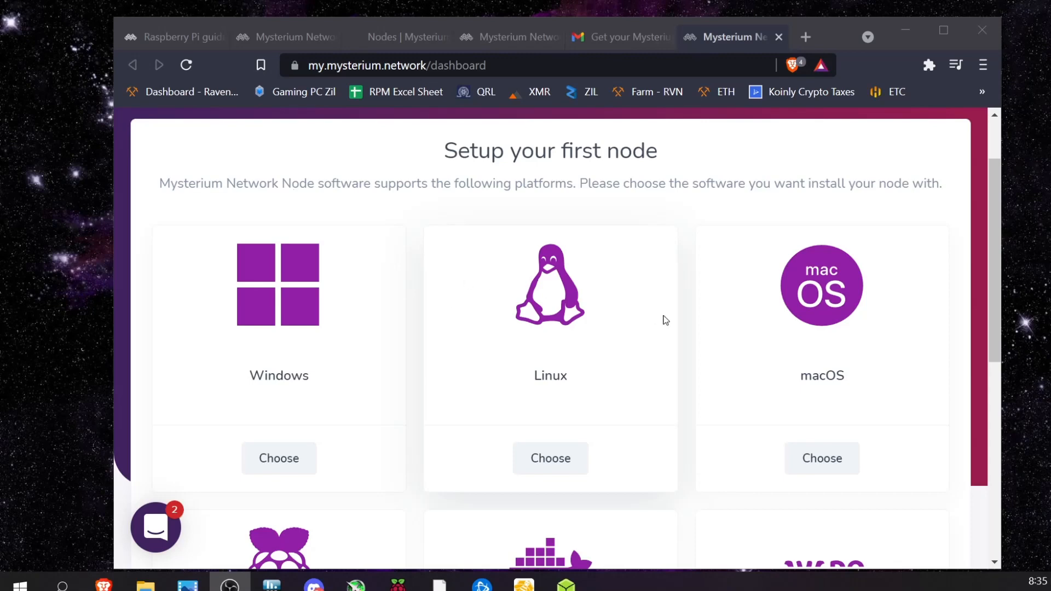
{"action": "scroll", "scroll_direction": "up", "scroll_amount": 3}
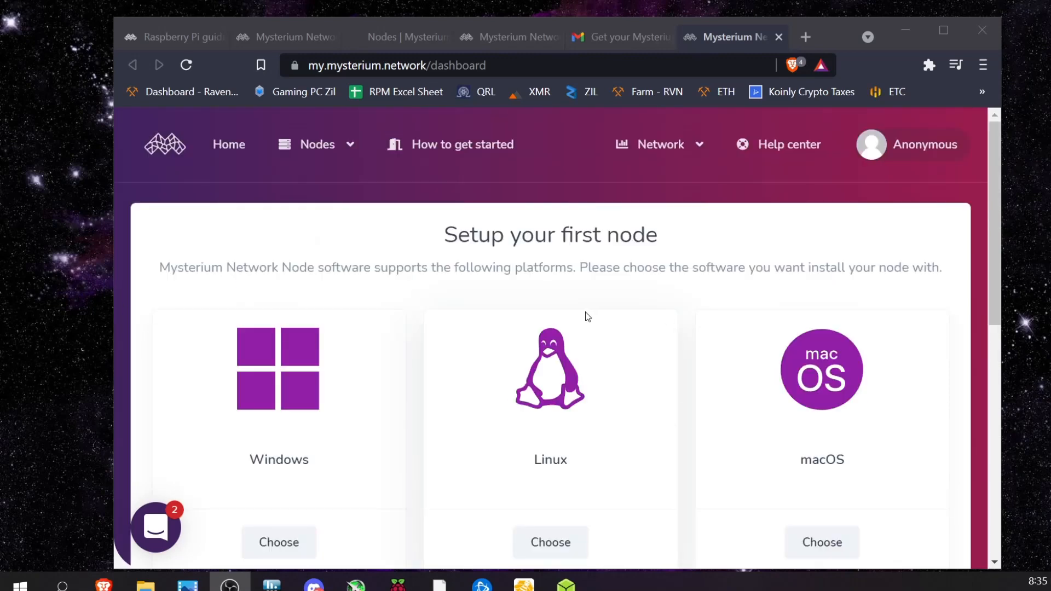
{"action": "mouse_move", "coordinate": [510, 295]}
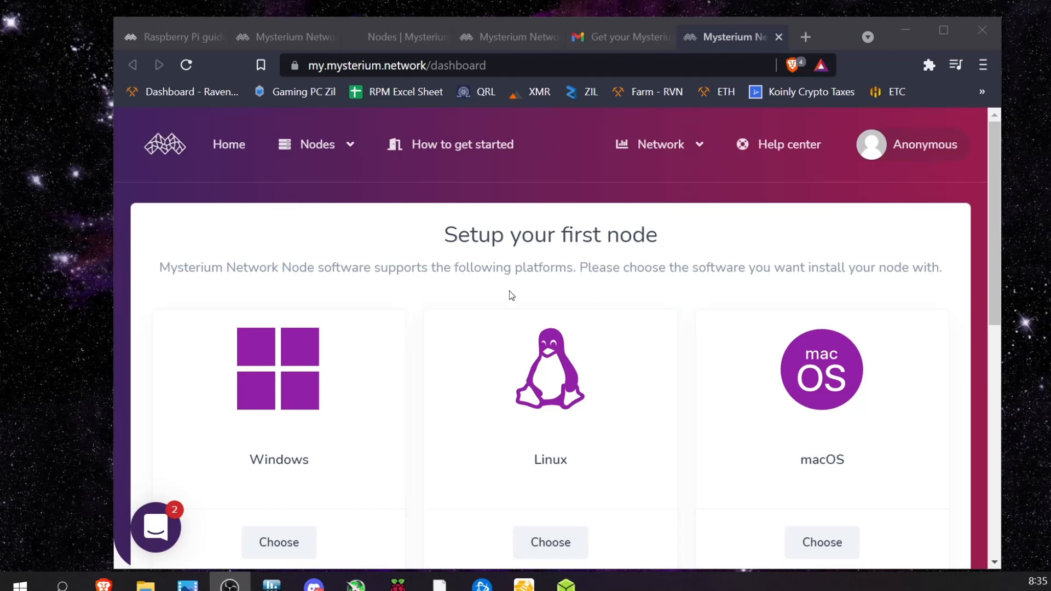
{"action": "scroll", "scroll_direction": "down", "scroll_amount": 3}
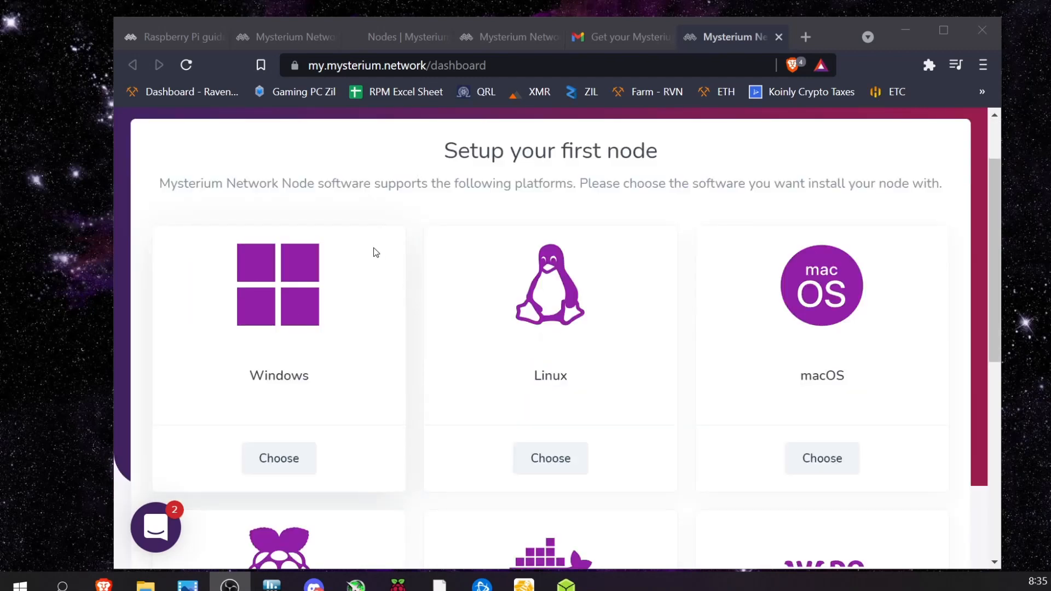
{"action": "mouse_move", "coordinate": [552, 340]}
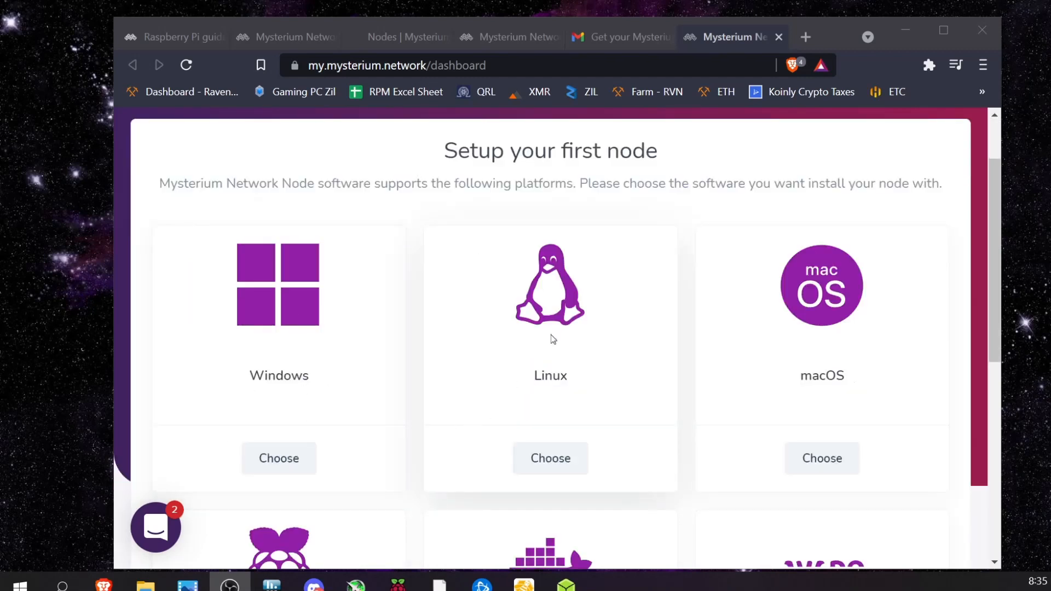
{"action": "mouse_move", "coordinate": [823, 391]}
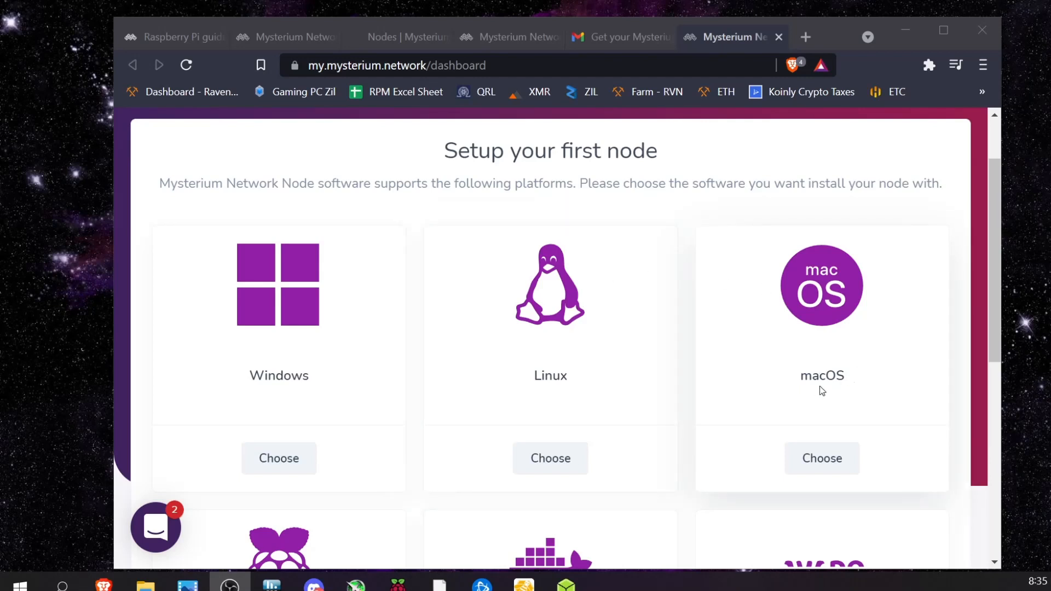
{"action": "mouse_move", "coordinate": [741, 344]}
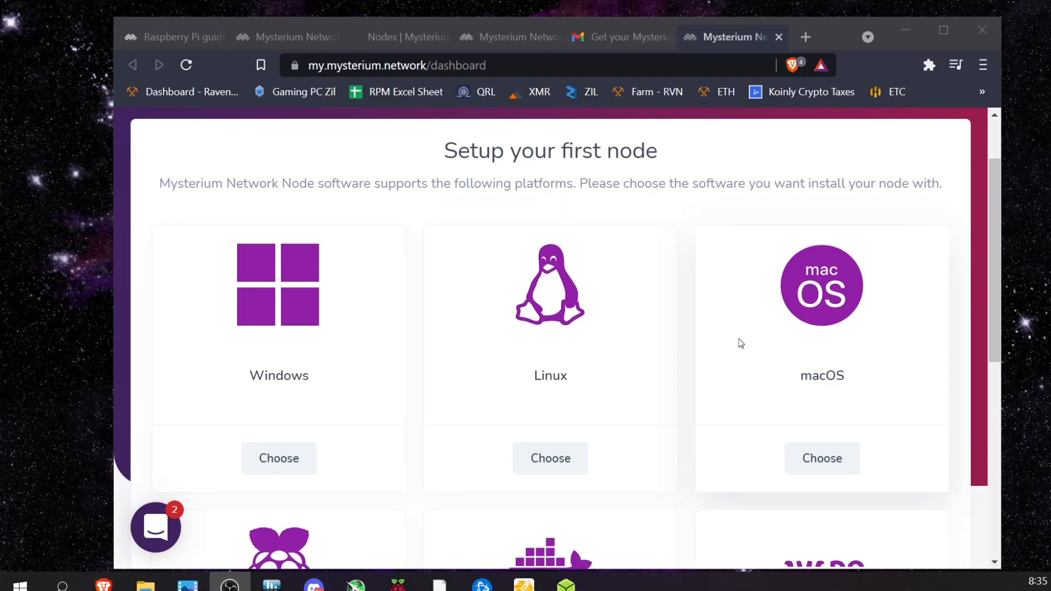
{"action": "mouse_move", "coordinate": [541, 371]}
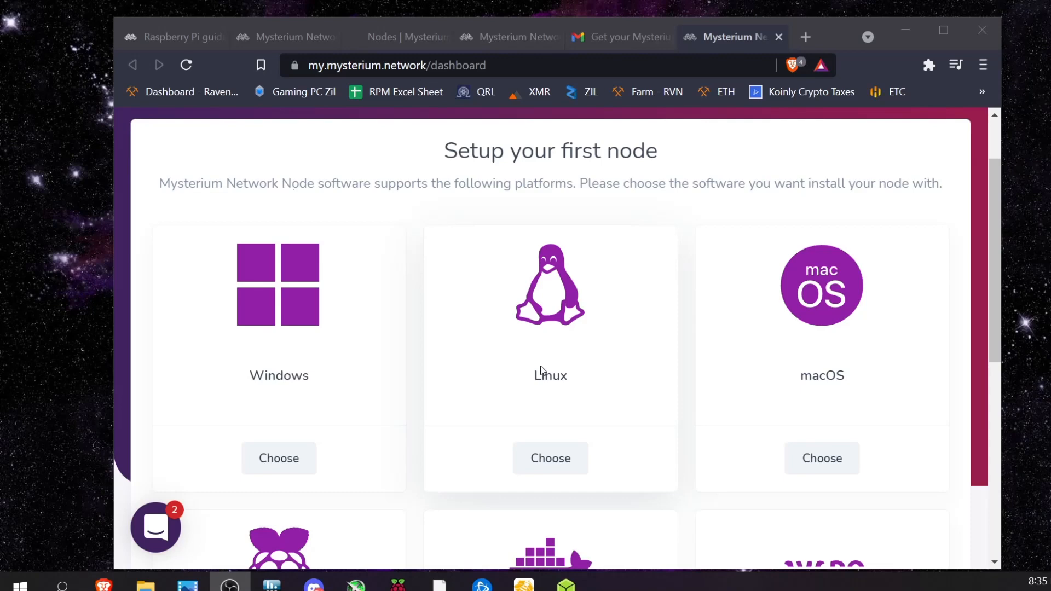
{"action": "scroll", "scroll_direction": "down", "scroll_amount": 3}
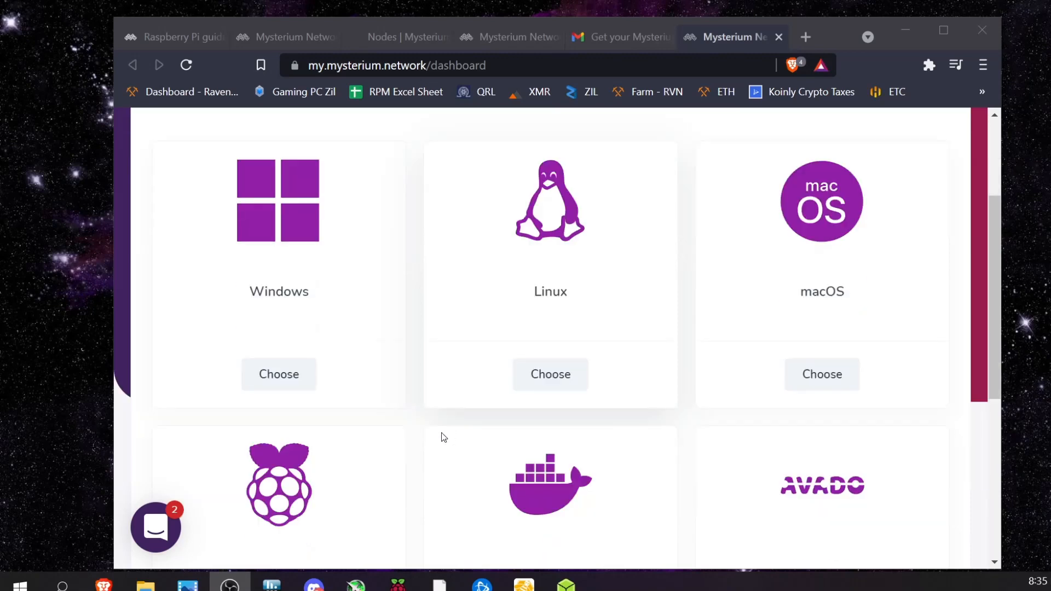
{"action": "scroll", "scroll_direction": "down", "scroll_amount": 3}
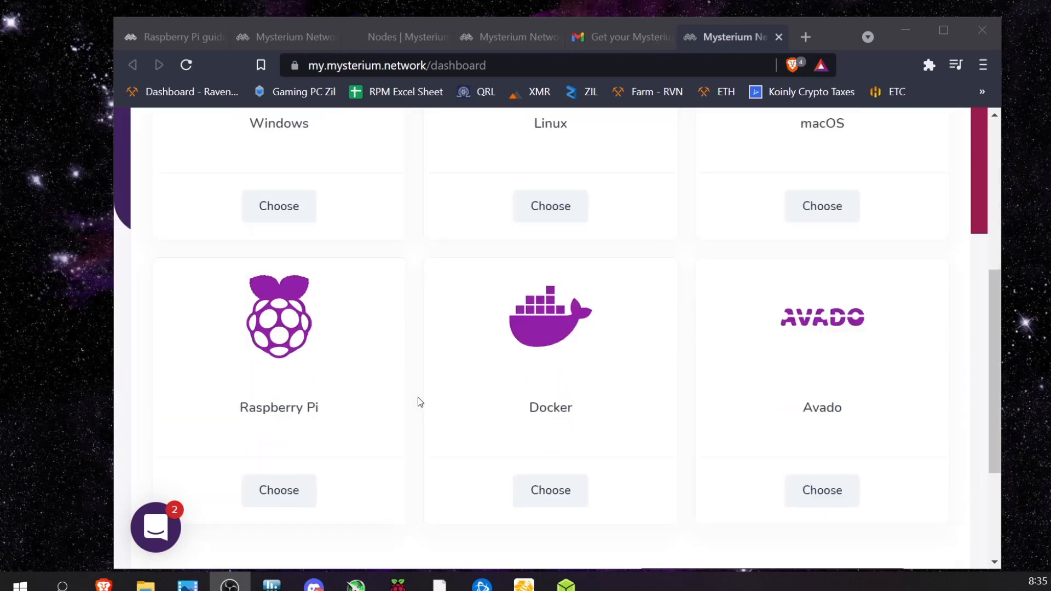
{"action": "scroll", "scroll_direction": "down", "scroll_amount": 3}
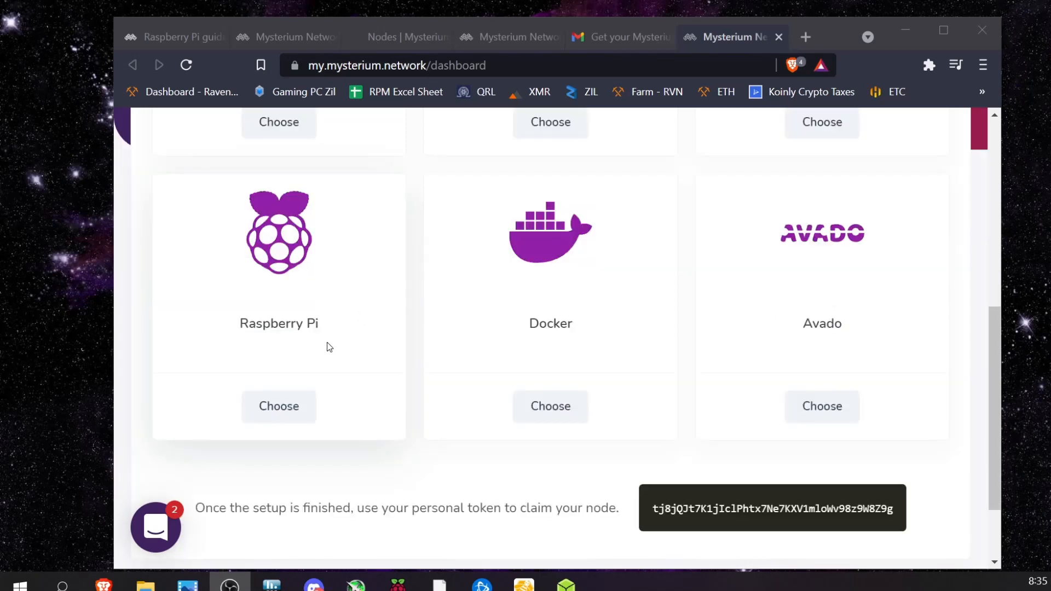
{"action": "scroll", "scroll_direction": "up", "scroll_amount": 3}
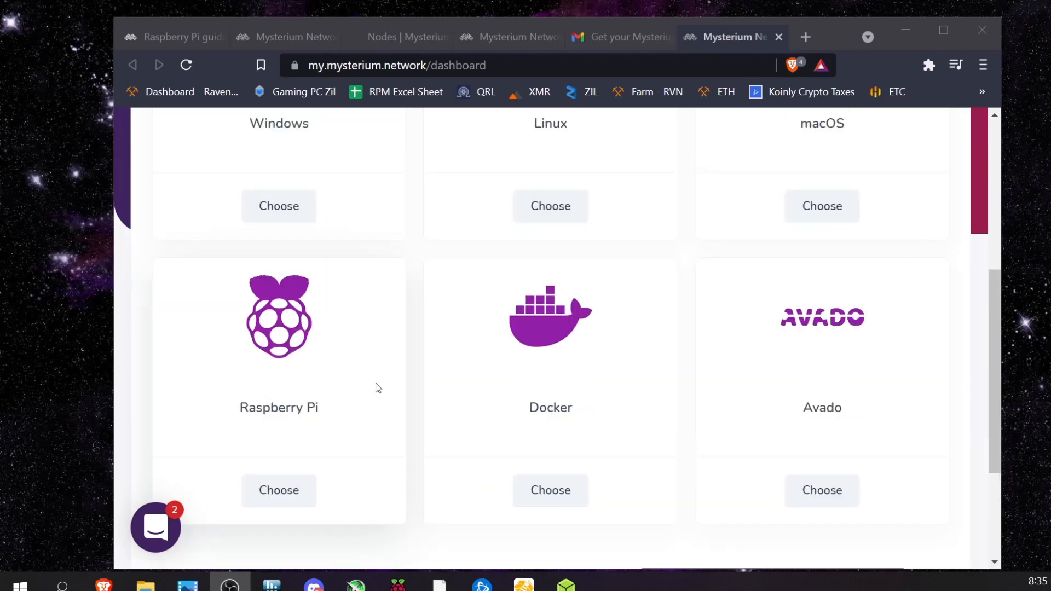
{"action": "mouse_move", "coordinate": [648, 332]}
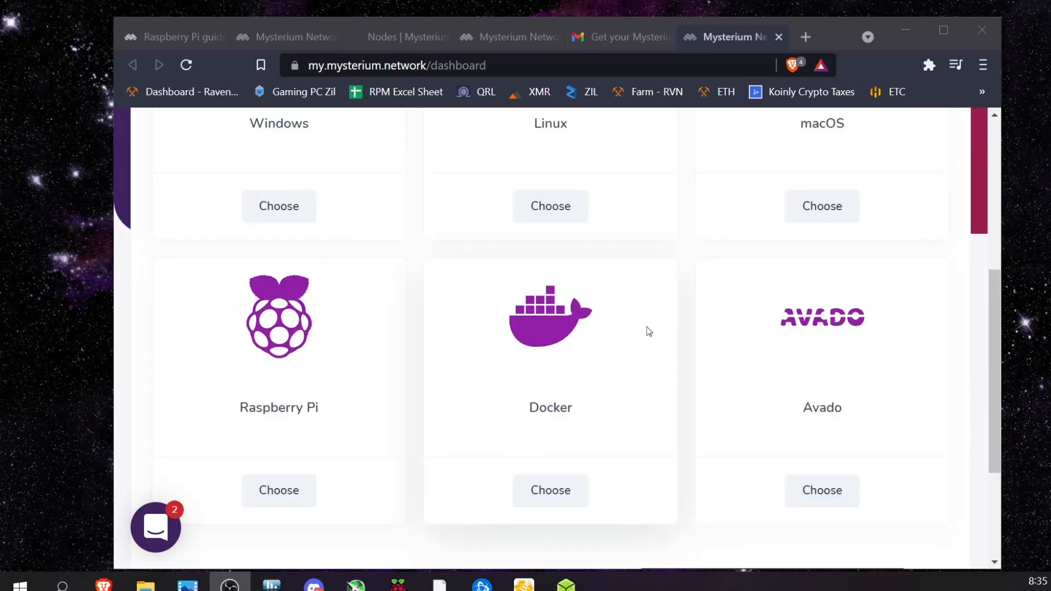
{"action": "mouse_move", "coordinate": [589, 407]}
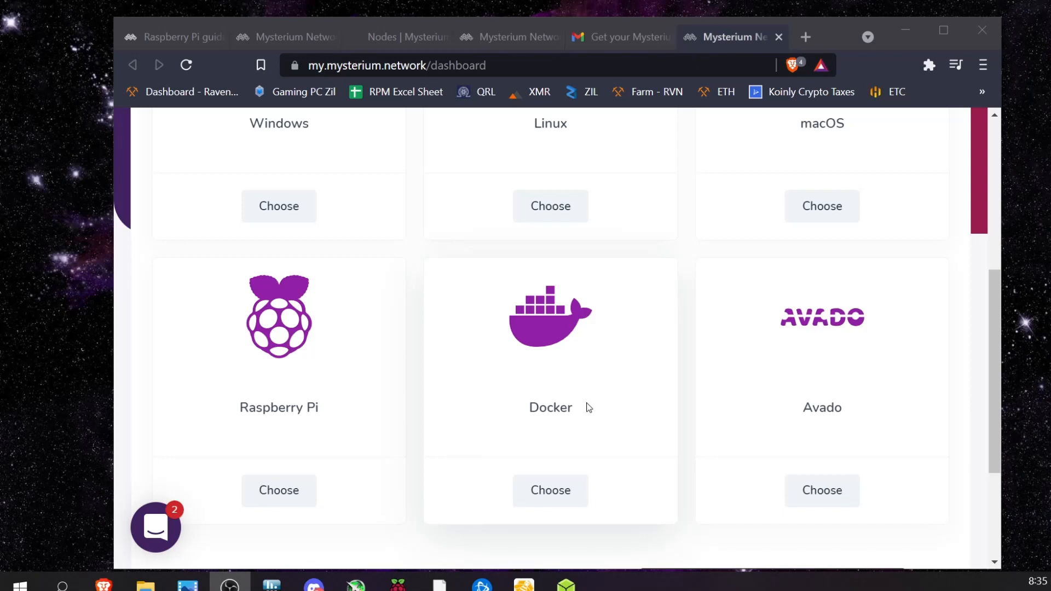
{"action": "mouse_move", "coordinate": [547, 376]}
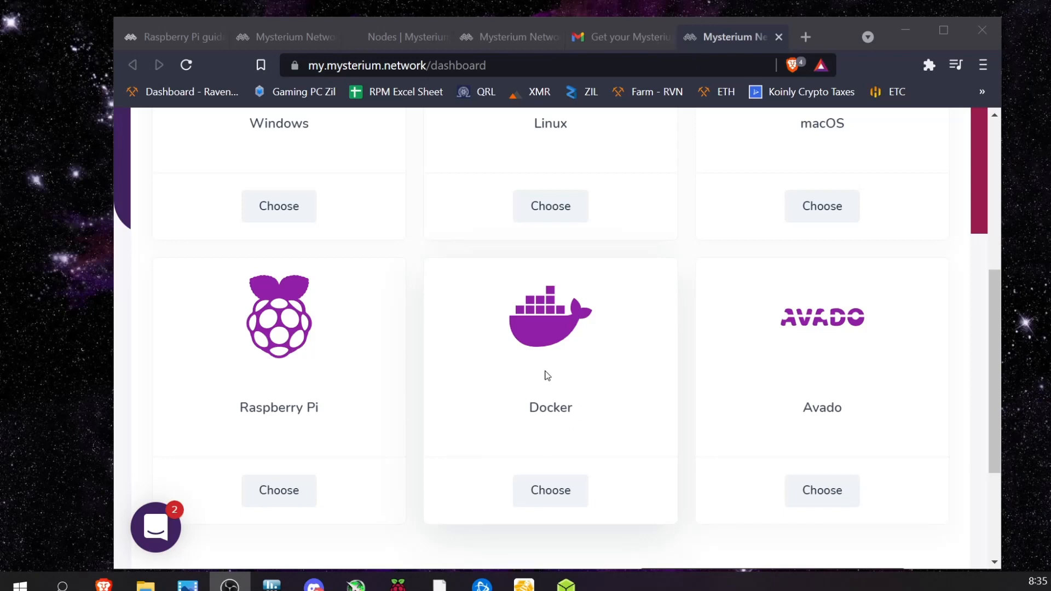
{"action": "mouse_move", "coordinate": [788, 372]}
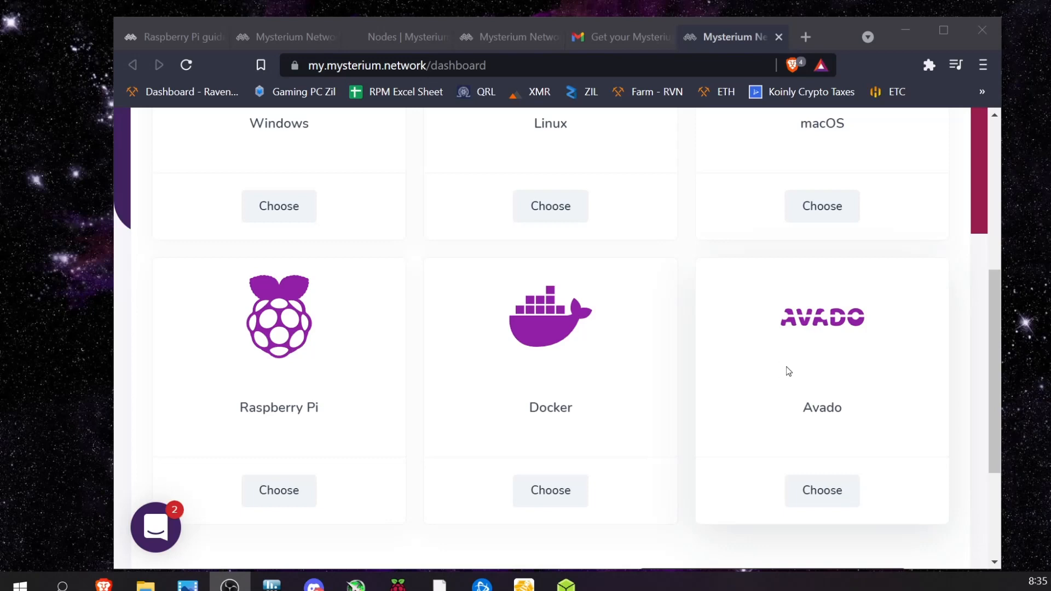
{"action": "mouse_move", "coordinate": [769, 364]}
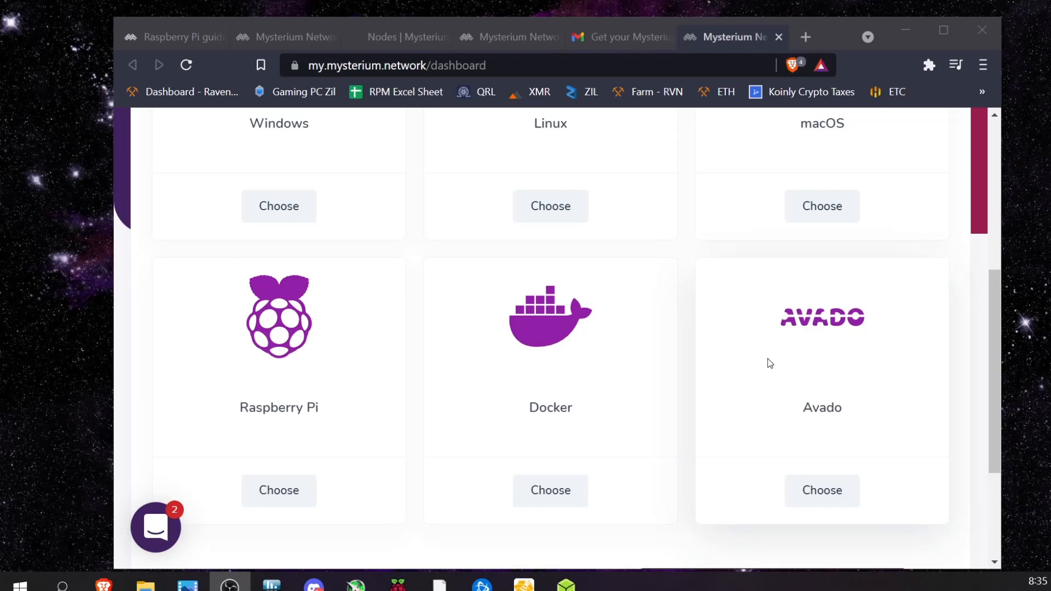
{"action": "mouse_move", "coordinate": [741, 354]}
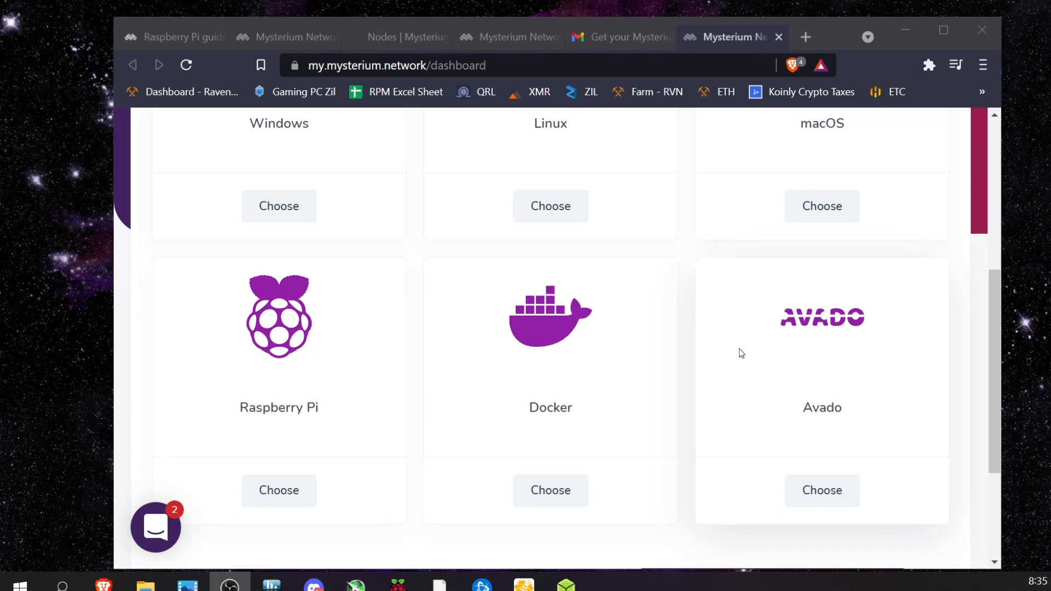
{"action": "mouse_move", "coordinate": [329, 469]}
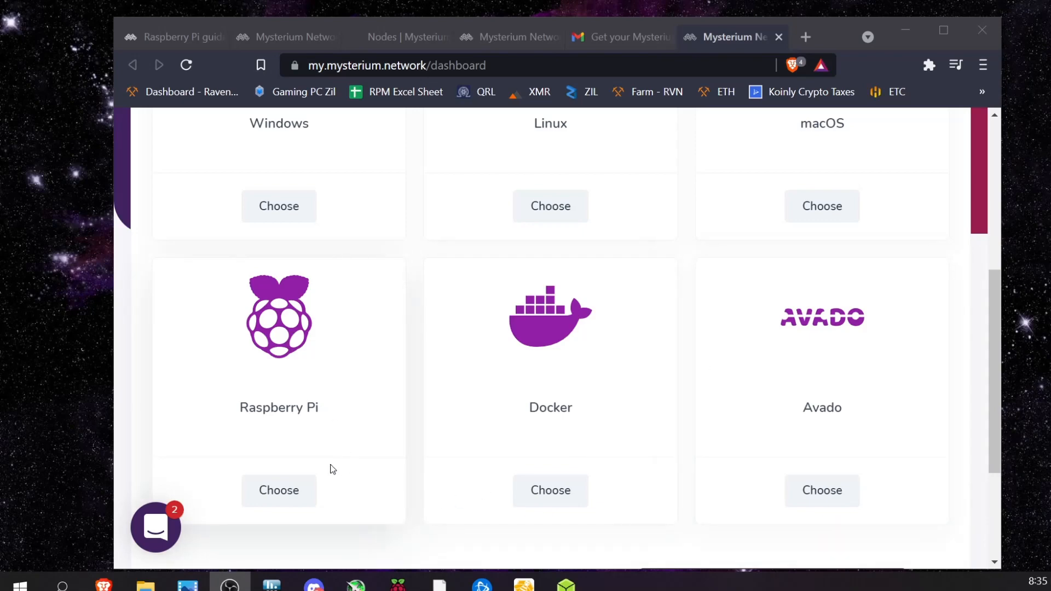
Choose Raspberry Pi and read its 'Flash an existing Raspberry Pi' and 'Complete installation' sections.
{"action": "left_click", "coordinate": [278, 490]}
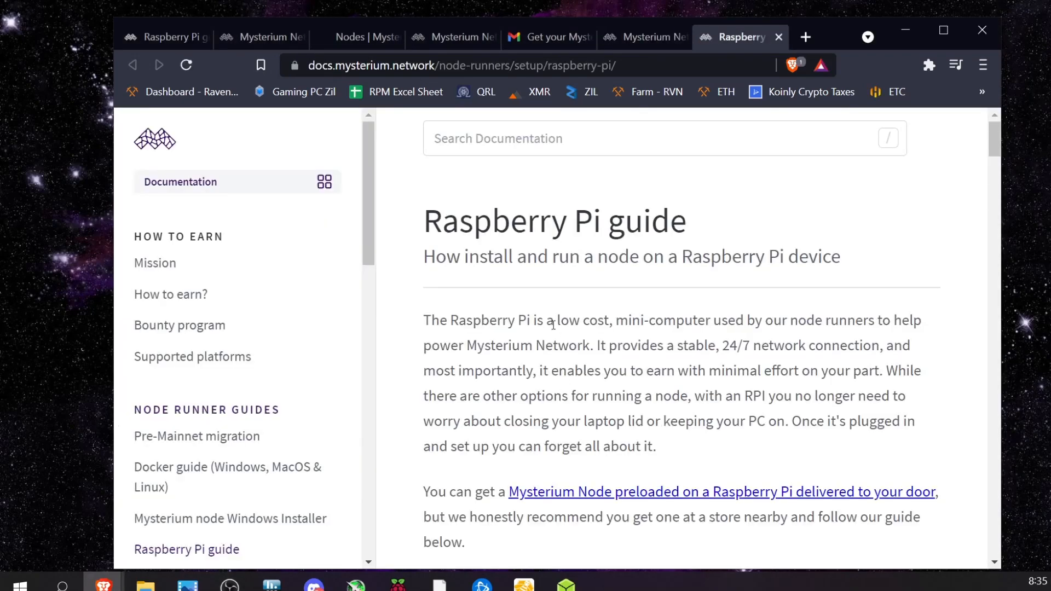
{"action": "scroll", "scroll_direction": "down", "scroll_amount": 3}
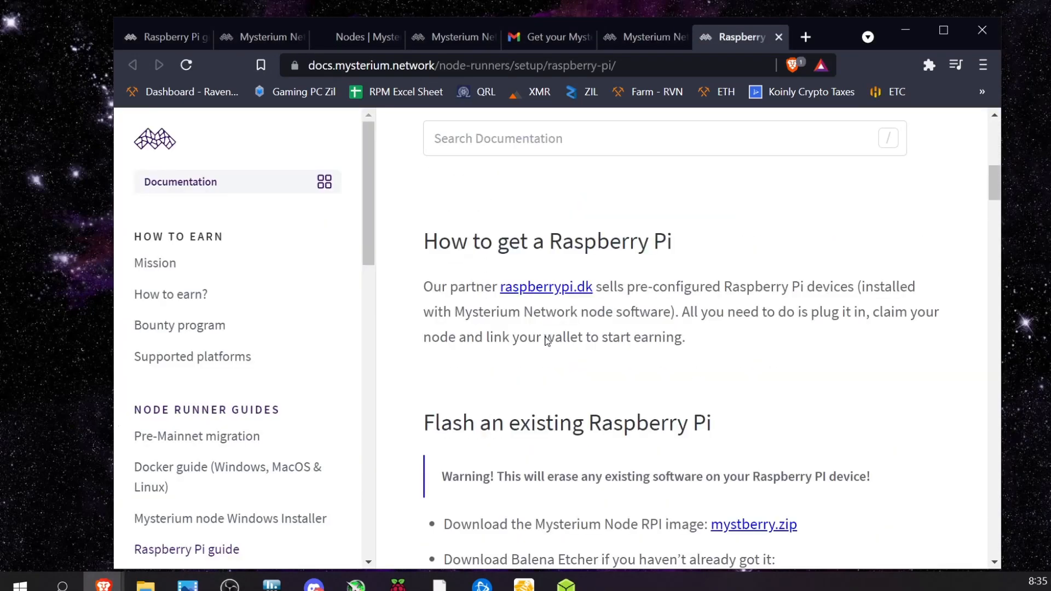
{"action": "mouse_move", "coordinate": [547, 338]}
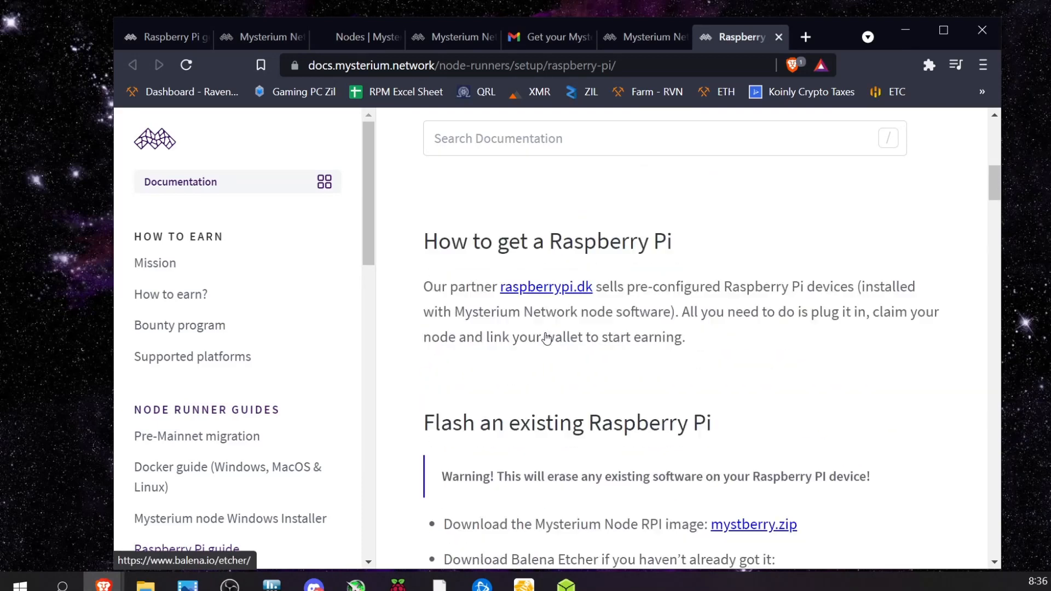
{"action": "scroll", "scroll_direction": "down", "scroll_amount": 3}
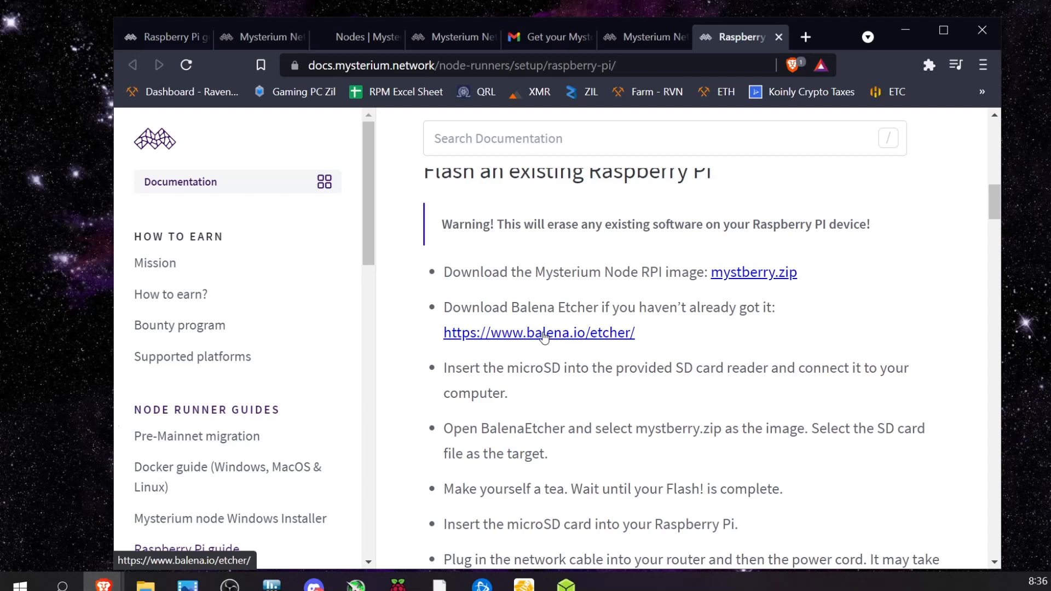
{"action": "mouse_move", "coordinate": [508, 329]}
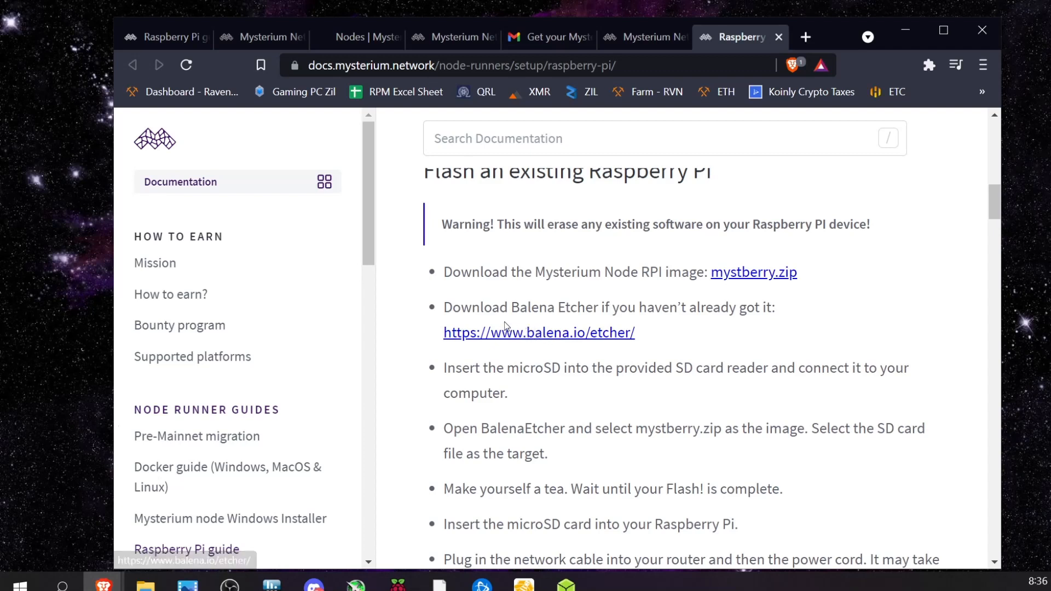
{"action": "scroll", "scroll_direction": "down", "scroll_amount": 3}
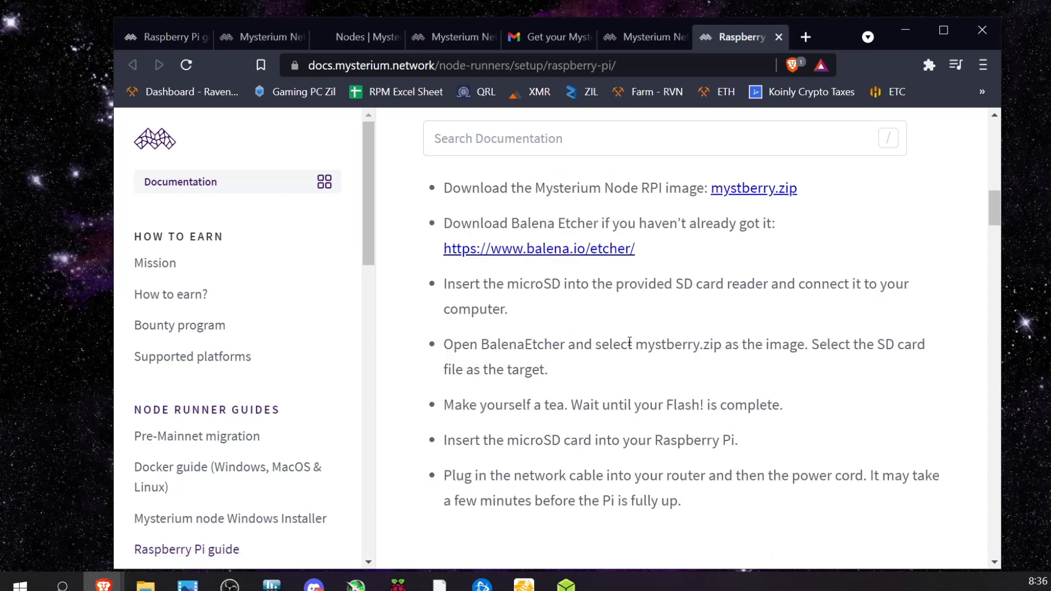
{"action": "mouse_move", "coordinate": [635, 330]}
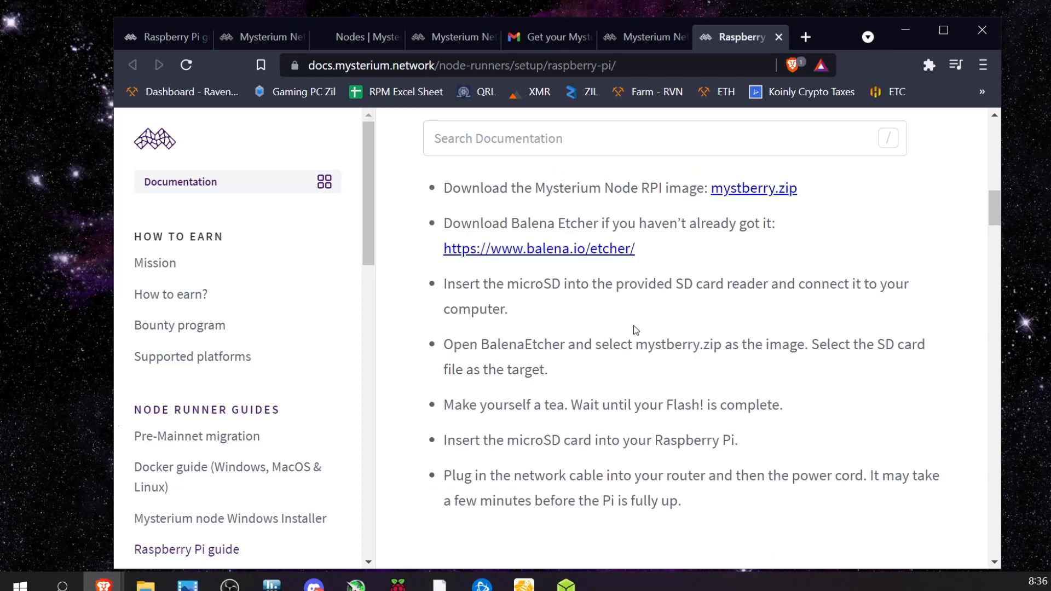
{"action": "mouse_move", "coordinate": [614, 336]}
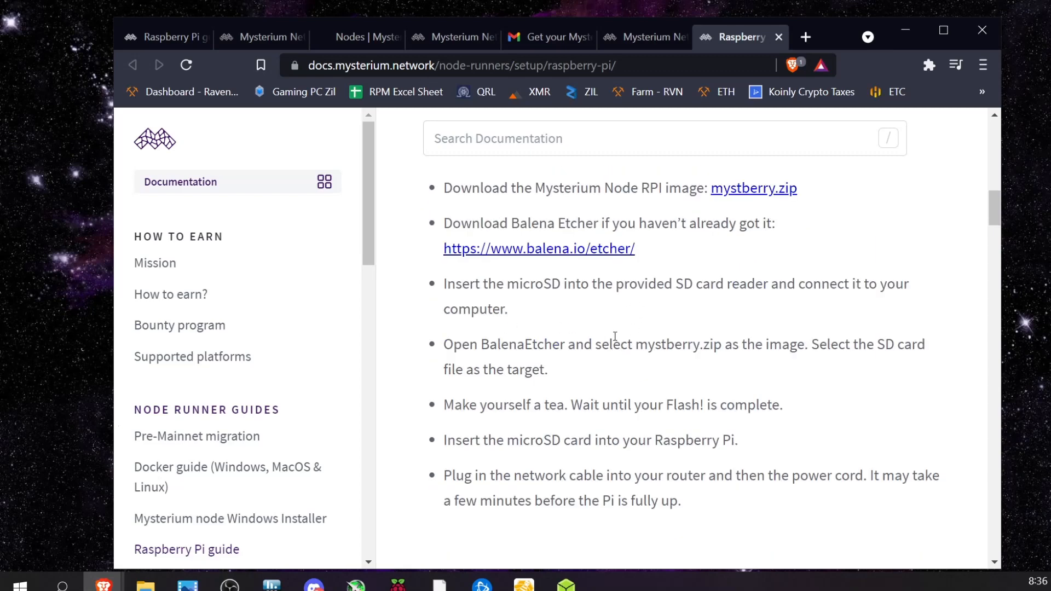
{"action": "scroll", "scroll_direction": "down", "scroll_amount": 3}
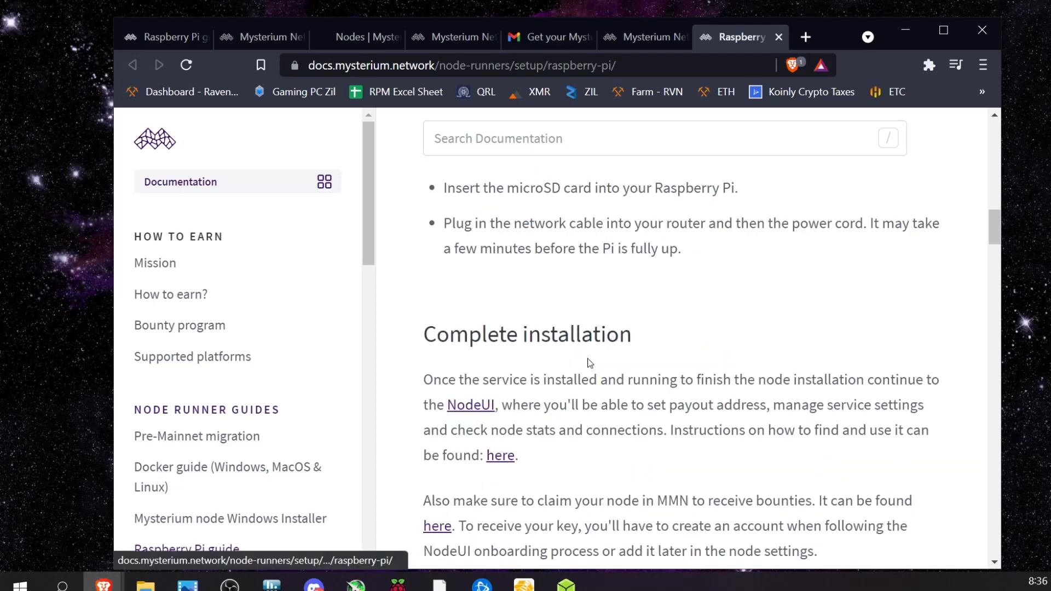
{"action": "scroll", "scroll_direction": "up", "scroll_amount": 3}
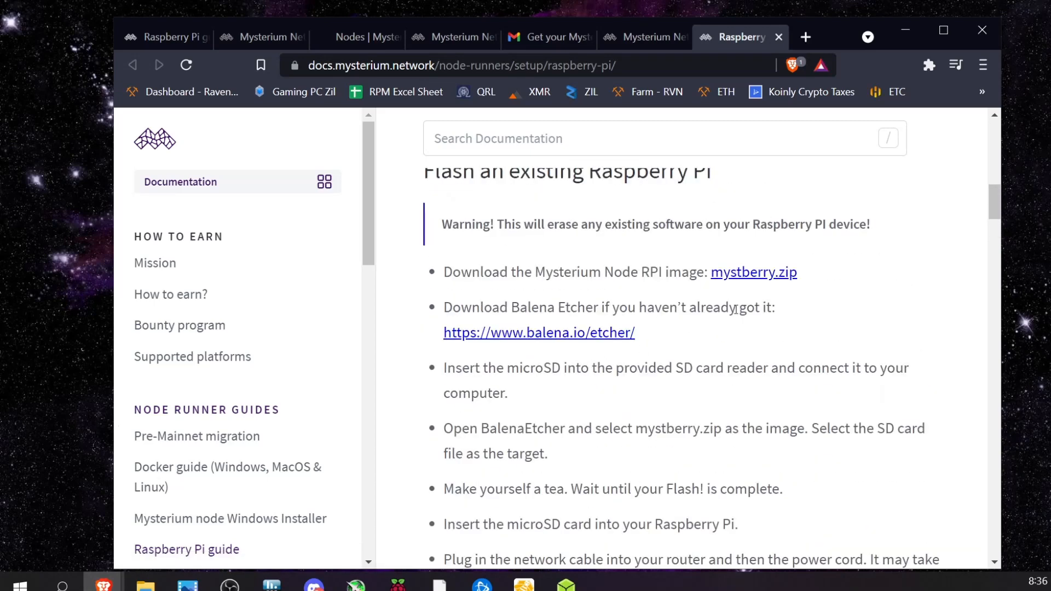
{"action": "mouse_move", "coordinate": [754, 272]}
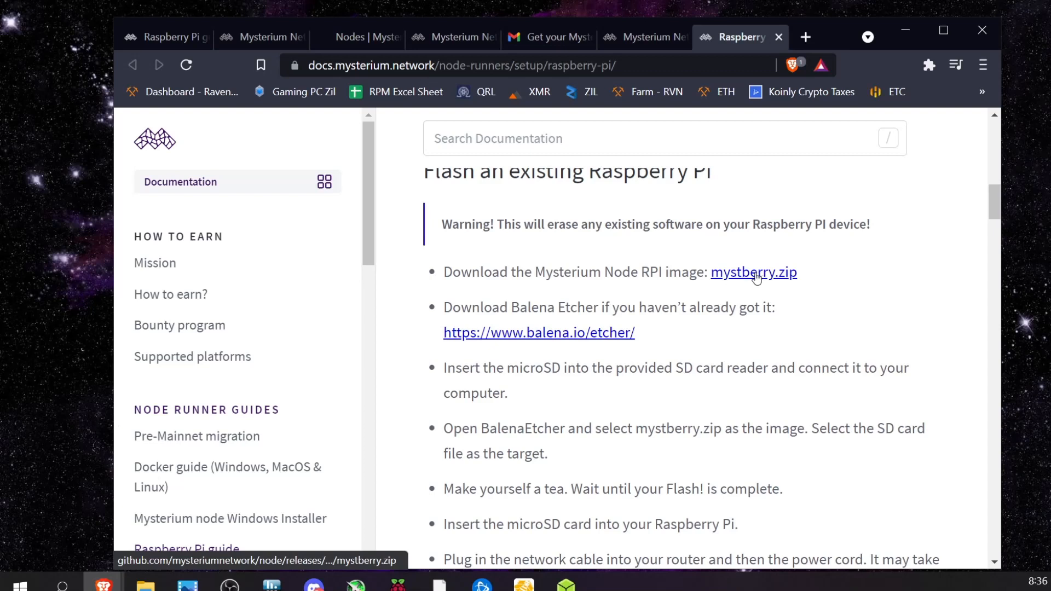
{"action": "mouse_move", "coordinate": [761, 282]}
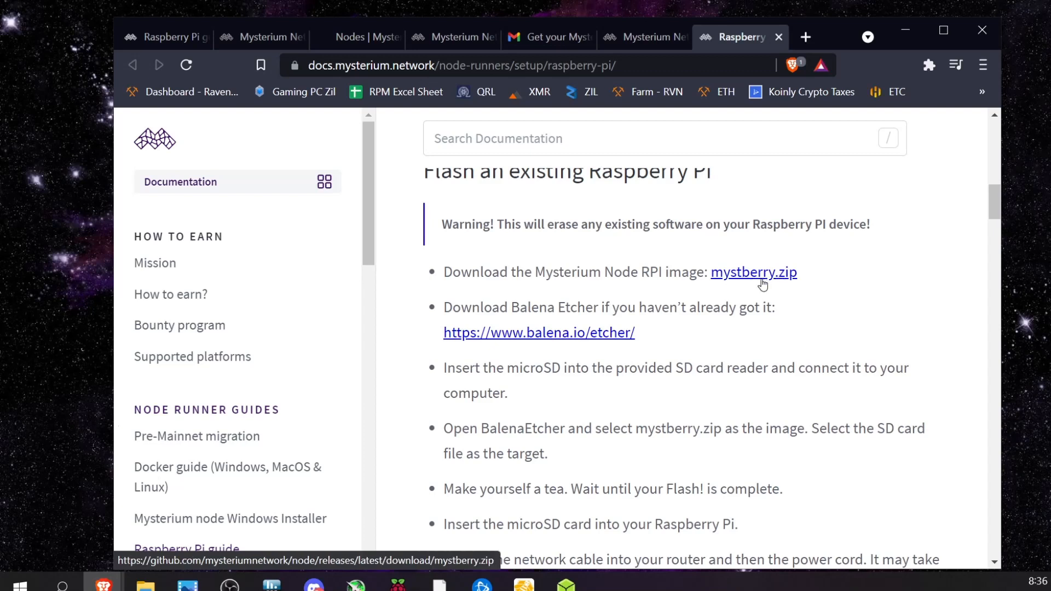
{"action": "mouse_move", "coordinate": [641, 406]}
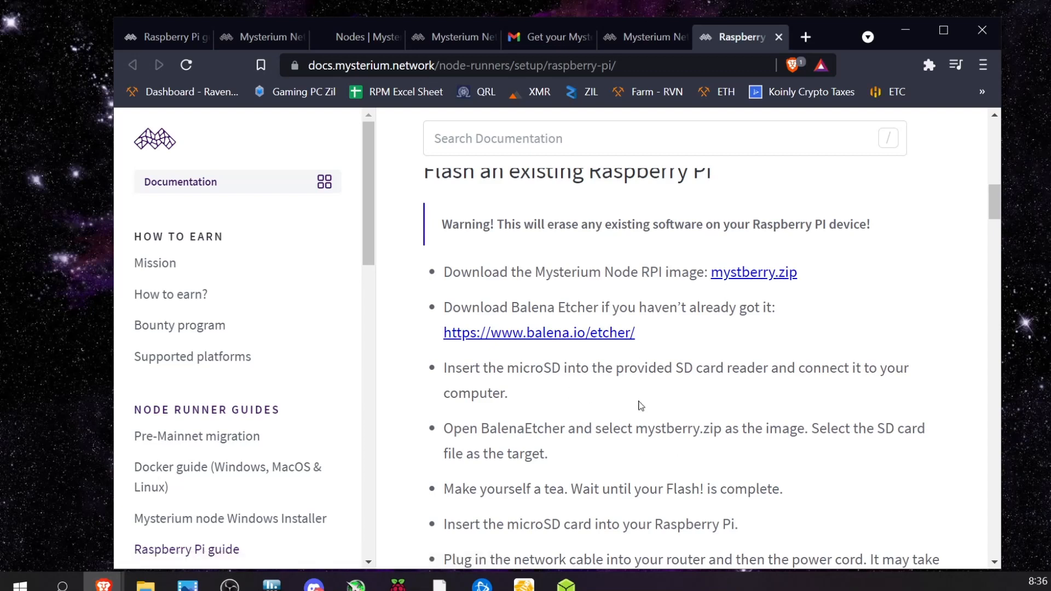
{"action": "scroll", "scroll_direction": "down", "scroll_amount": 3}
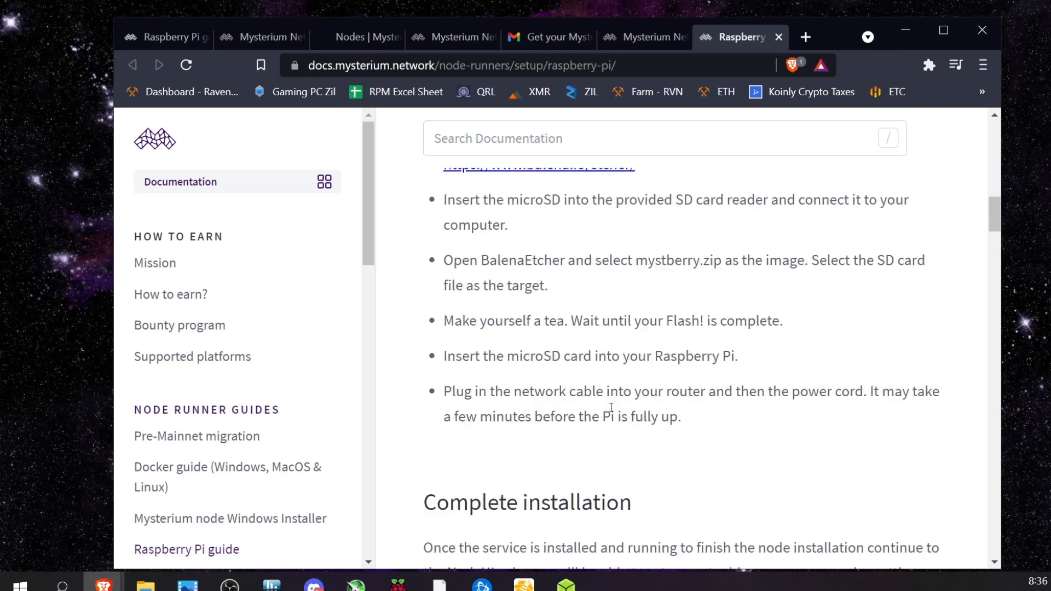
{"action": "scroll", "scroll_direction": "down", "scroll_amount": 3}
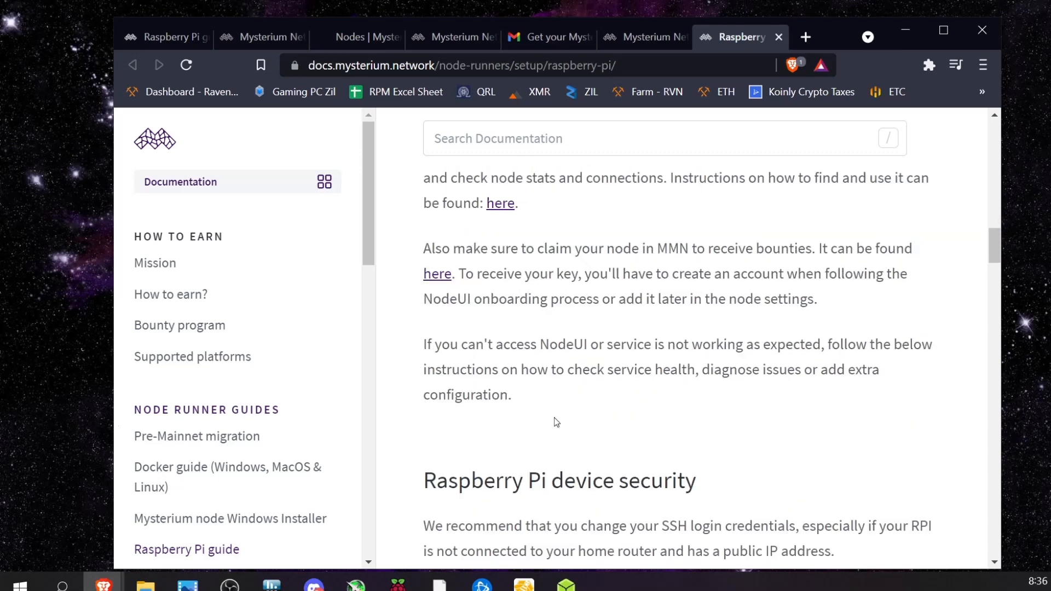
{"action": "scroll", "scroll_direction": "down", "scroll_amount": 3}
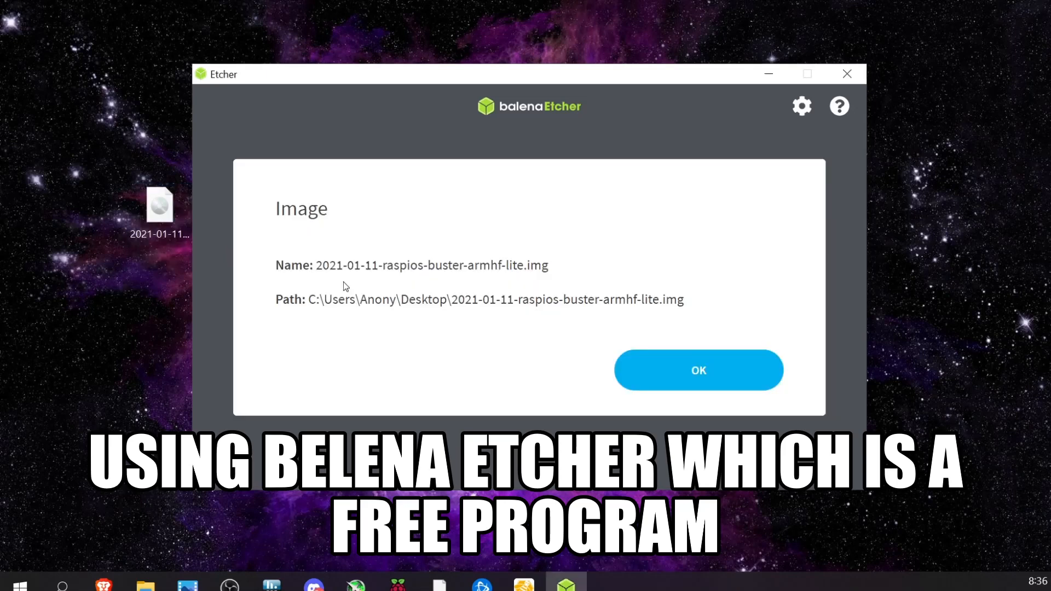
{"action": "mouse_move", "coordinate": [570, 309]}
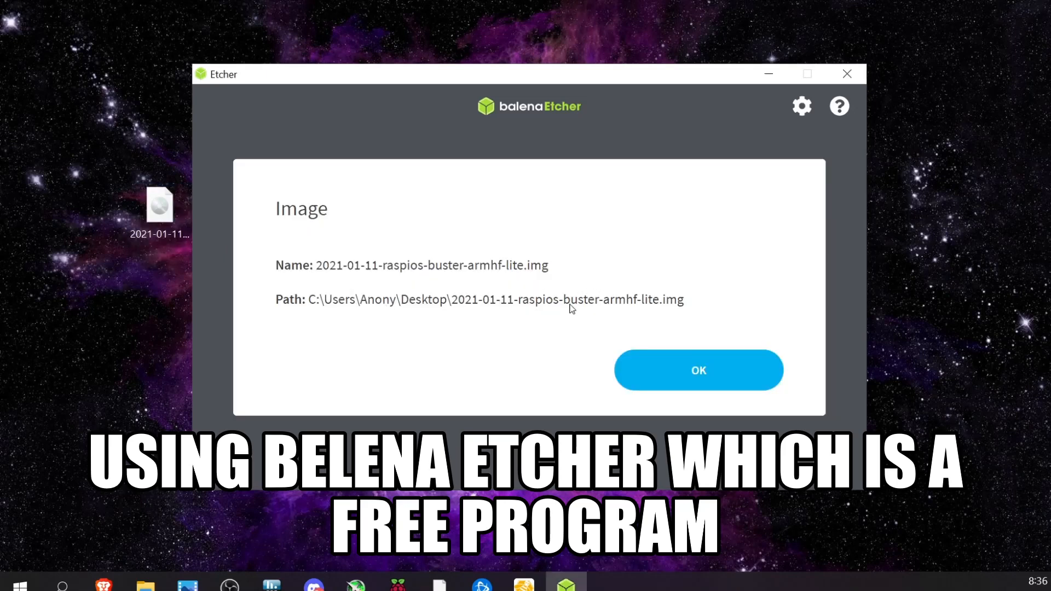
{"action": "mouse_move", "coordinate": [542, 308]}
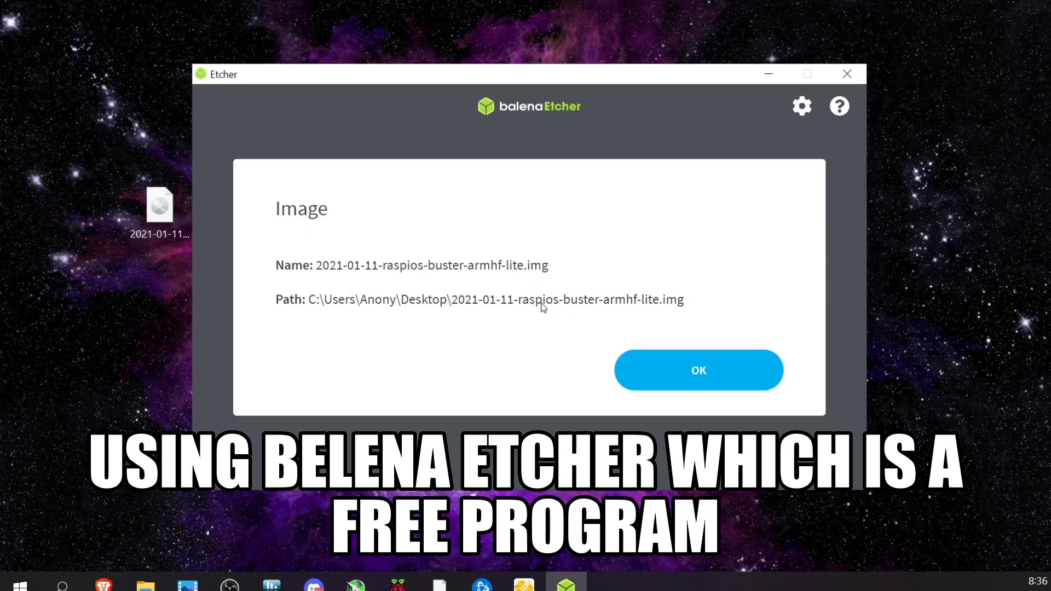
Select the 2021-01-11 Raspberry Pi OS Lite image and dismiss its info dialog.
{"action": "left_click", "coordinate": [159, 214]}
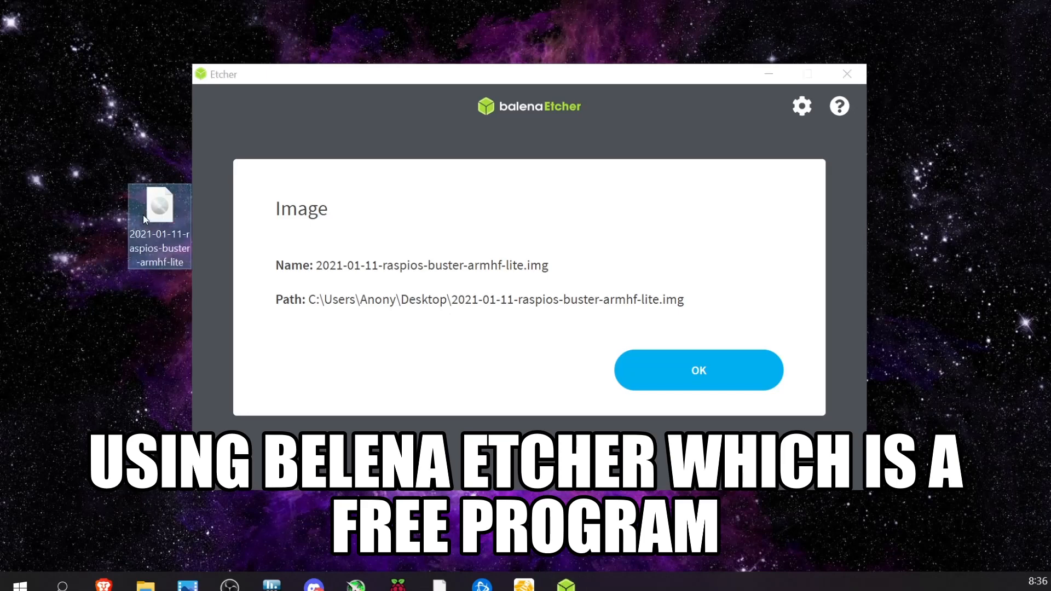
{"action": "left_click", "coordinate": [698, 370]}
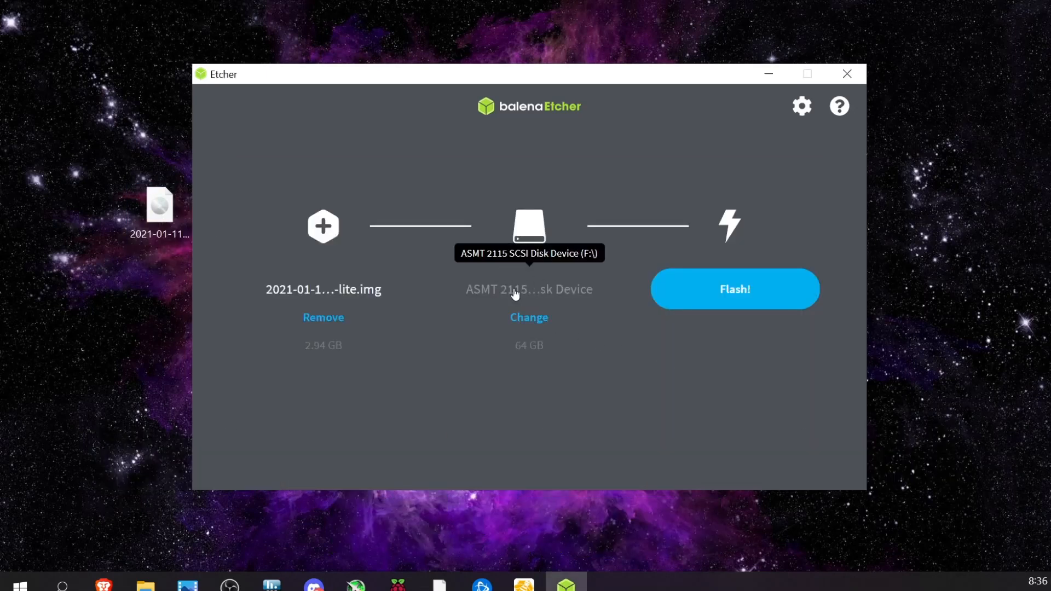
{"action": "mouse_move", "coordinate": [758, 278]}
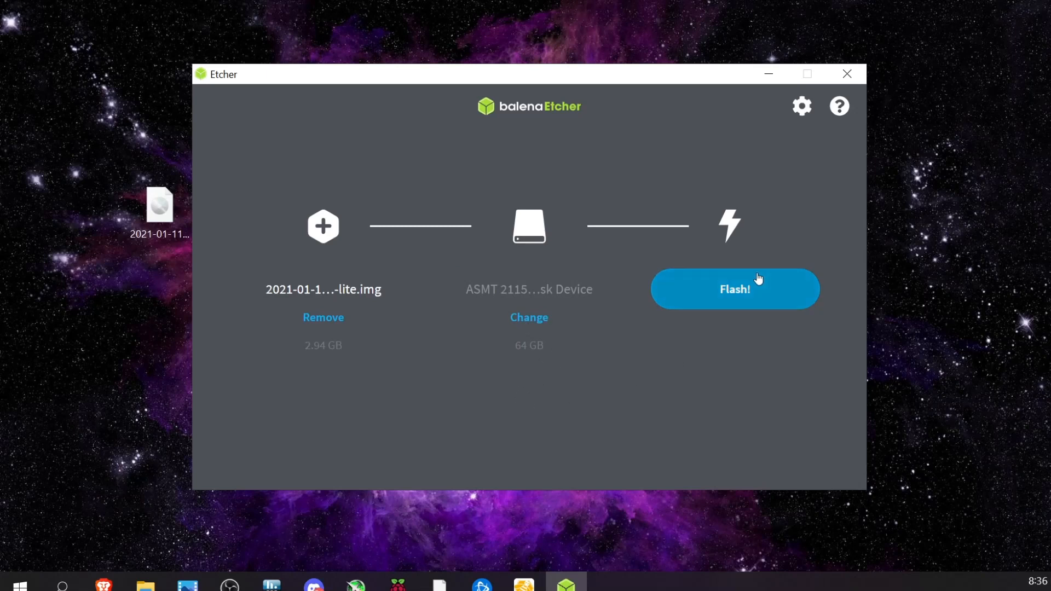
{"action": "mouse_move", "coordinate": [722, 295]}
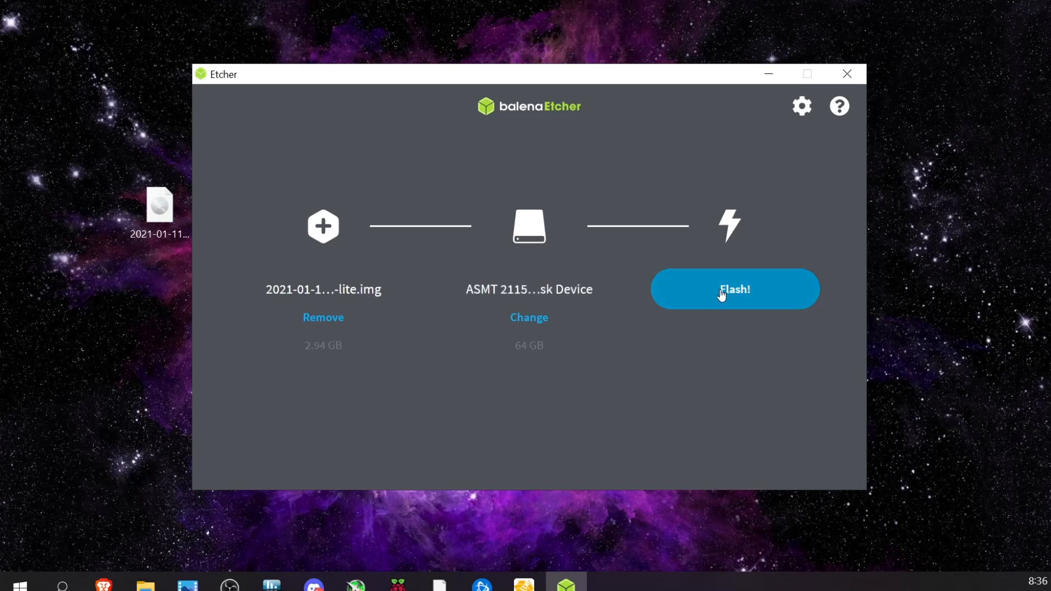
{"action": "left_click", "coordinate": [735, 289]}
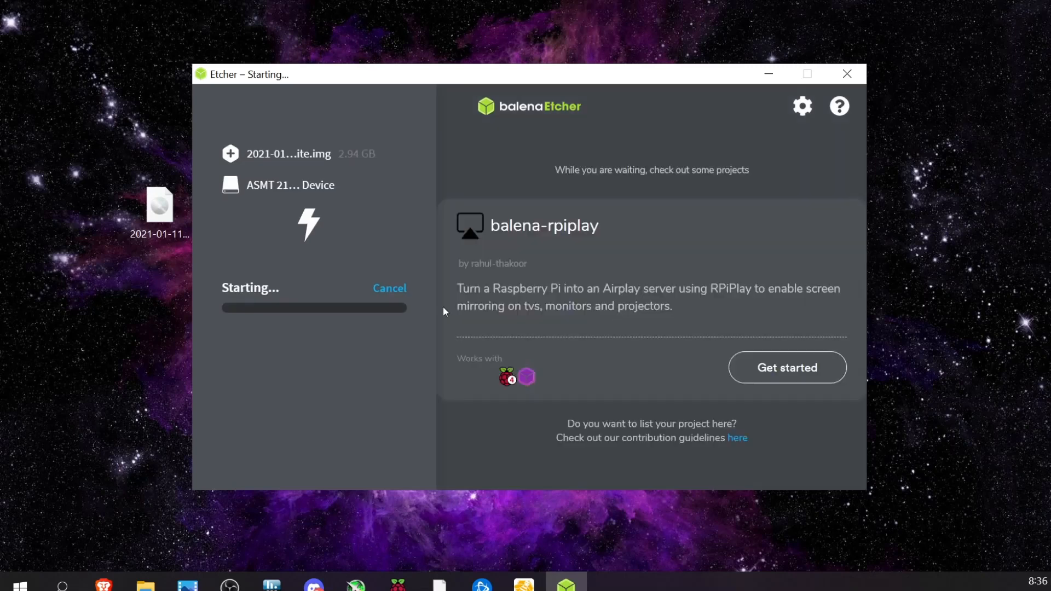
{"action": "mouse_move", "coordinate": [286, 204]}
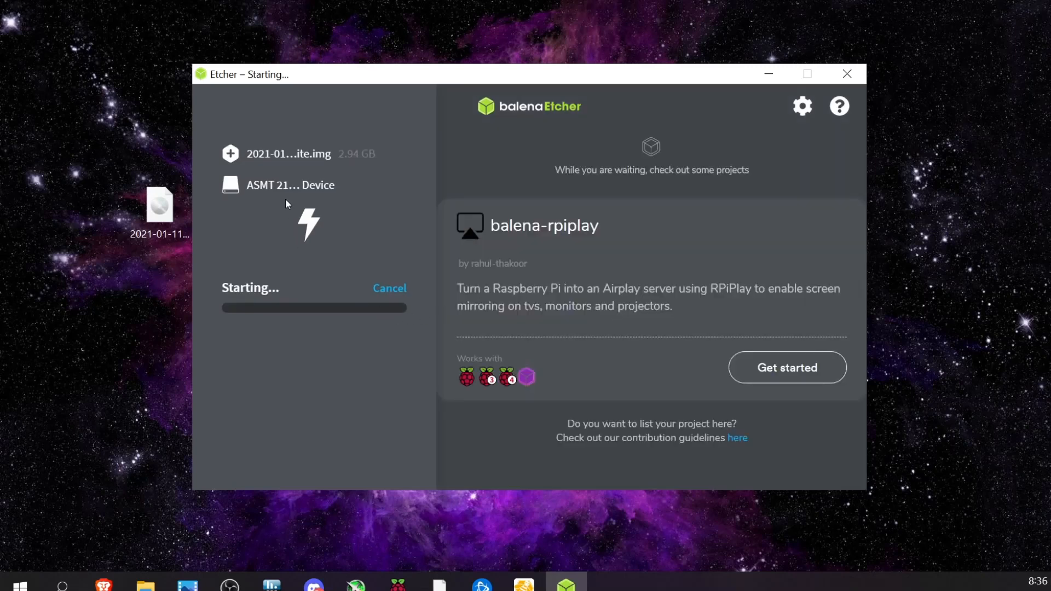
{"action": "mouse_move", "coordinate": [356, 211]}
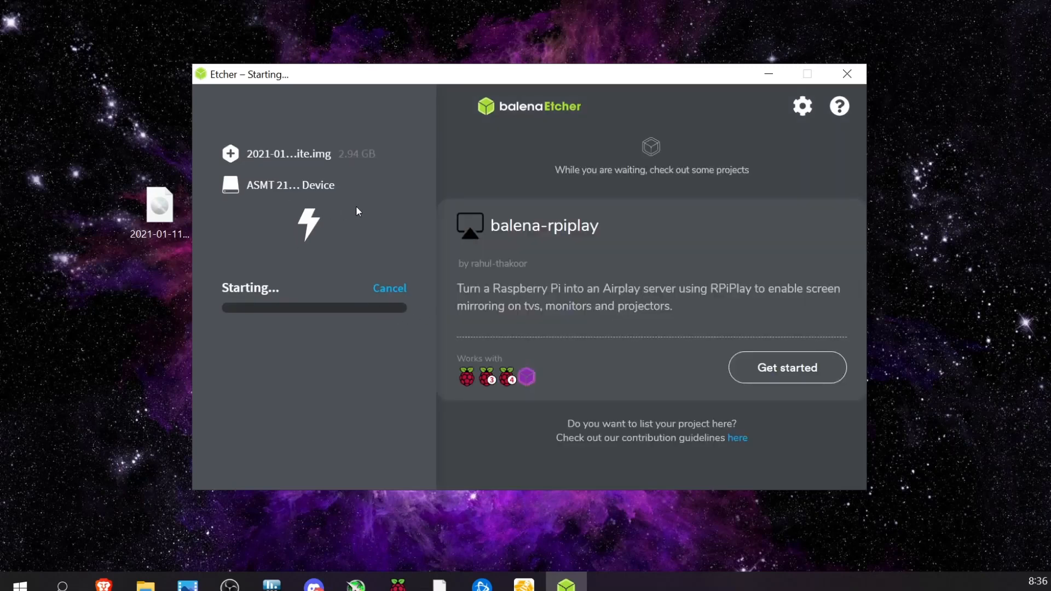
{"action": "mouse_move", "coordinate": [336, 211]}
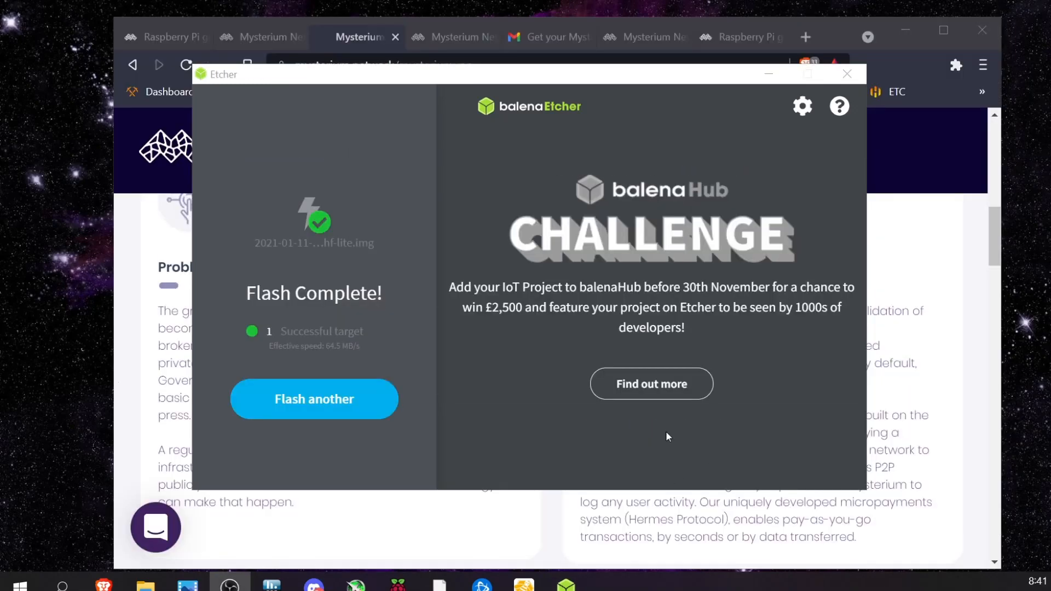
{"action": "mouse_move", "coordinate": [735, 172]}
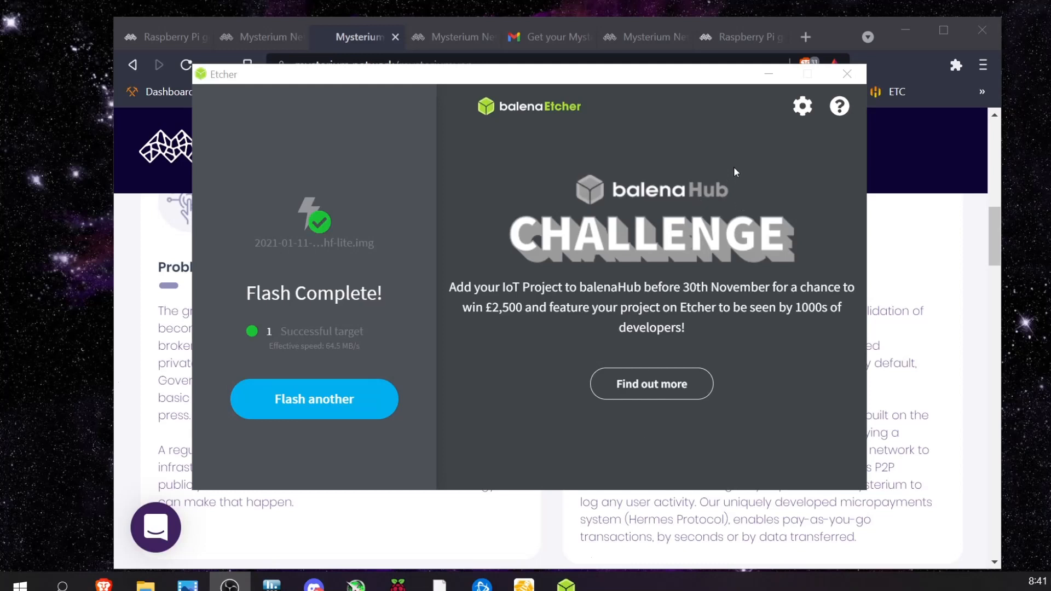
{"action": "mouse_move", "coordinate": [778, 91]}
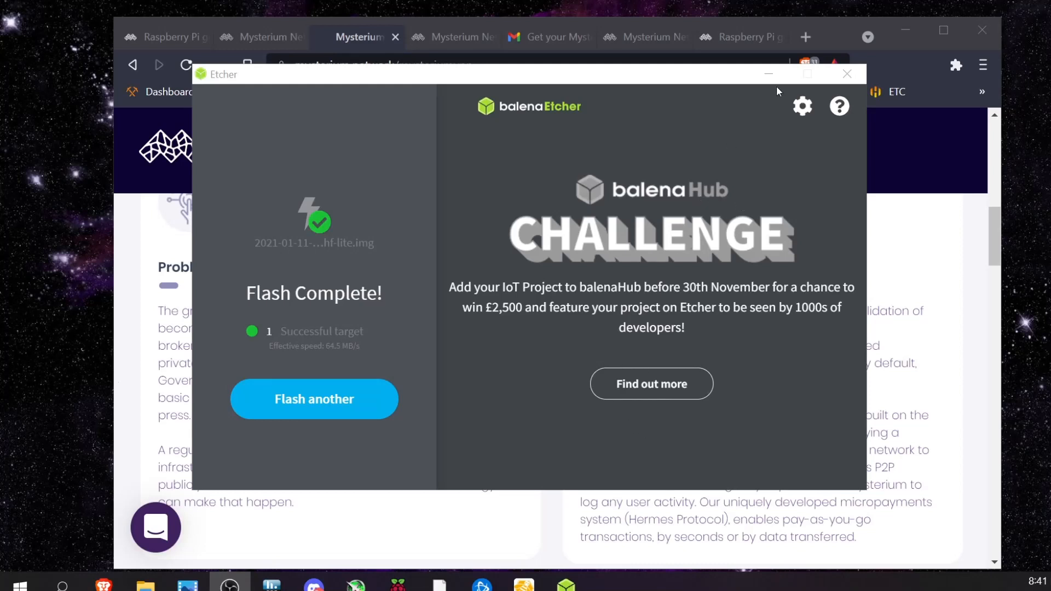
{"action": "mouse_move", "coordinate": [769, 74]}
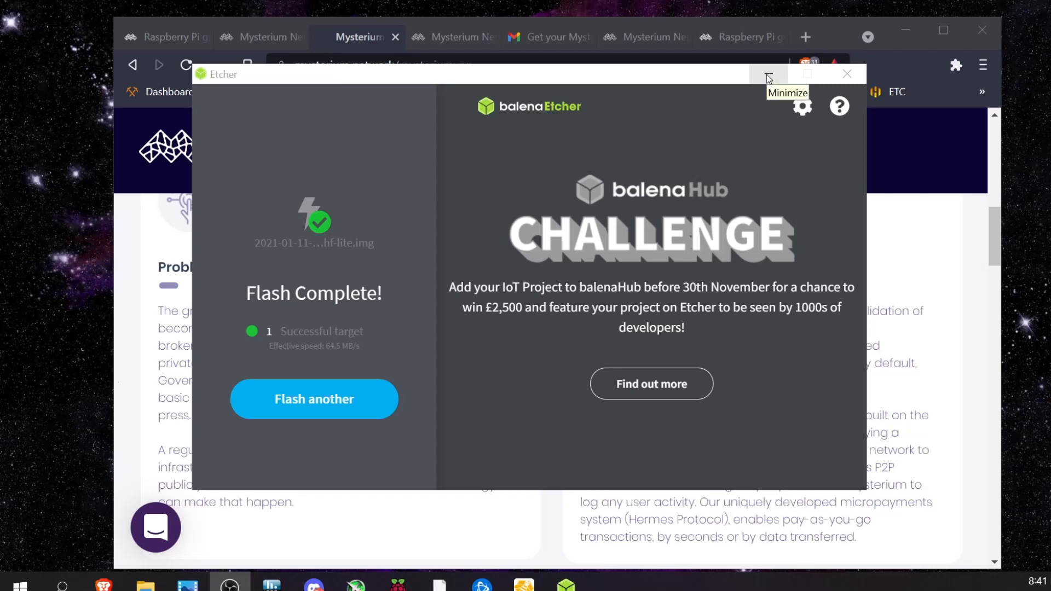
{"action": "mouse_move", "coordinate": [768, 76]}
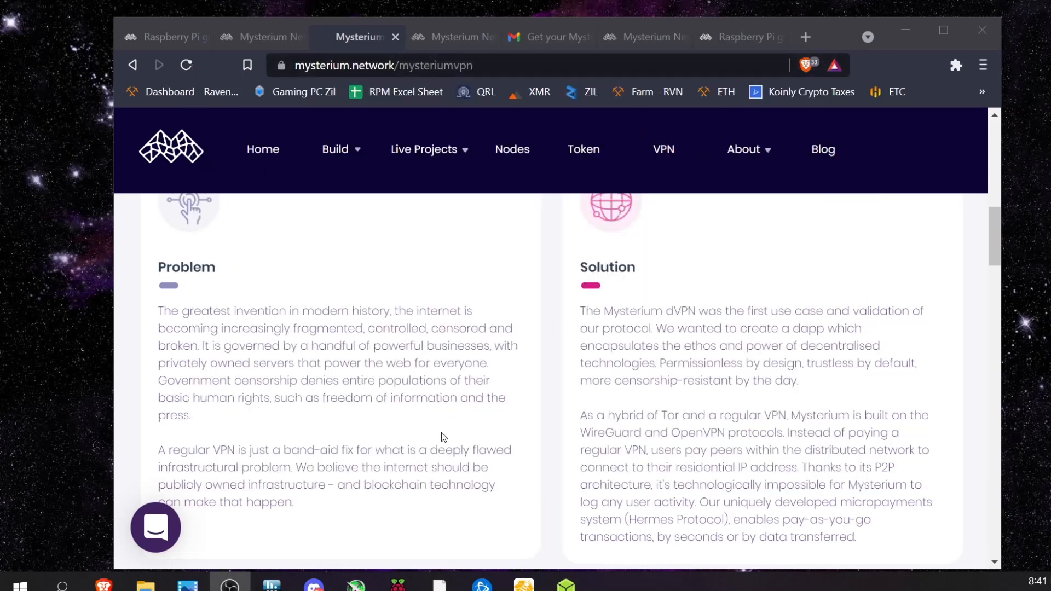
{"action": "scroll", "scroll_direction": "up", "scroll_amount": 3}
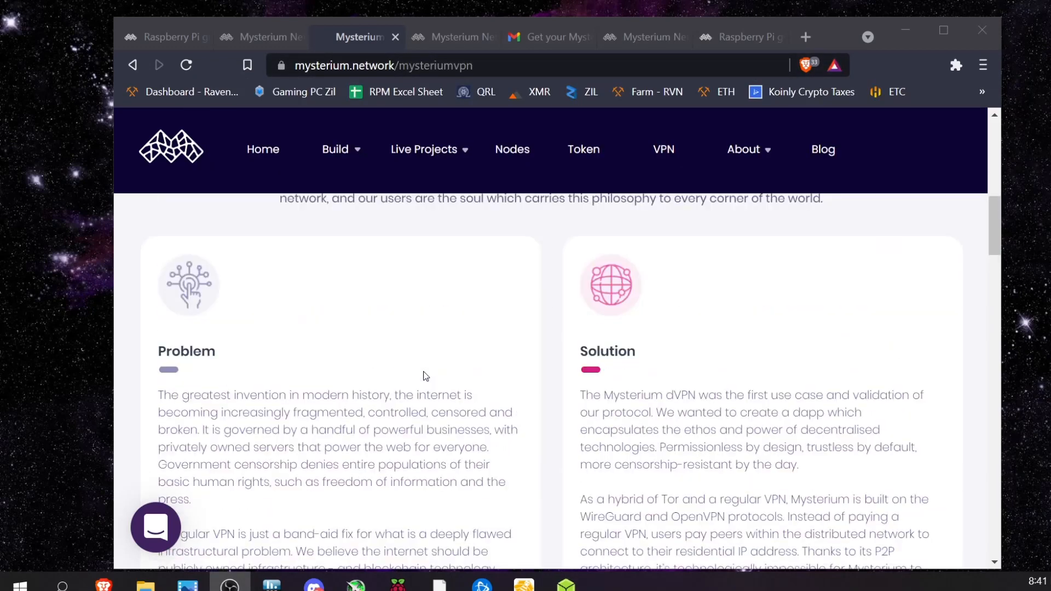
{"action": "scroll", "scroll_direction": "up", "scroll_amount": 3}
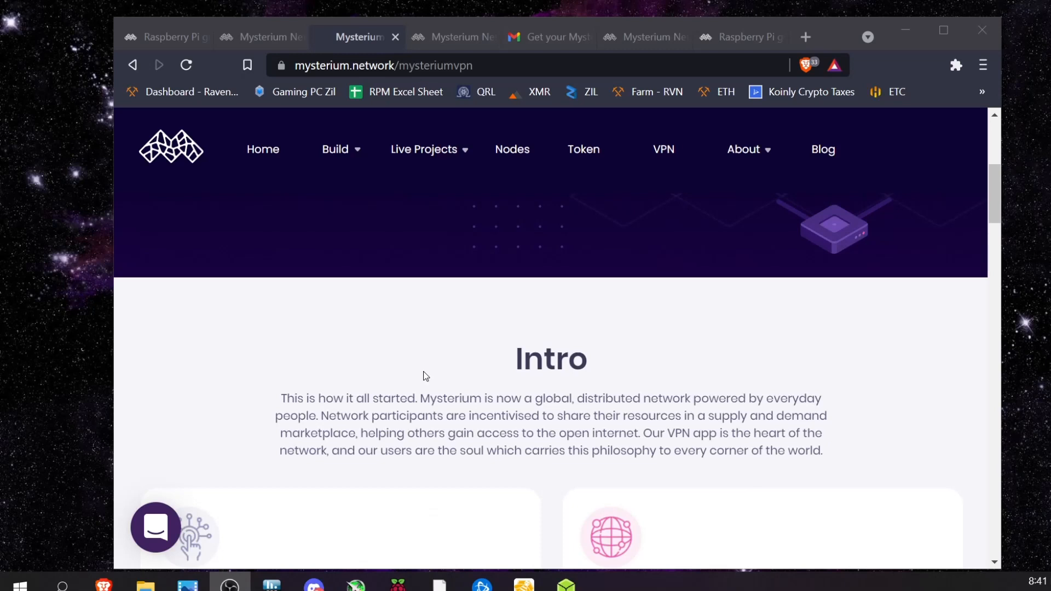
{"action": "mouse_move", "coordinate": [426, 395]}
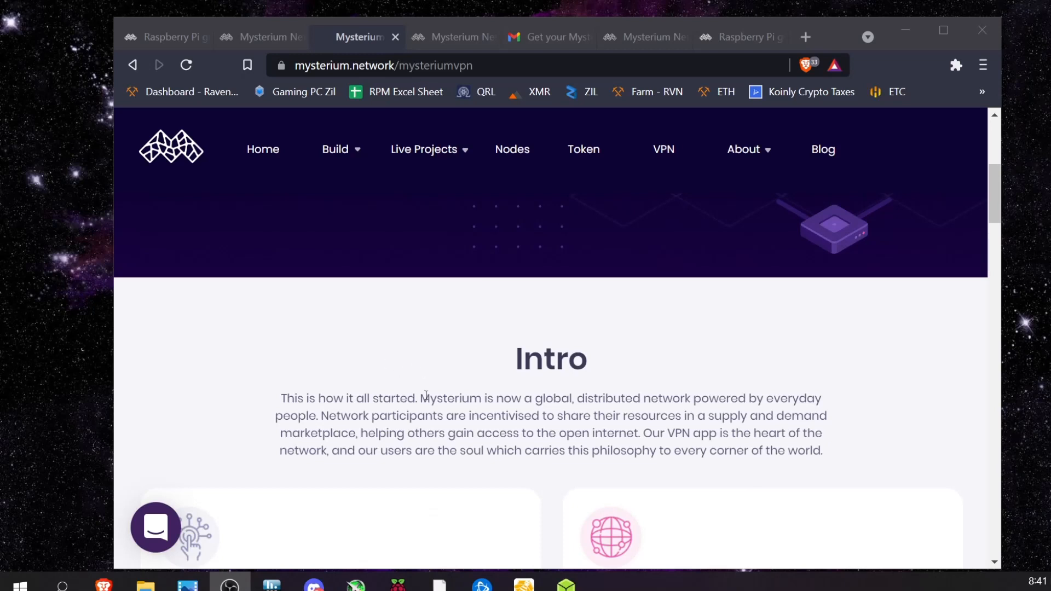
{"action": "mouse_move", "coordinate": [599, 415]}
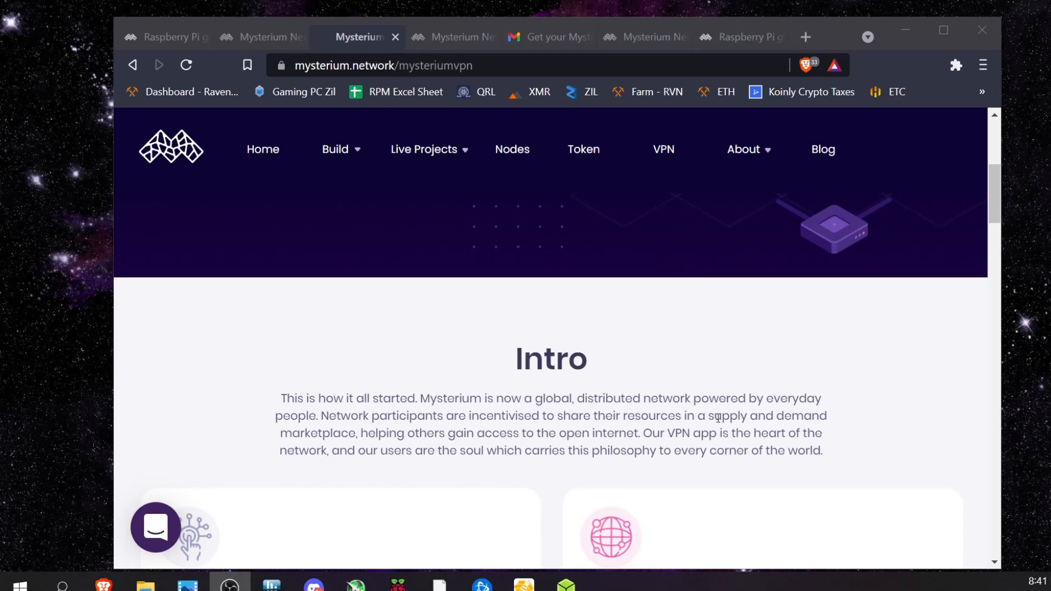
{"action": "mouse_move", "coordinate": [488, 436]}
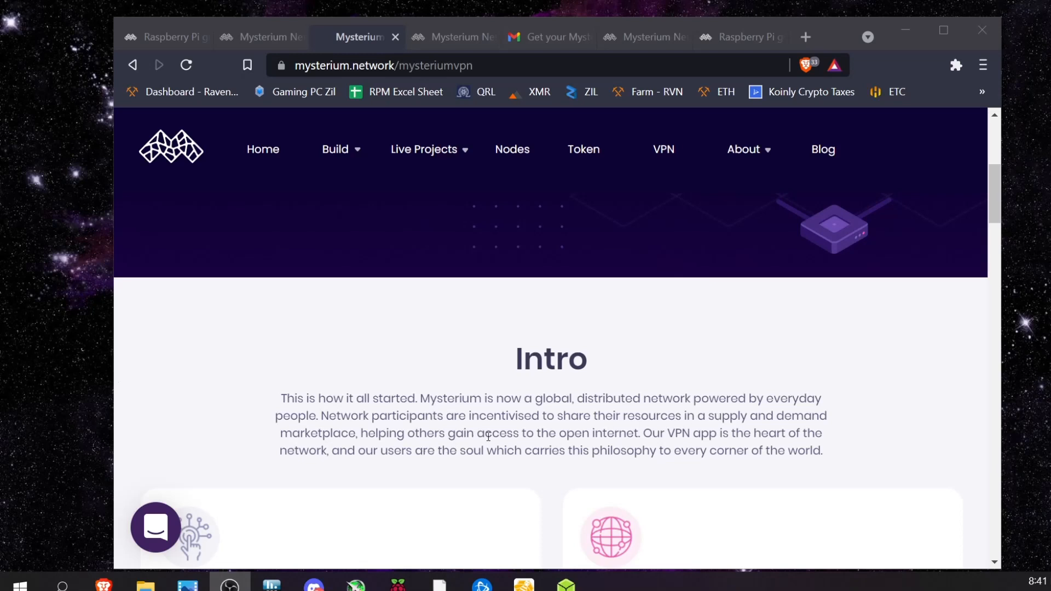
{"action": "mouse_move", "coordinate": [522, 436]}
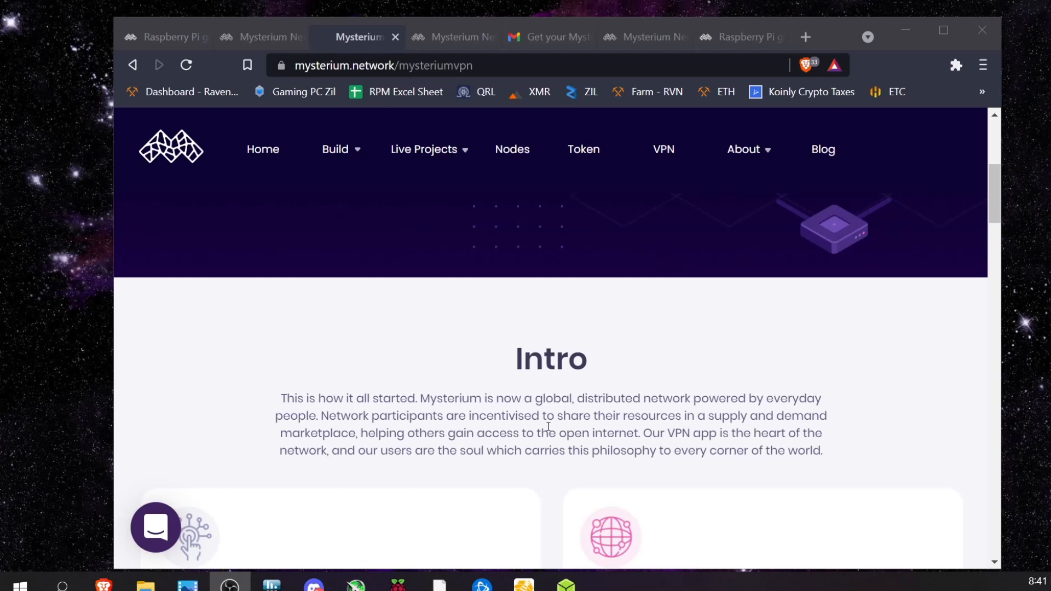
{"action": "mouse_move", "coordinate": [642, 486]}
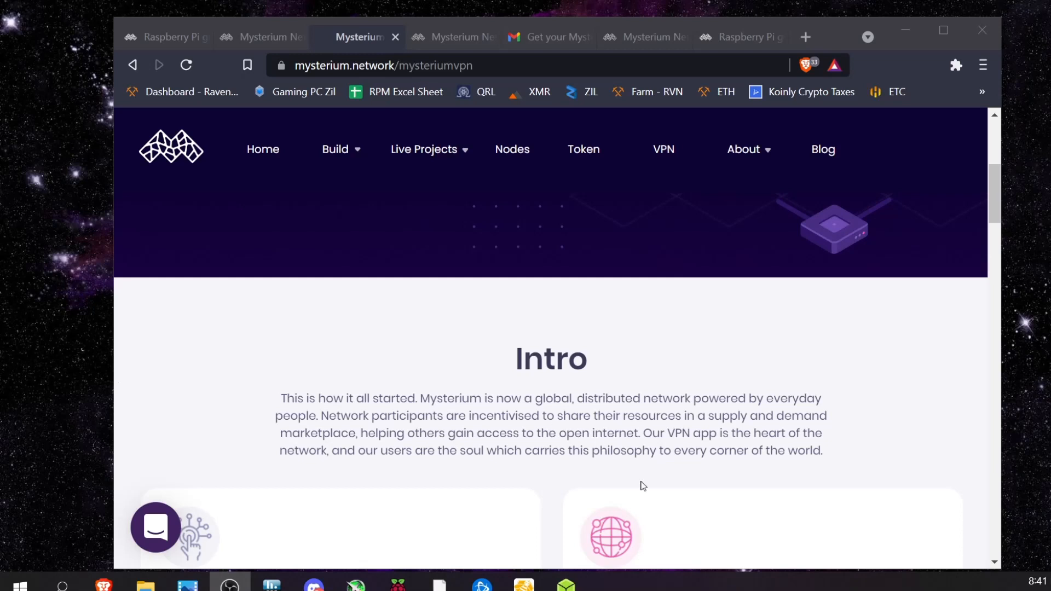
{"action": "scroll", "scroll_direction": "down", "scroll_amount": 3}
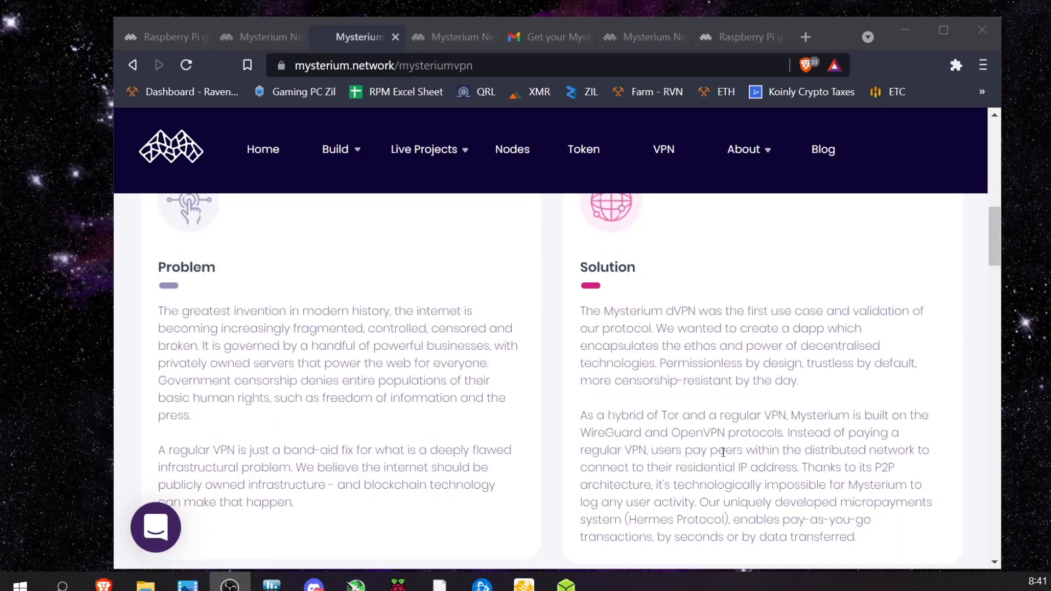
{"action": "mouse_move", "coordinate": [527, 409]}
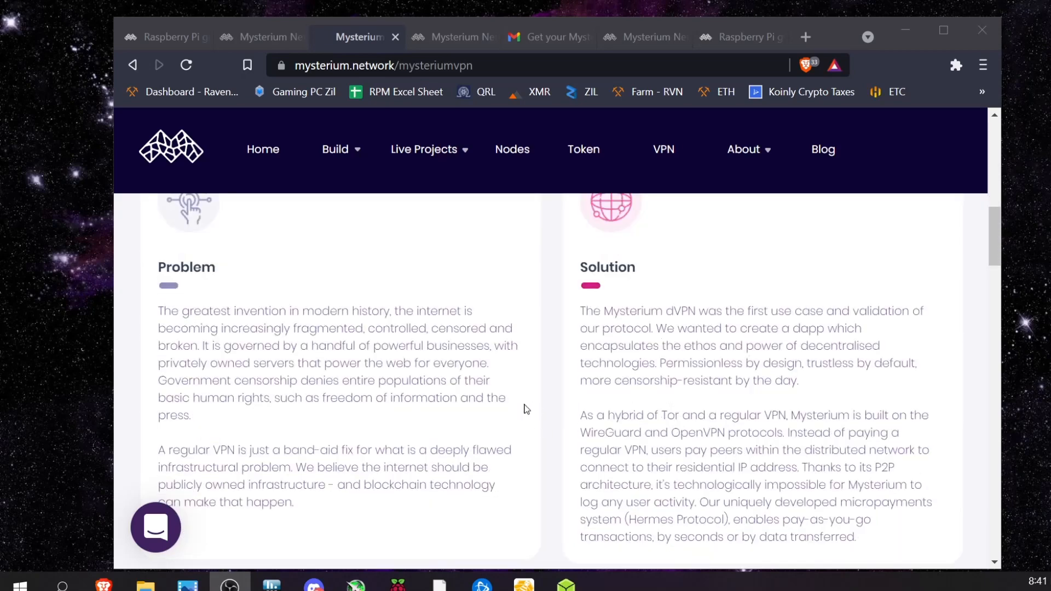
{"action": "mouse_move", "coordinate": [529, 394]}
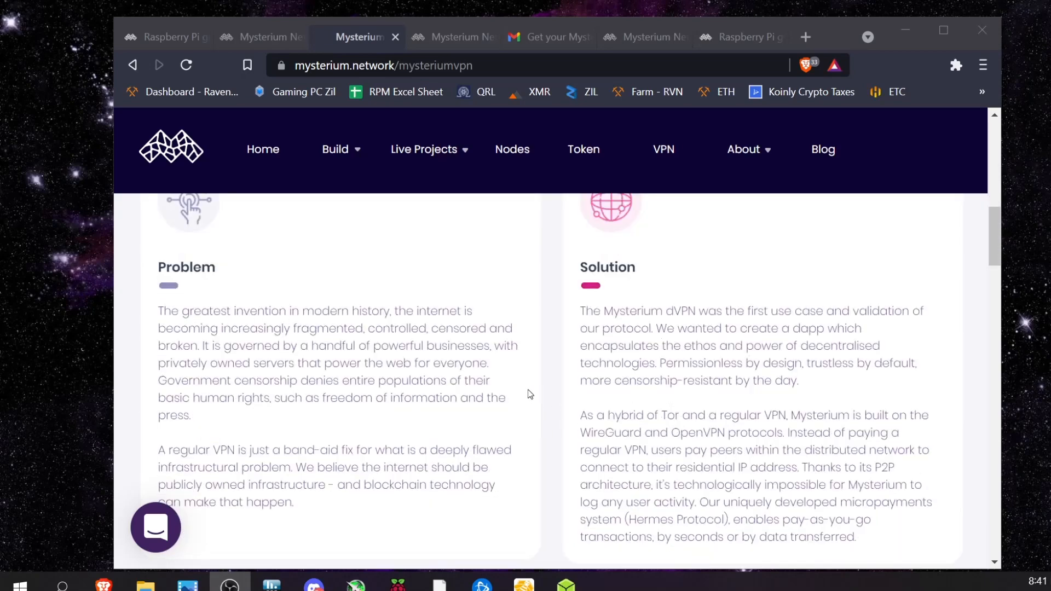
{"action": "scroll", "scroll_direction": "down", "scroll_amount": 3}
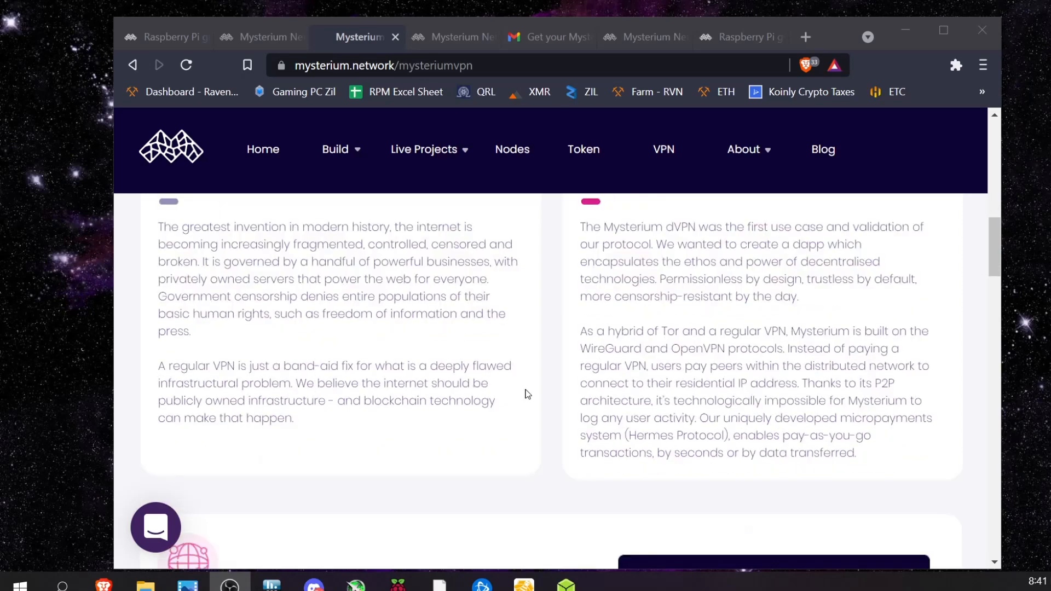
{"action": "scroll", "scroll_direction": "down", "scroll_amount": 3}
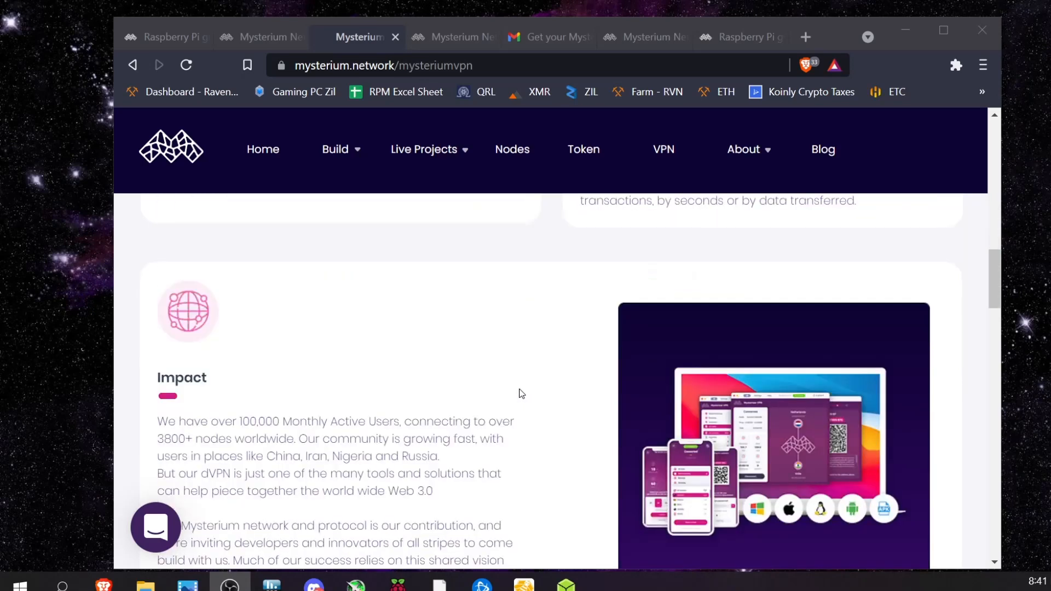
{"action": "scroll", "scroll_direction": "down", "scroll_amount": 3}
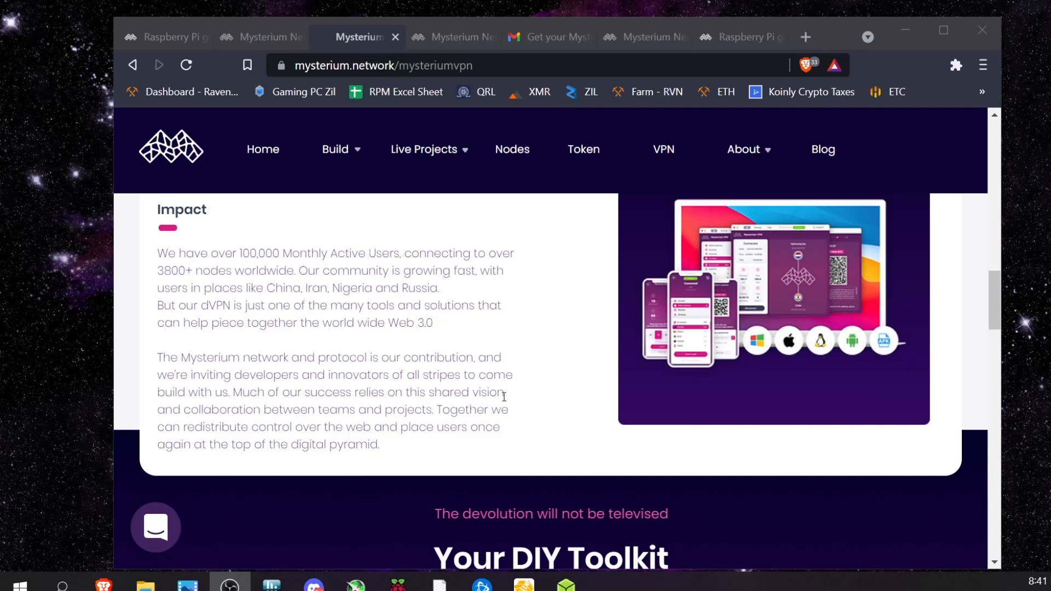
{"action": "mouse_move", "coordinate": [472, 373]}
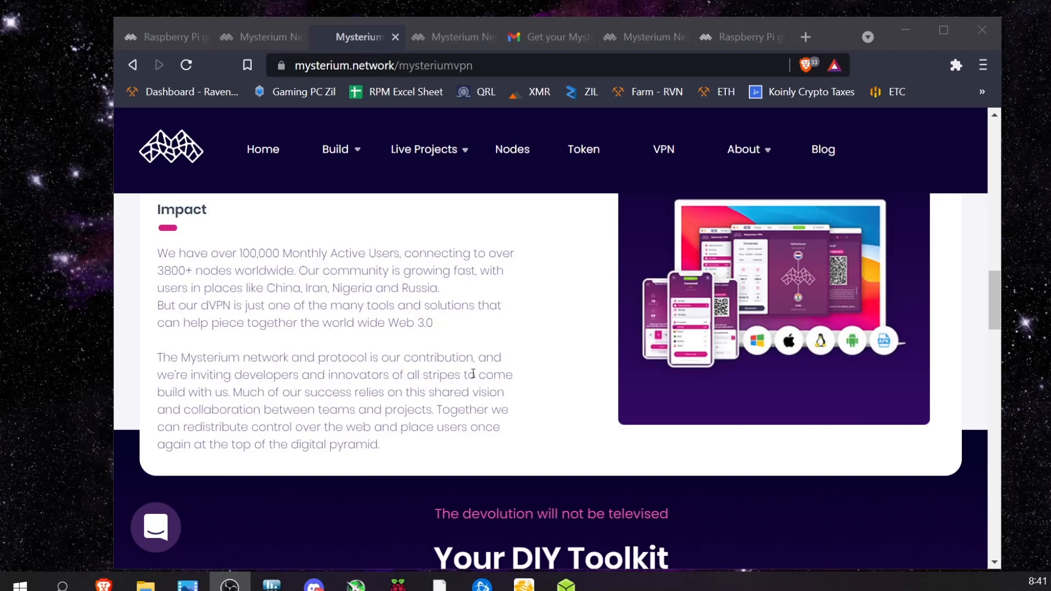
{"action": "mouse_move", "coordinate": [660, 397]}
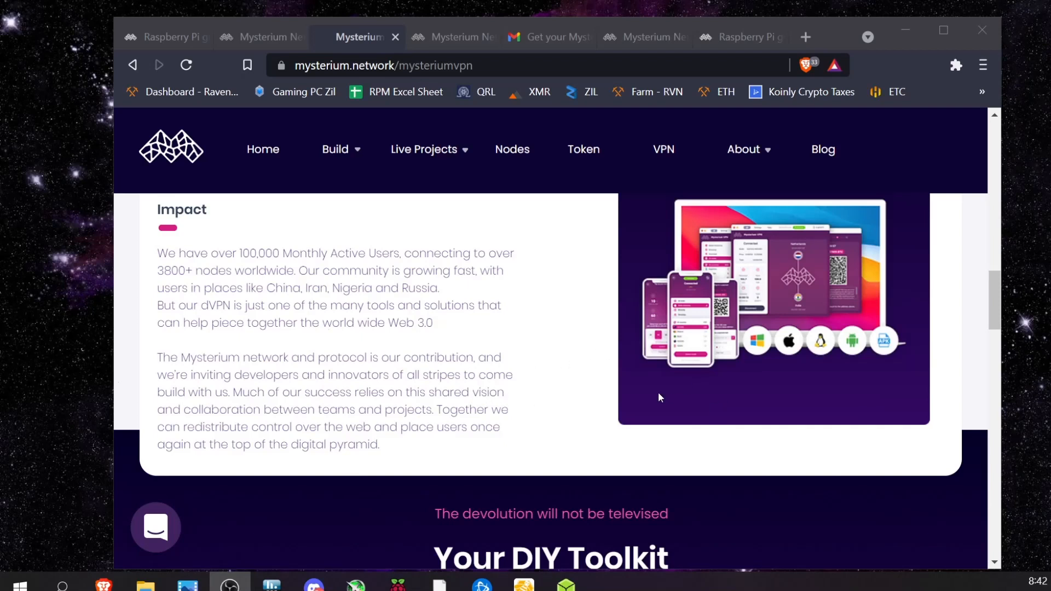
{"action": "mouse_move", "coordinate": [599, 281]}
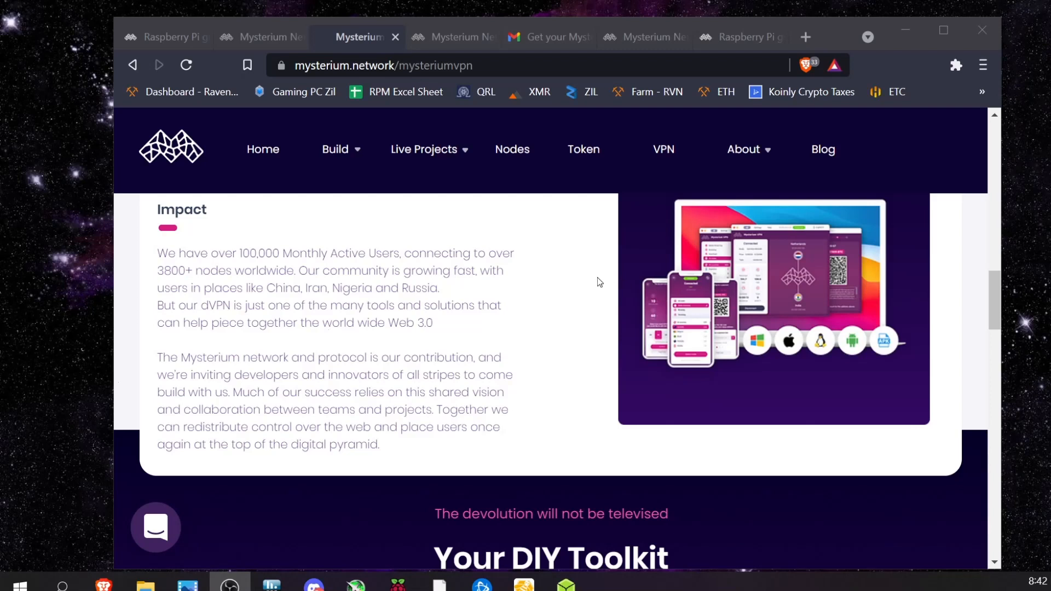
{"action": "mouse_move", "coordinate": [525, 273]}
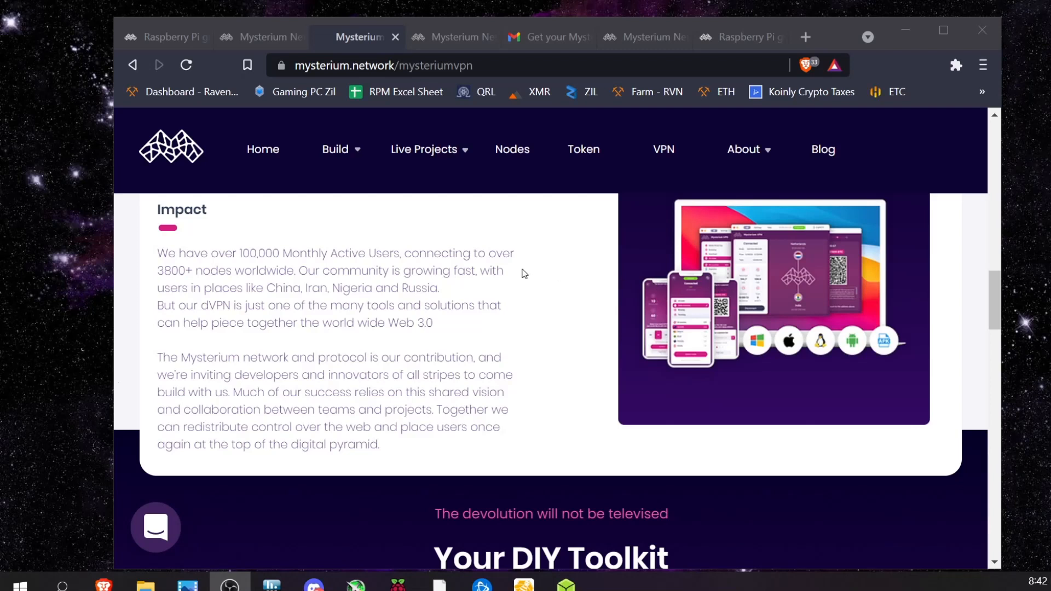
{"action": "mouse_move", "coordinate": [412, 466]}
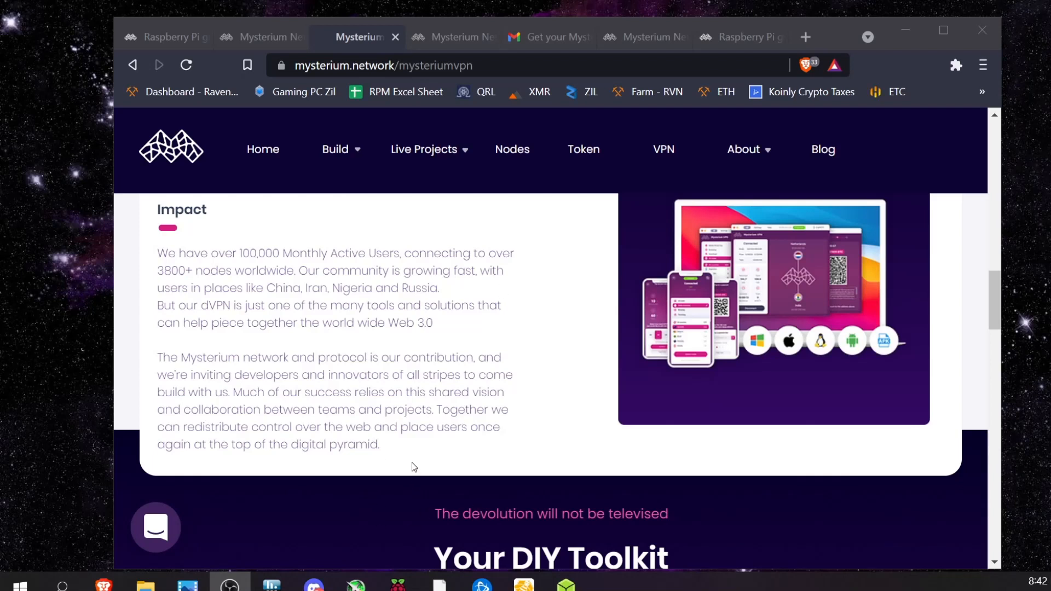
{"action": "mouse_move", "coordinate": [534, 314]}
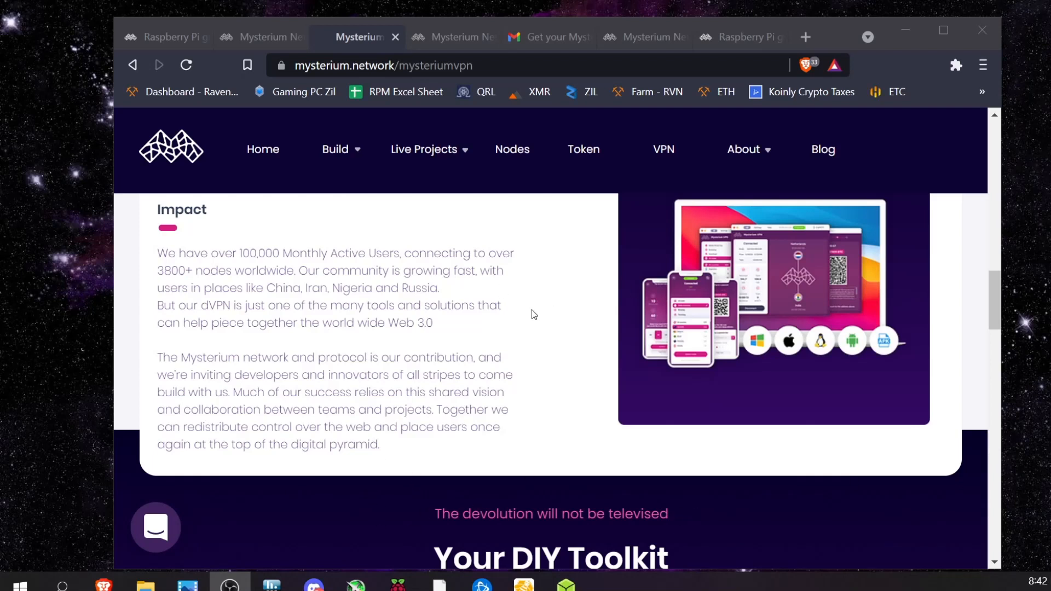
{"action": "mouse_move", "coordinate": [478, 305]}
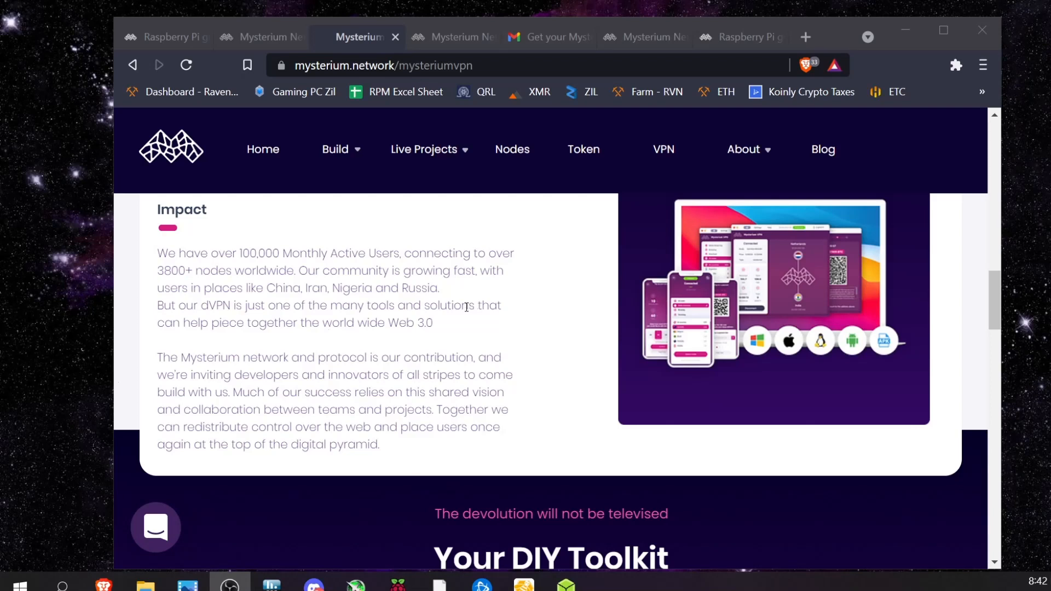
{"action": "mouse_move", "coordinate": [430, 289]}
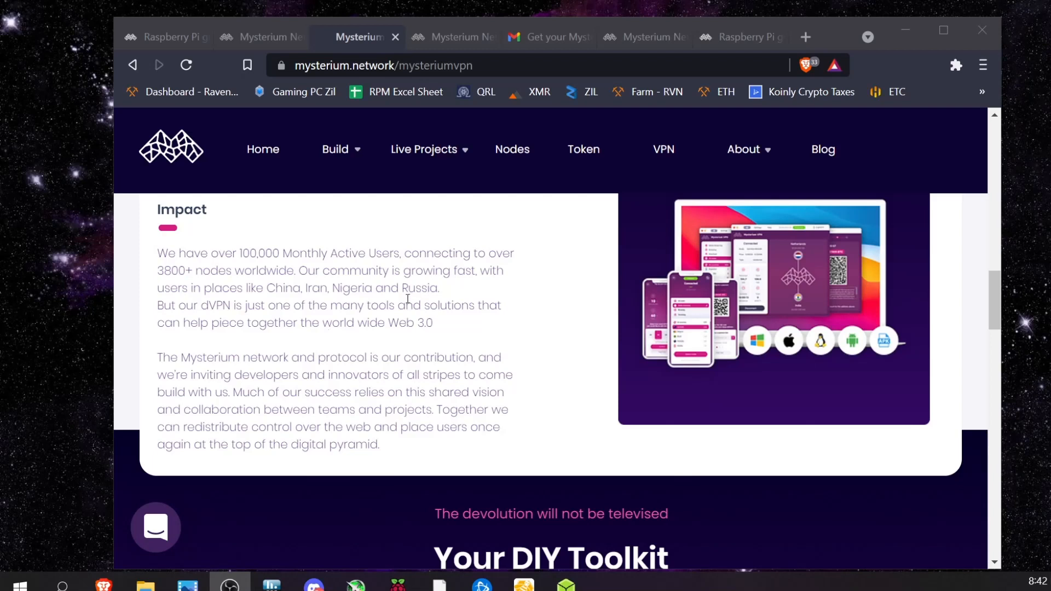
{"action": "mouse_move", "coordinate": [514, 442]}
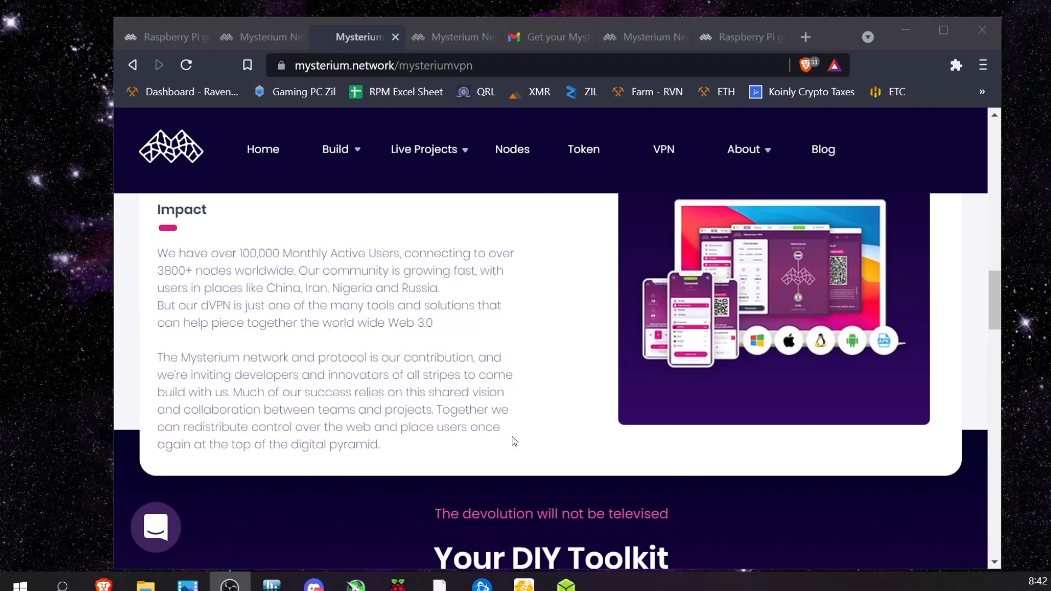
{"action": "mouse_move", "coordinate": [510, 380]}
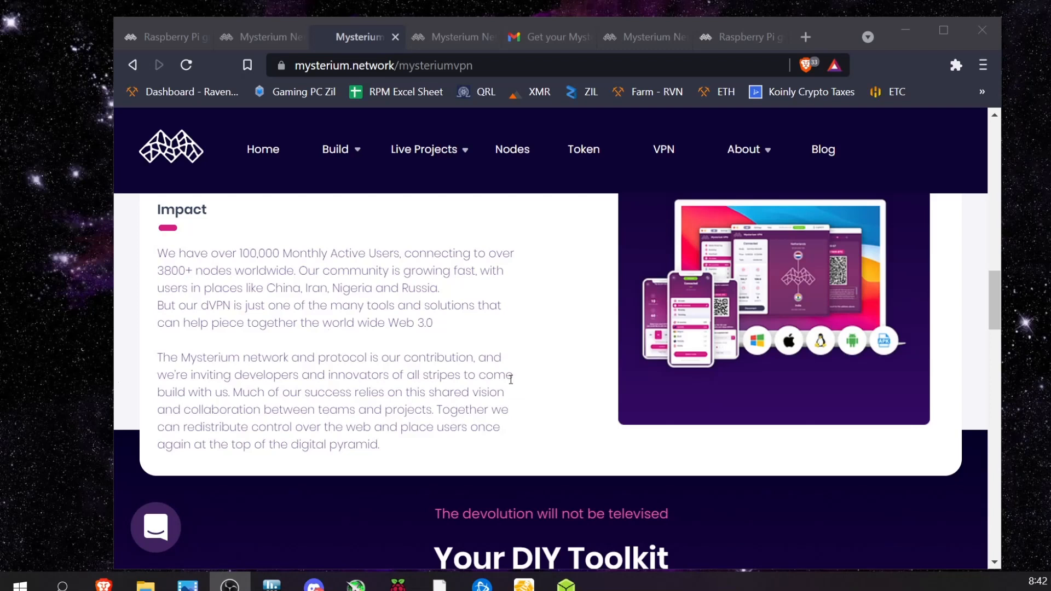
{"action": "mouse_move", "coordinate": [480, 352]}
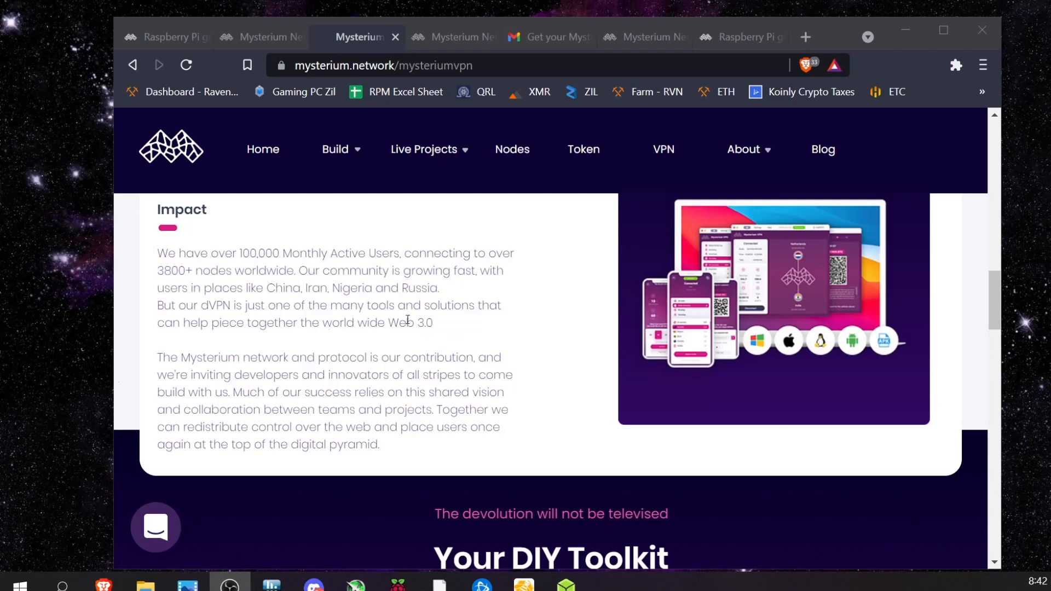
{"action": "mouse_move", "coordinate": [407, 319]}
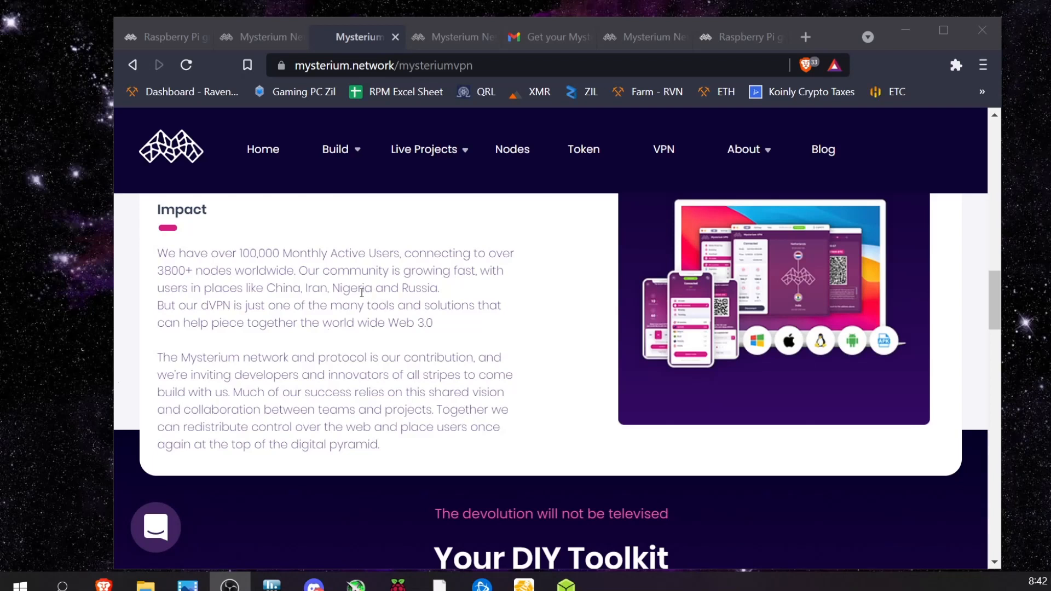
{"action": "mouse_move", "coordinate": [315, 283]}
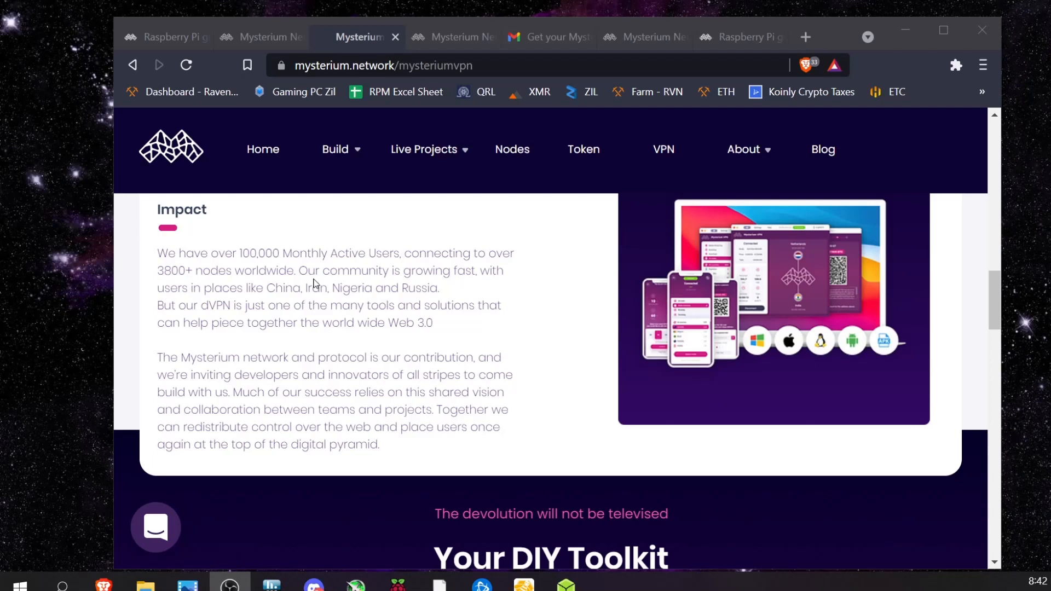
{"action": "mouse_move", "coordinate": [255, 255]}
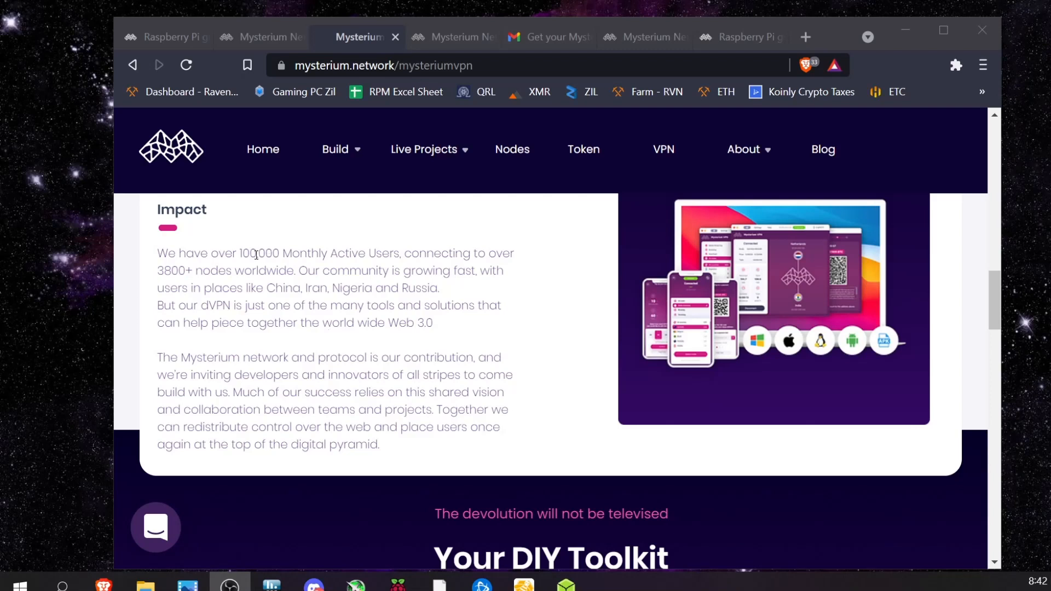
{"action": "mouse_move", "coordinate": [153, 225]}
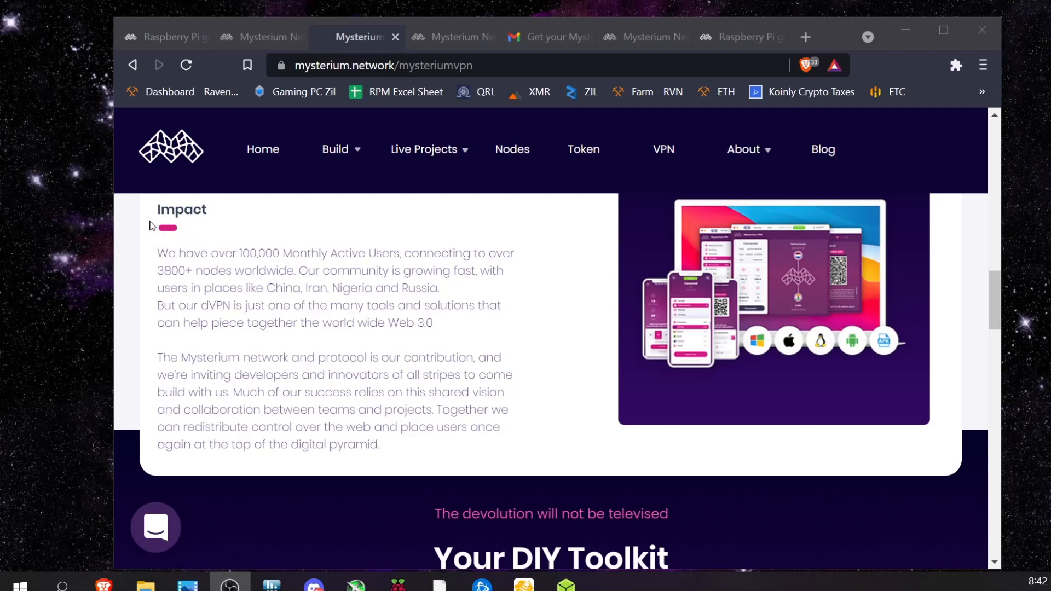
{"action": "mouse_move", "coordinate": [119, 221]}
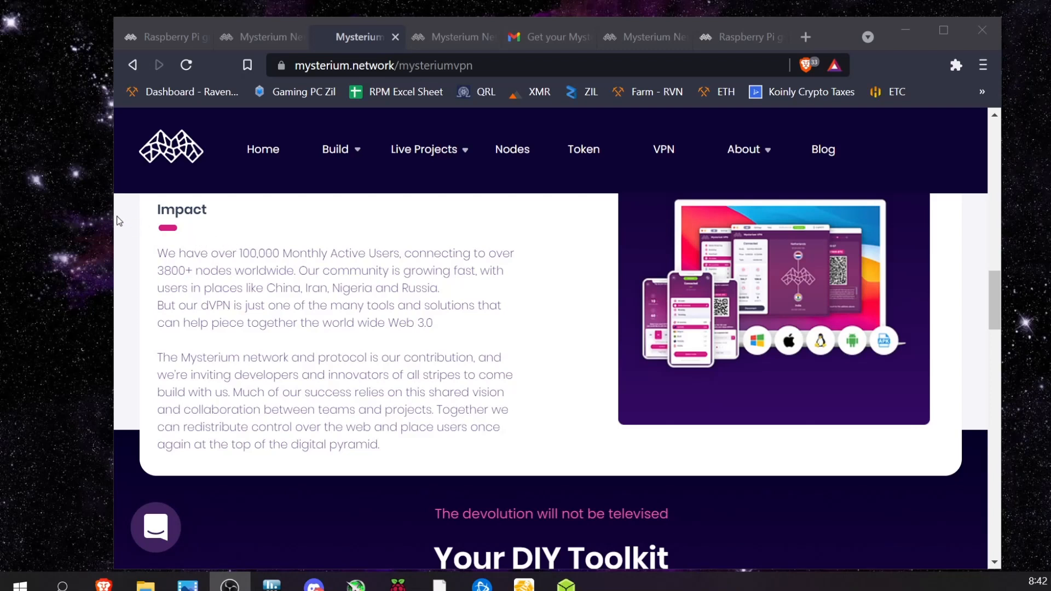
{"action": "mouse_move", "coordinate": [113, 220]}
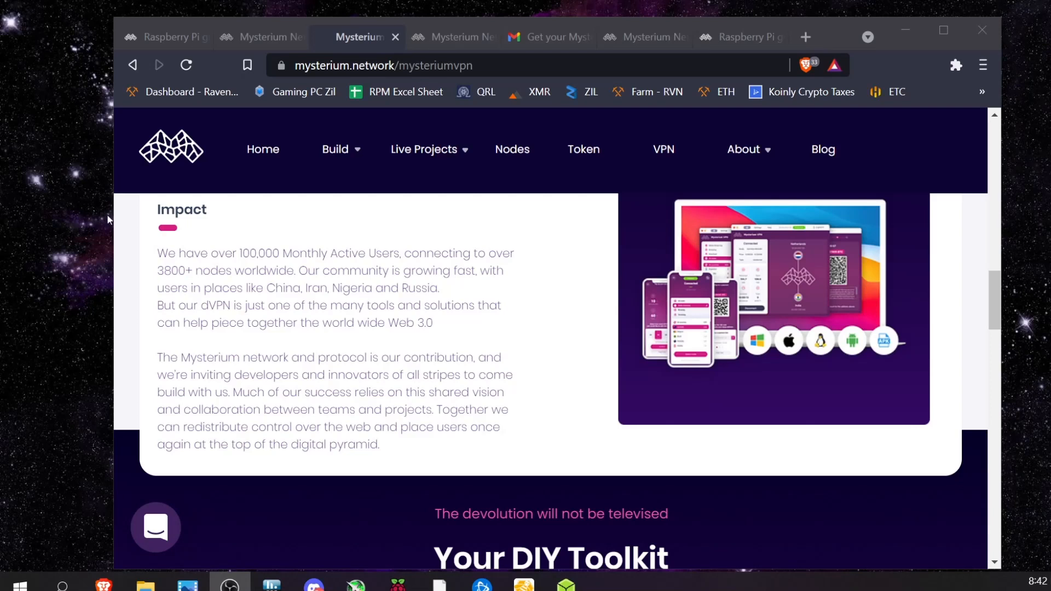
{"action": "mouse_move", "coordinate": [27, 228]}
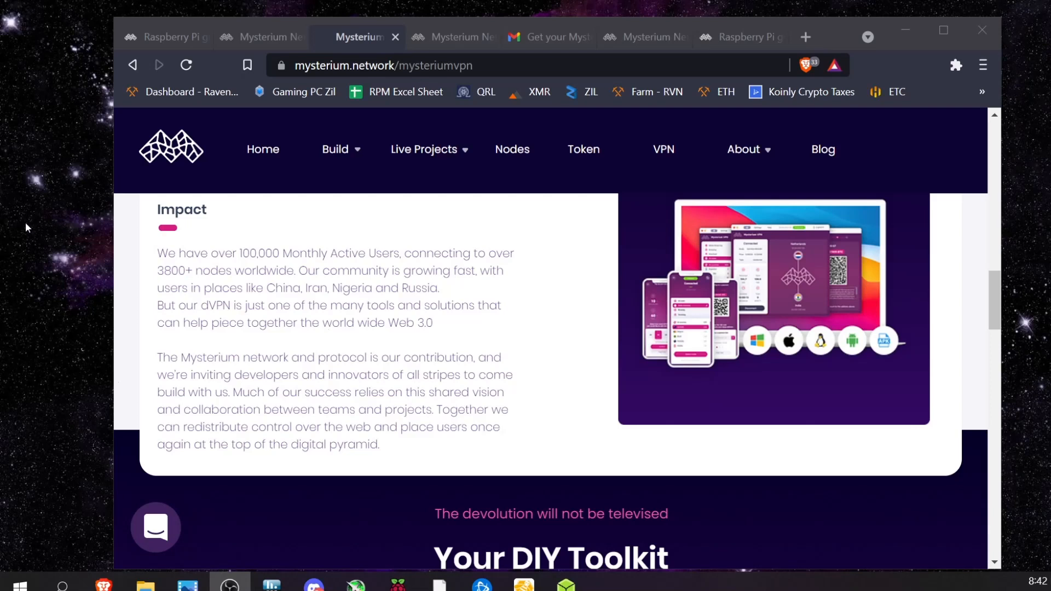
{"action": "mouse_move", "coordinate": [3, 197]}
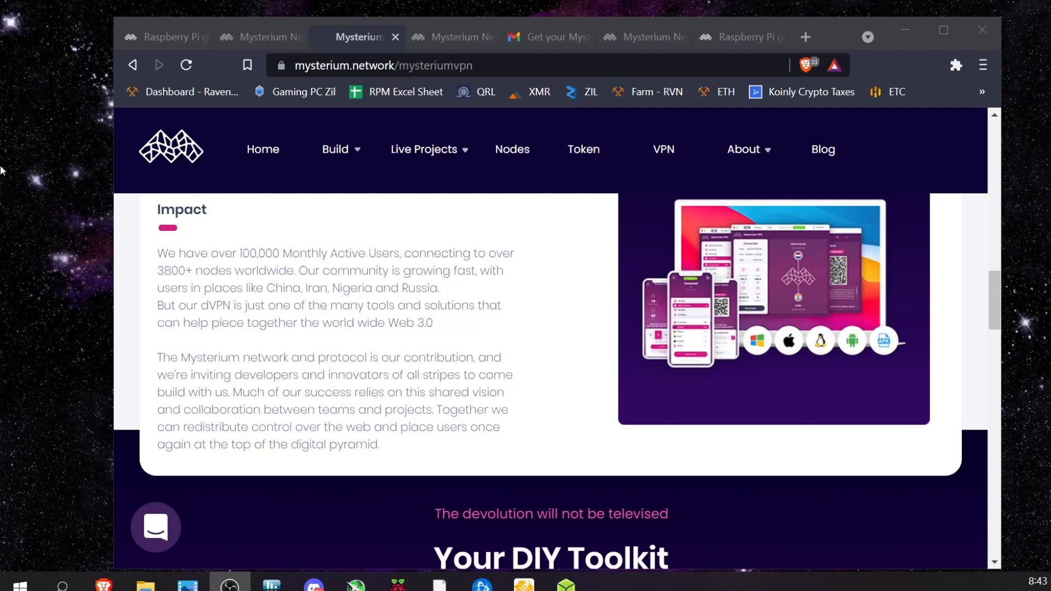
{"action": "mouse_move", "coordinate": [636, 260]}
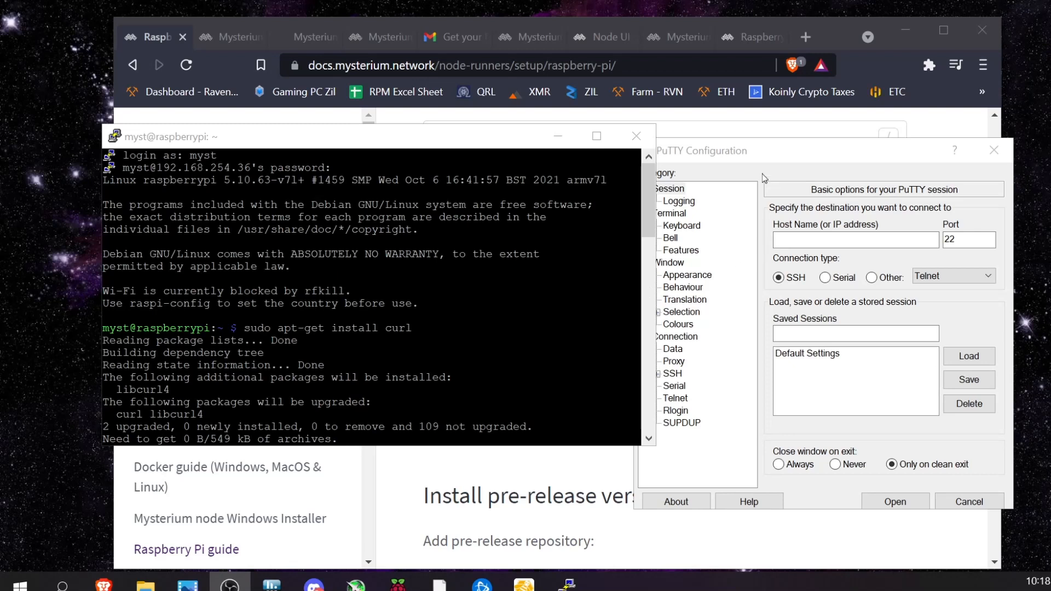
{"action": "mouse_move", "coordinate": [766, 178]}
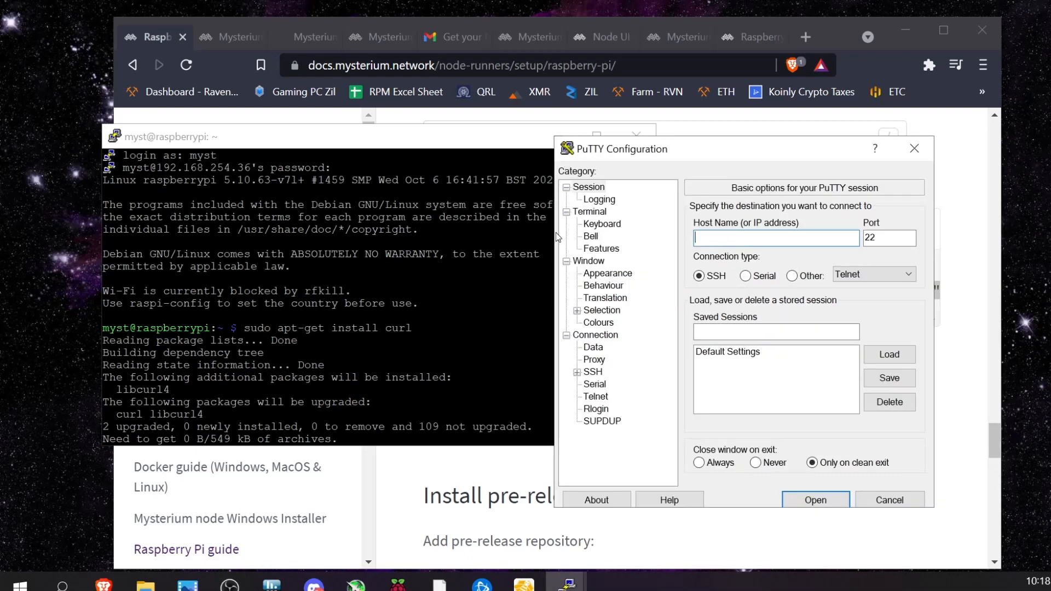
Bring the myst@raspberrypi terminal window in front of PuTTY Configuration.
{"action": "left_click", "coordinate": [319, 136]}
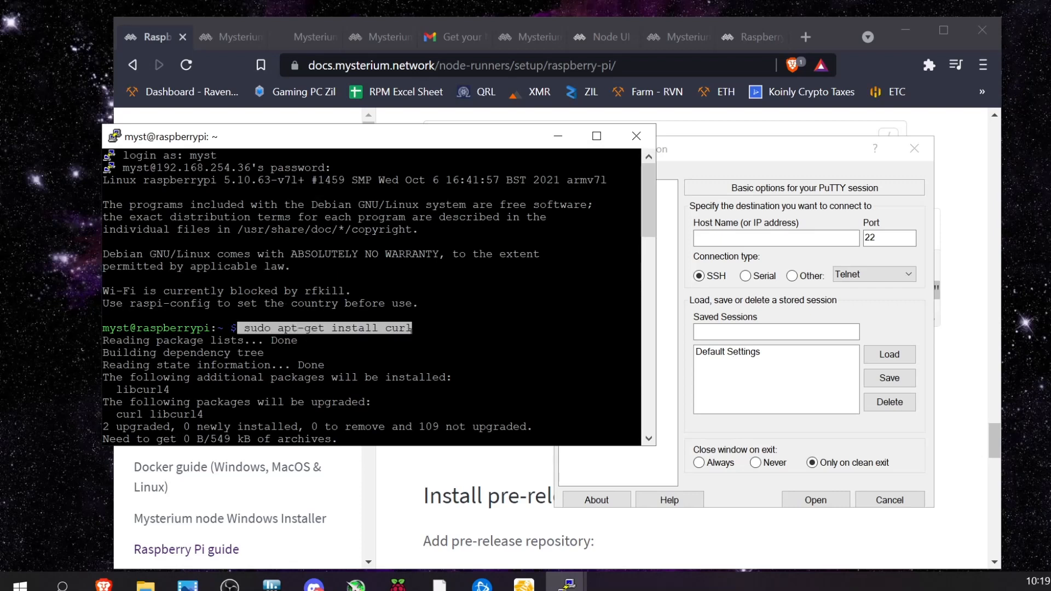
{"action": "mouse_move", "coordinate": [431, 464]}
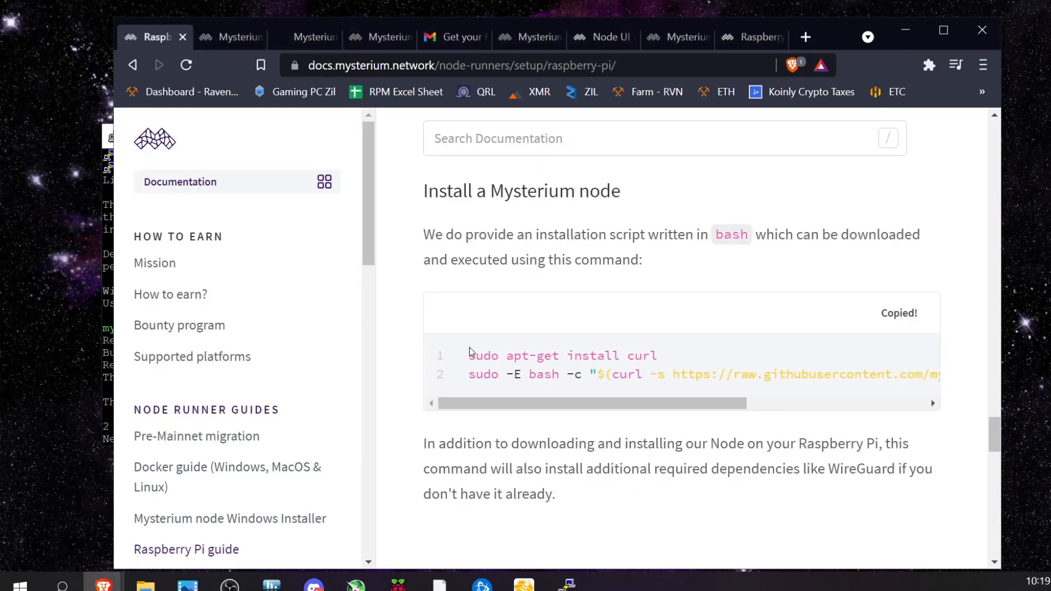
Select the node install command and scroll to the 'Add pre-release repository' section.
{"action": "double_click", "coordinate": [562, 356]}
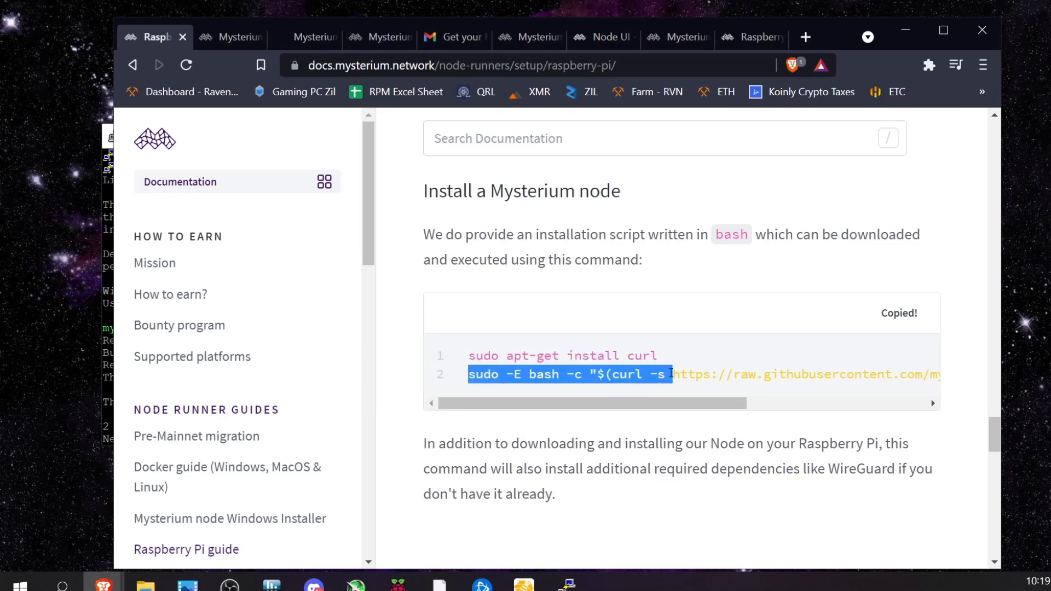
{"action": "scroll", "scroll_direction": "down", "scroll_amount": 3}
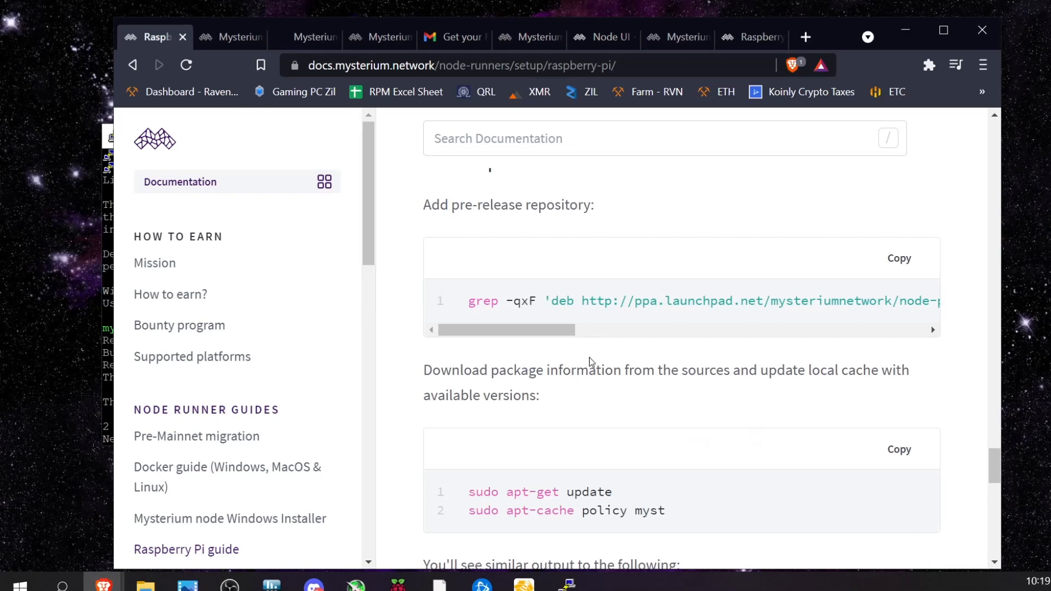
{"action": "scroll", "scroll_direction": "up", "scroll_amount": 3}
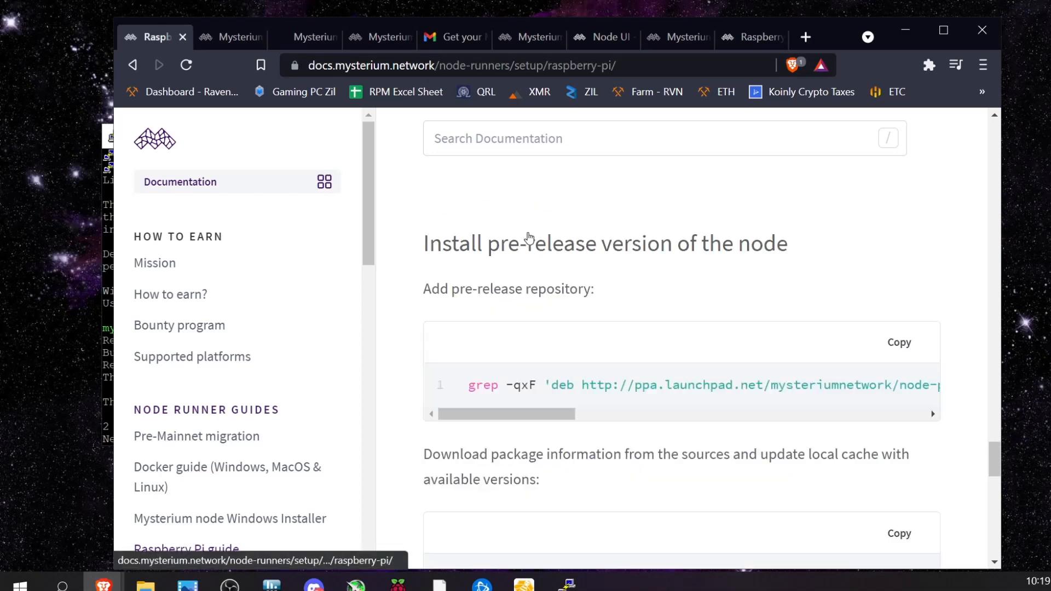
{"action": "scroll", "scroll_direction": "down", "scroll_amount": 3}
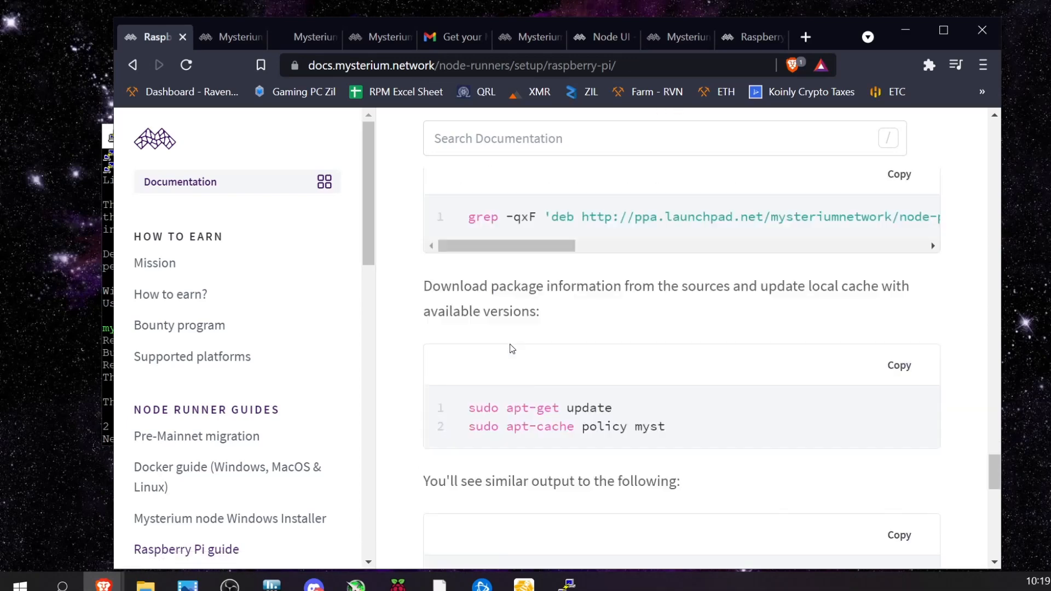
{"action": "scroll", "scroll_direction": "down", "scroll_amount": 3}
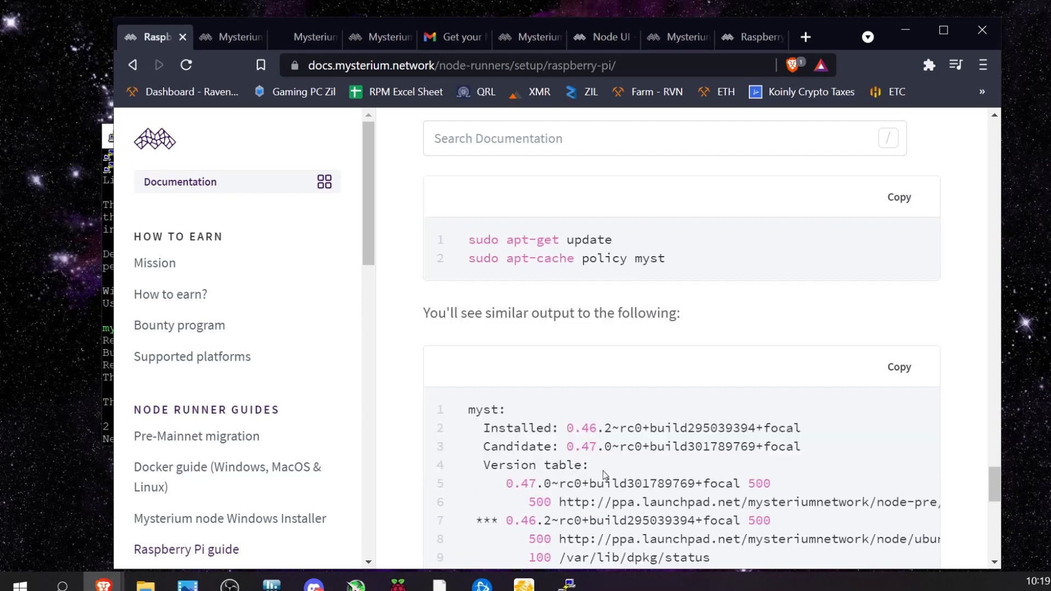
{"action": "scroll", "scroll_direction": "up", "scroll_amount": 3}
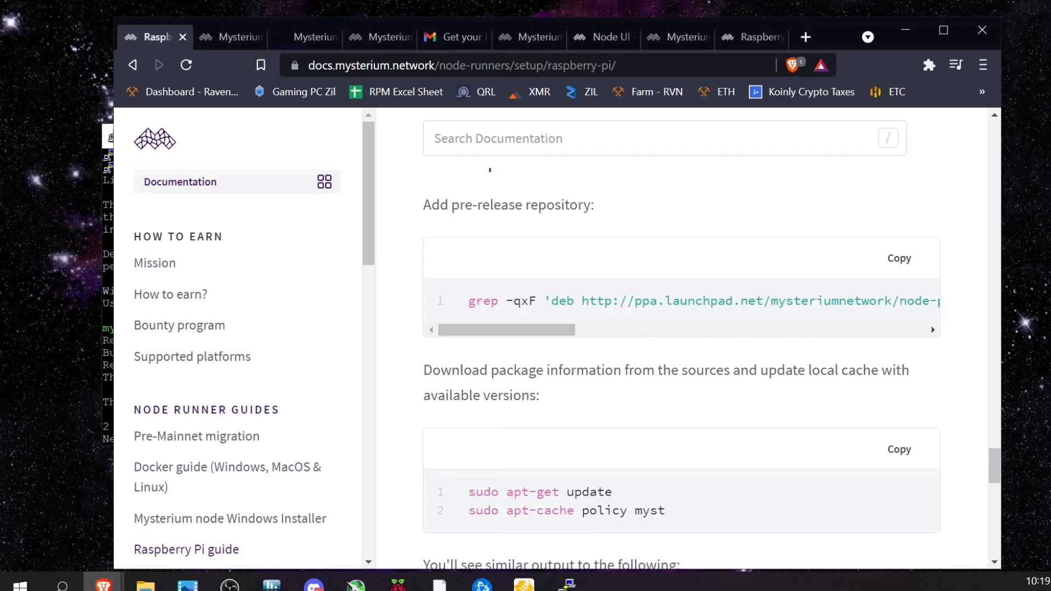
{"action": "left_click", "coordinate": [567, 584]}
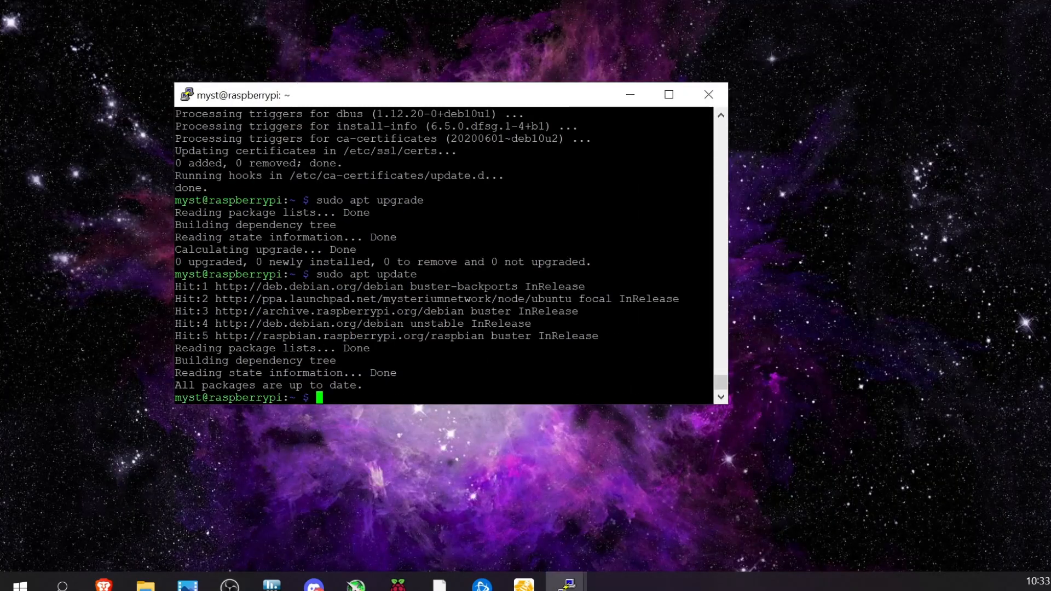
Run sudo apt update on the Raspberry Pi.
{"action": "type", "text": "sudo"}
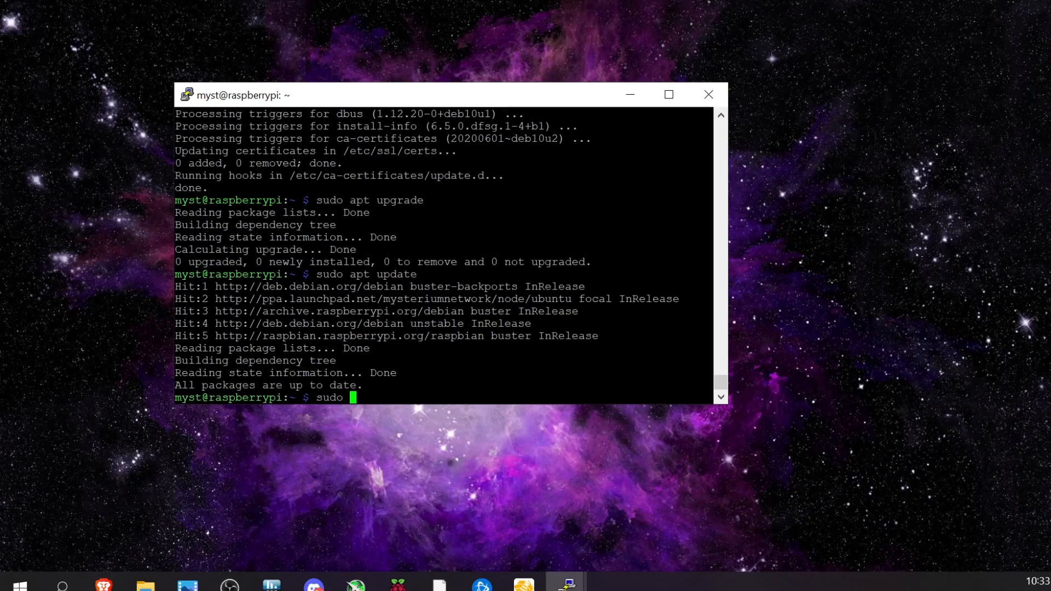
{"action": "type", "text": "apt update"}
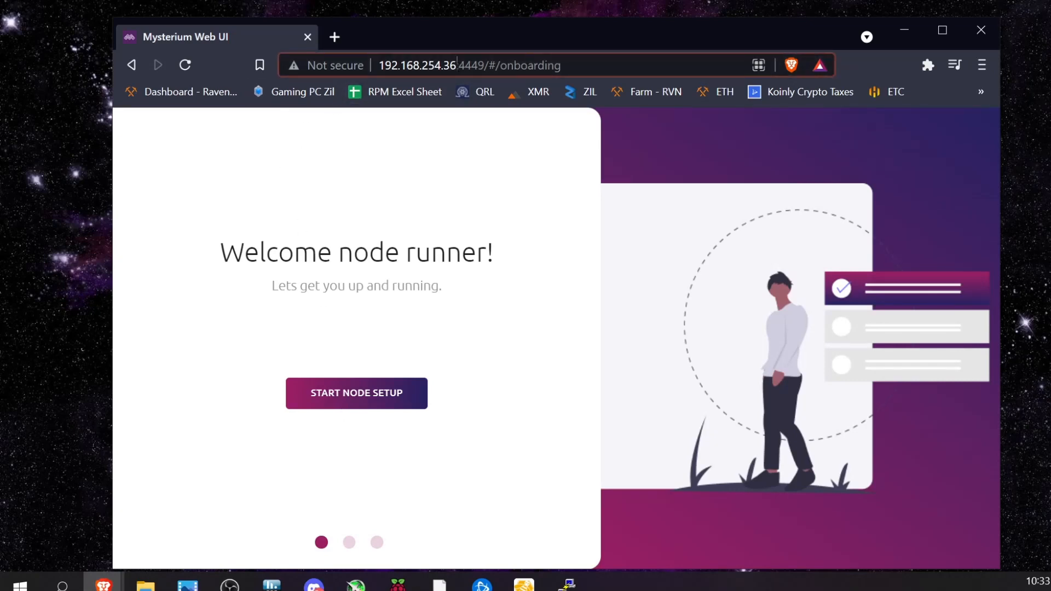
{"action": "left_click", "coordinate": [470, 65]}
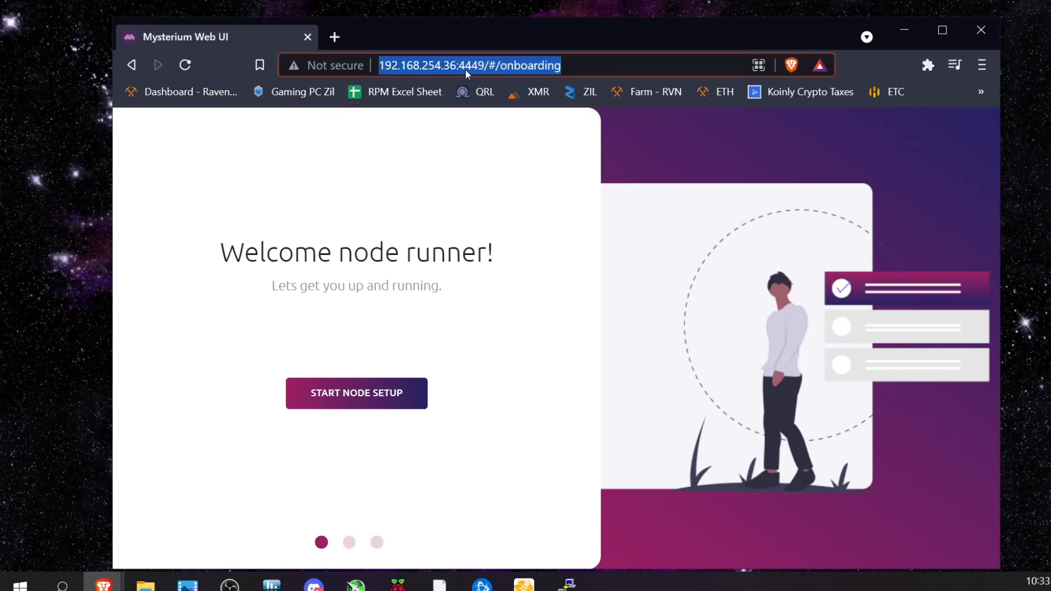
{"action": "mouse_move", "coordinate": [422, 503]}
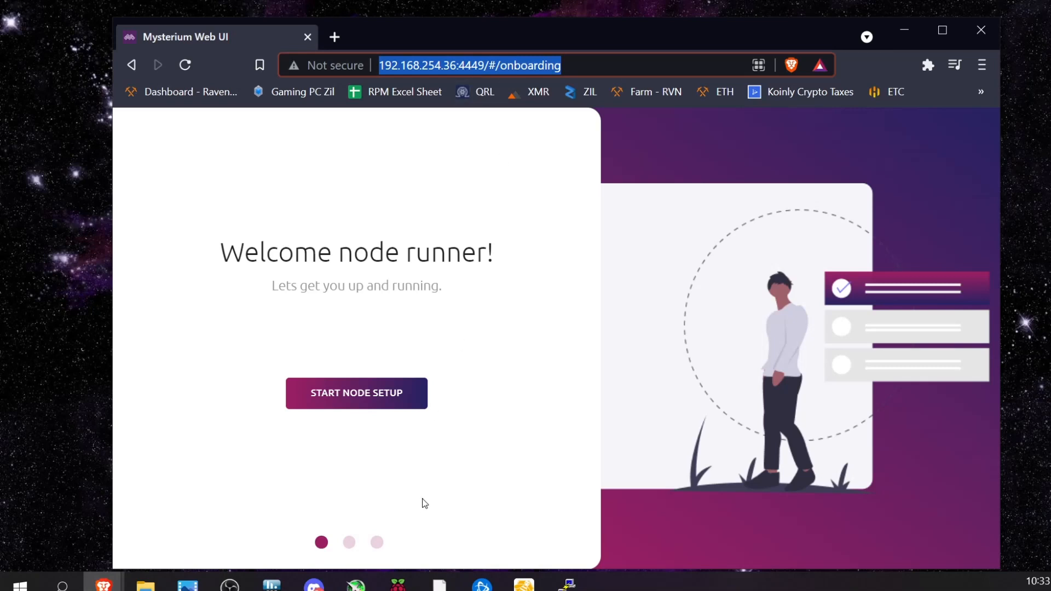
{"action": "mouse_move", "coordinate": [474, 92]}
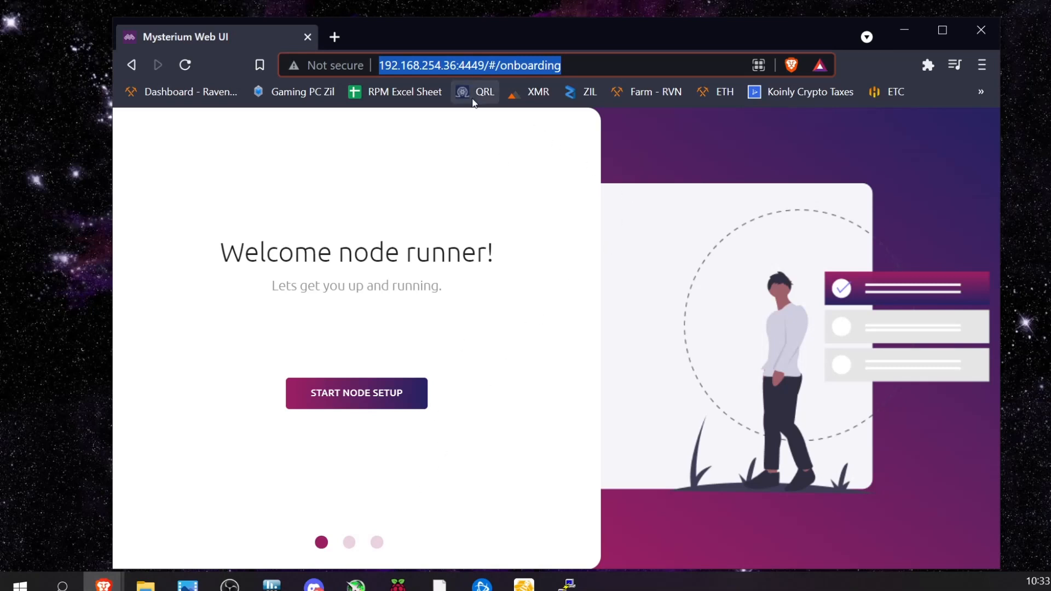
{"action": "mouse_move", "coordinate": [593, 545]}
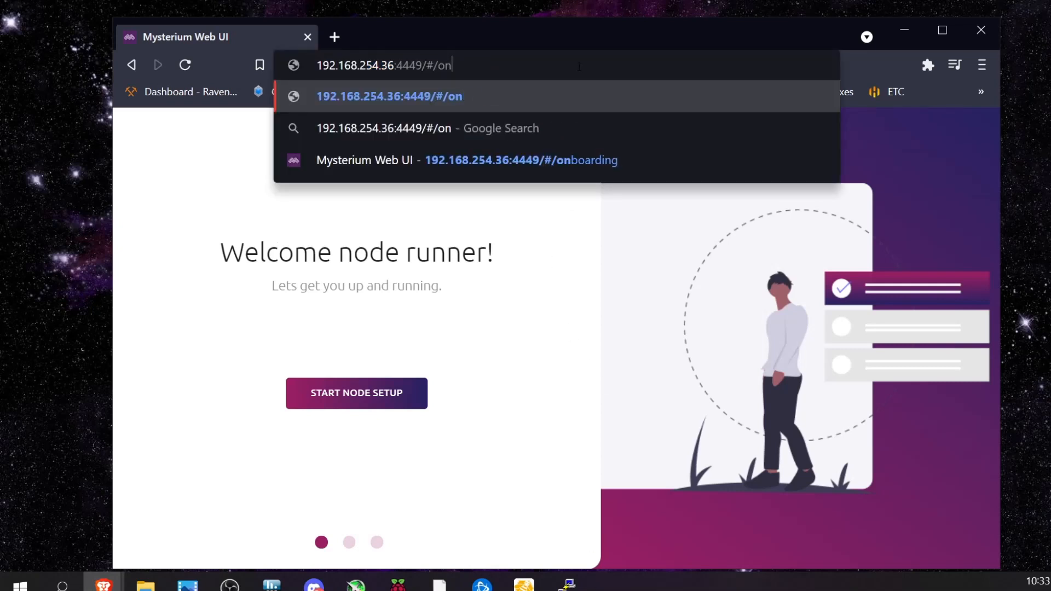
{"action": "key", "text": "BackSpace"}
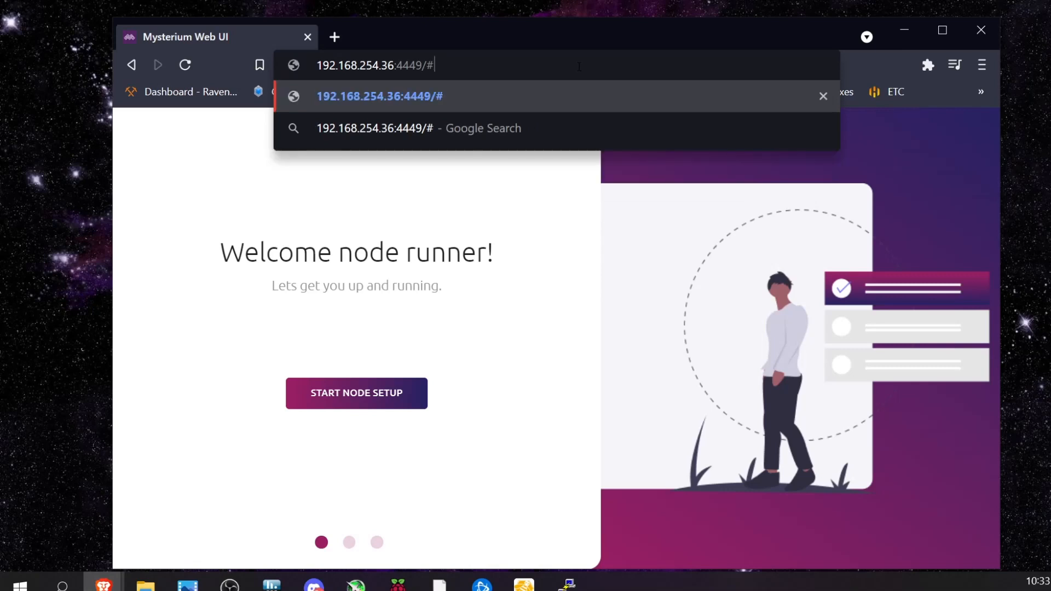
{"action": "key", "text": "Backspace"}
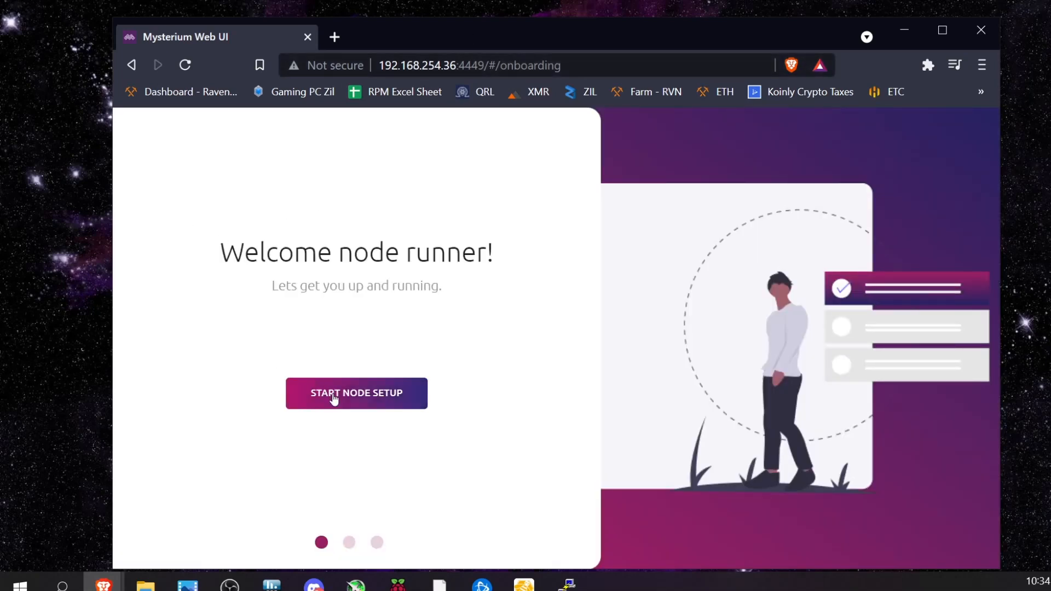
{"action": "left_click", "coordinate": [356, 393]}
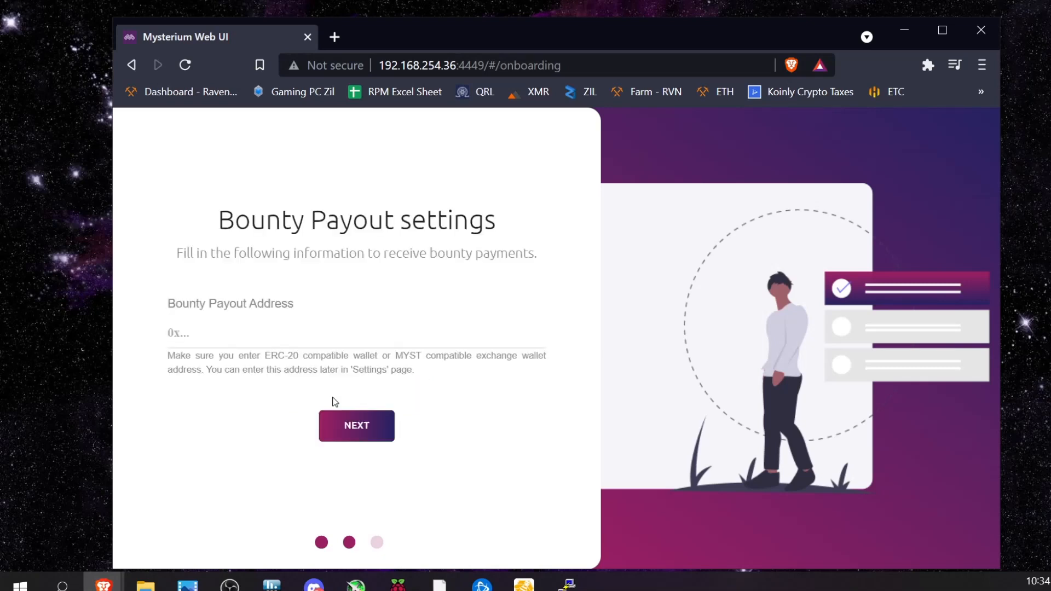
{"action": "left_click", "coordinate": [268, 334]}
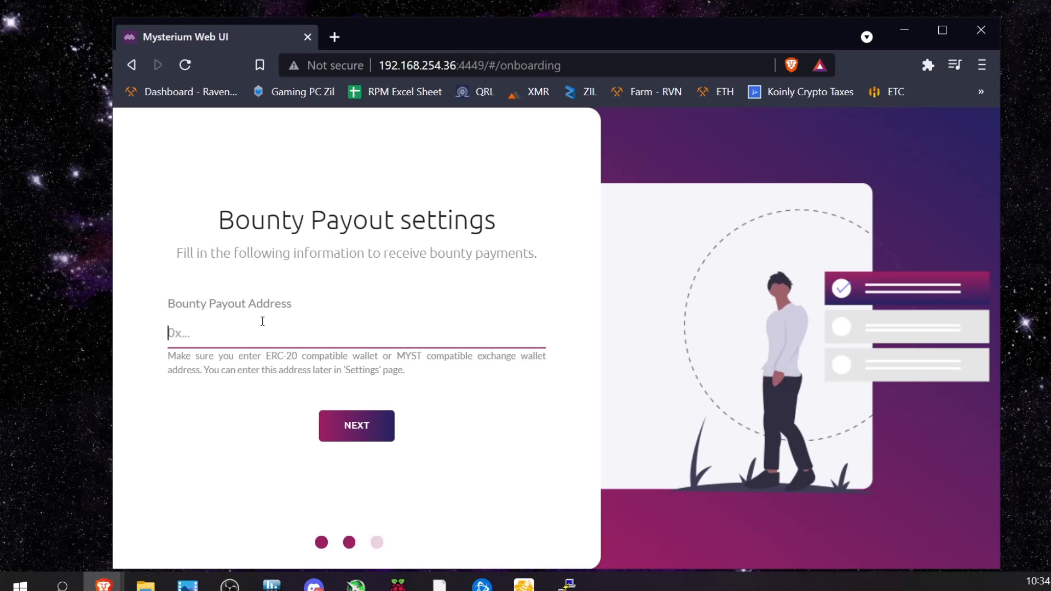
{"action": "mouse_move", "coordinate": [267, 341]}
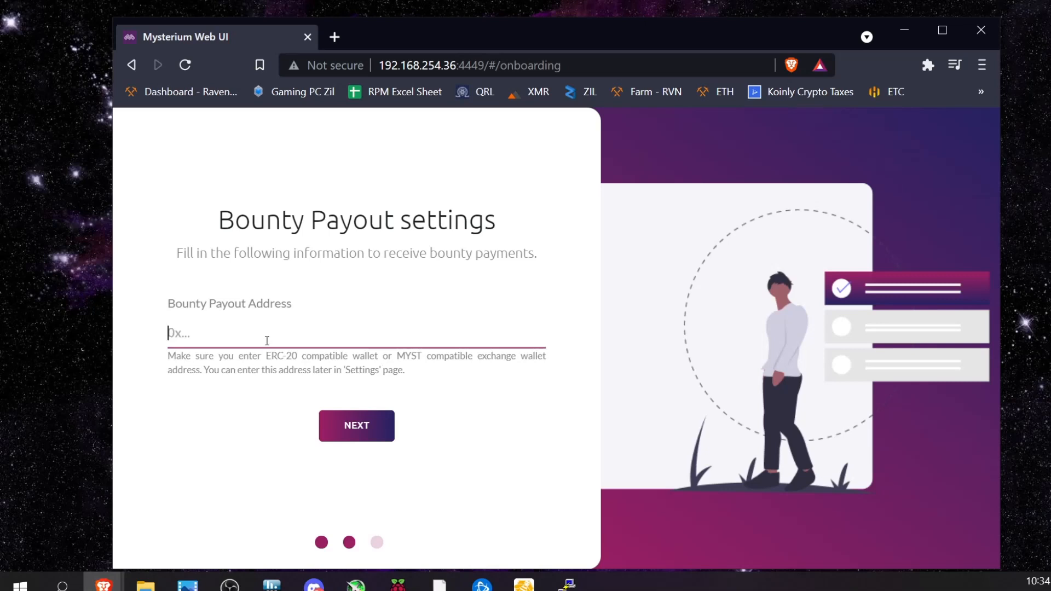
{"action": "double_click", "coordinate": [302, 355]}
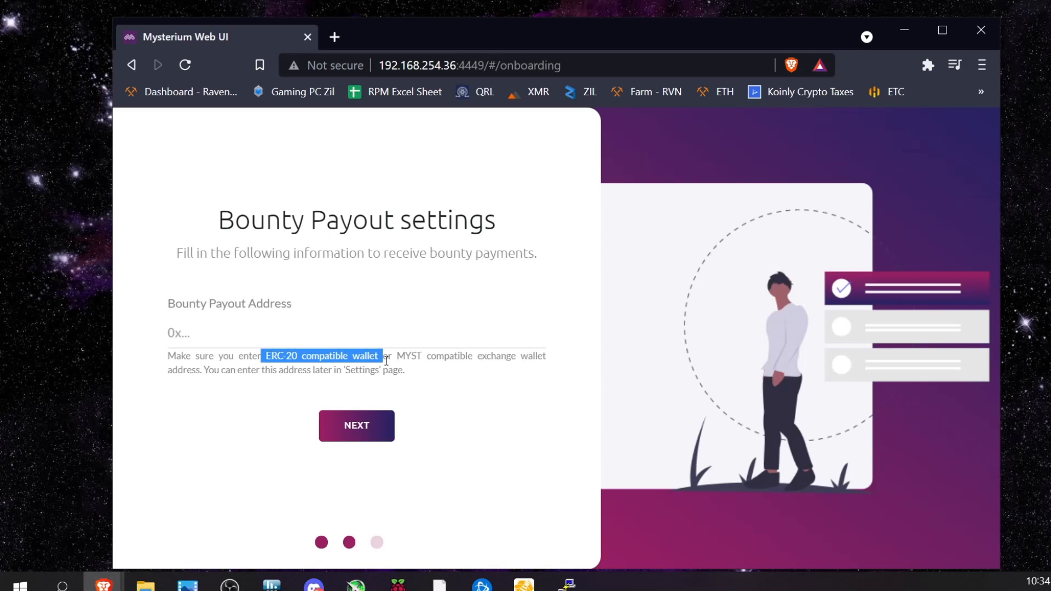
{"action": "left_click", "coordinate": [386, 361]}
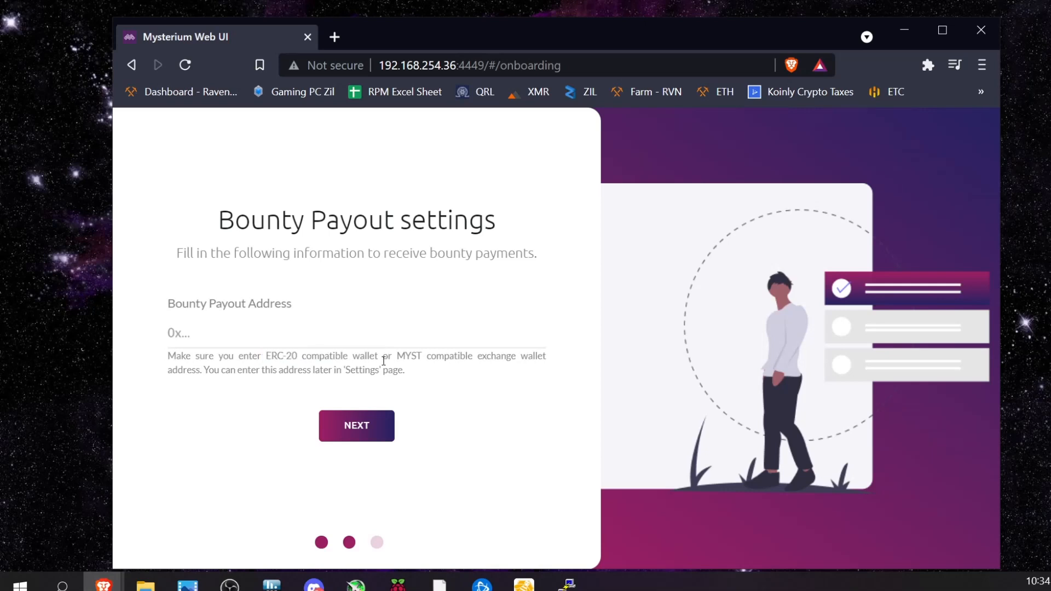
{"action": "left_click", "coordinate": [306, 342]}
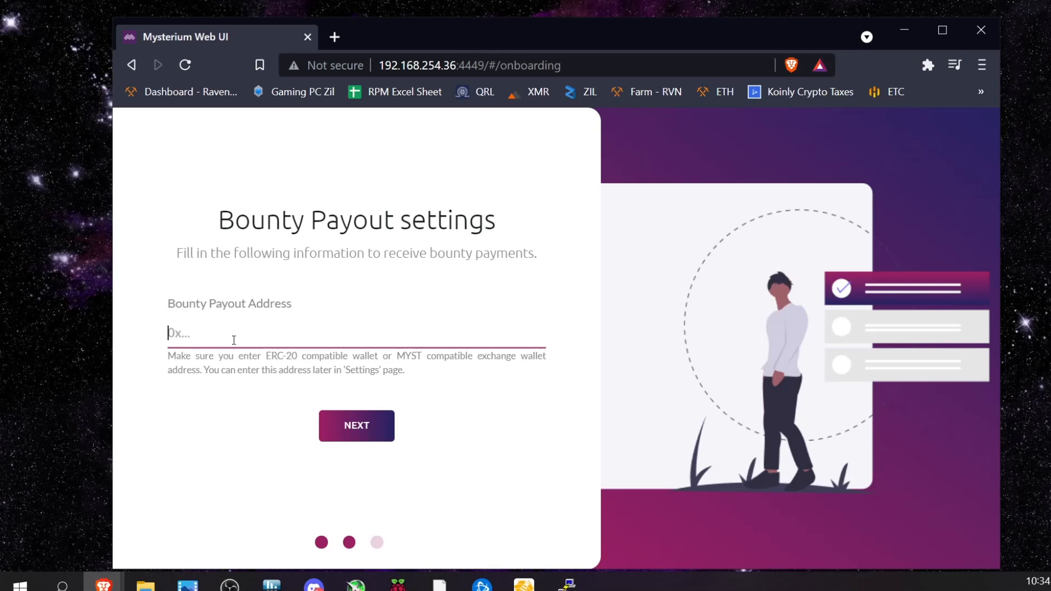
{"action": "mouse_move", "coordinate": [258, 424]}
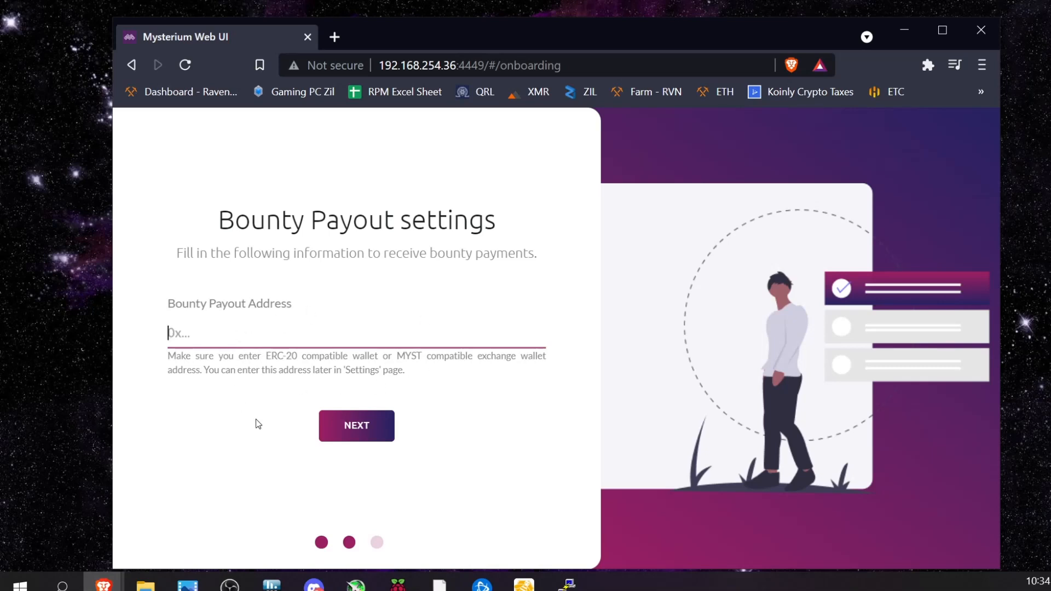
{"action": "mouse_move", "coordinate": [278, 350]}
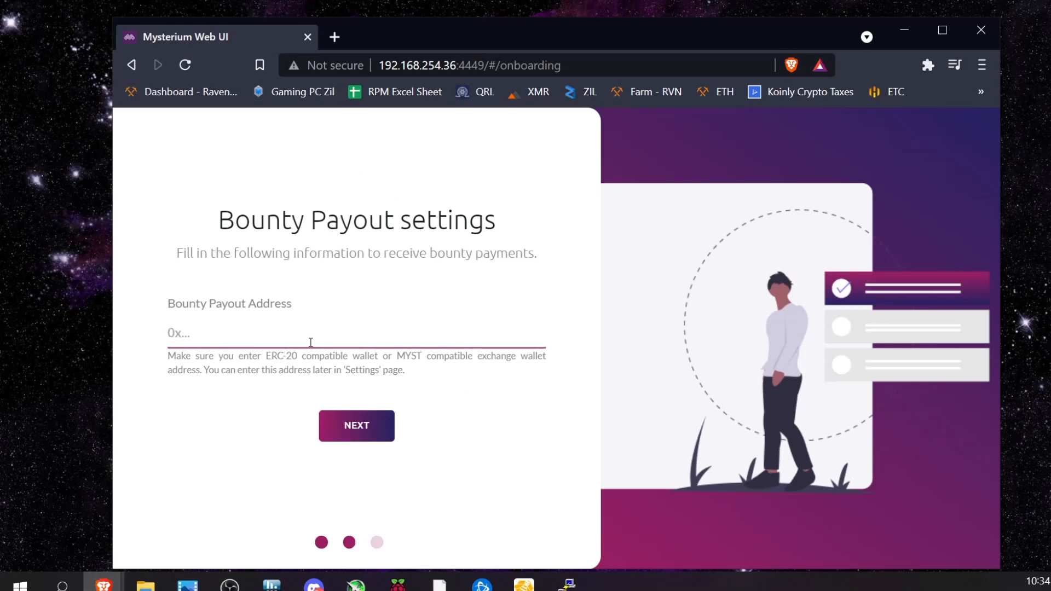
{"action": "mouse_move", "coordinate": [294, 414]}
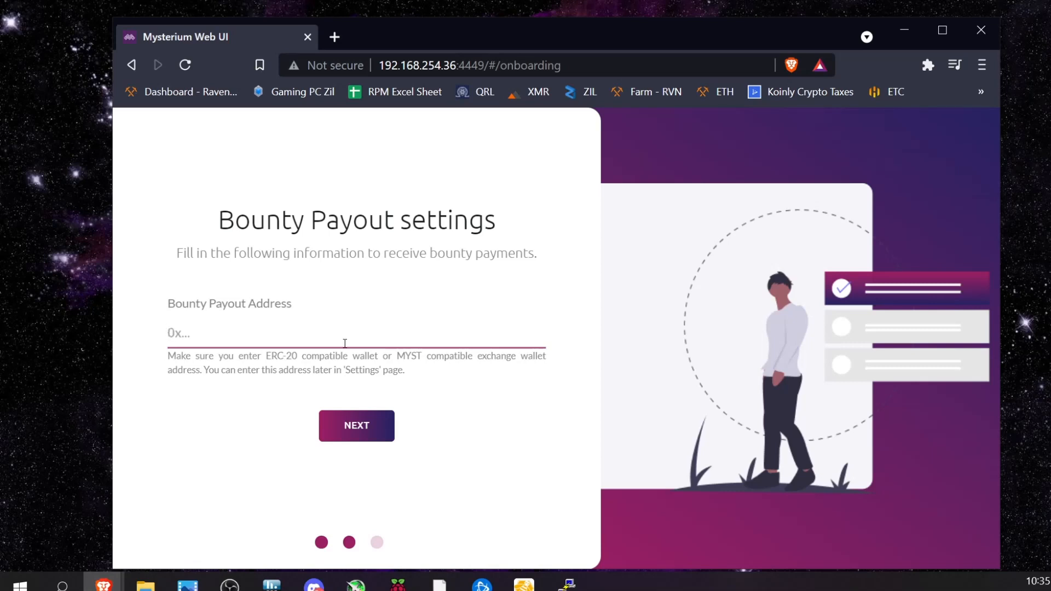
{"action": "left_click", "coordinate": [269, 334]}
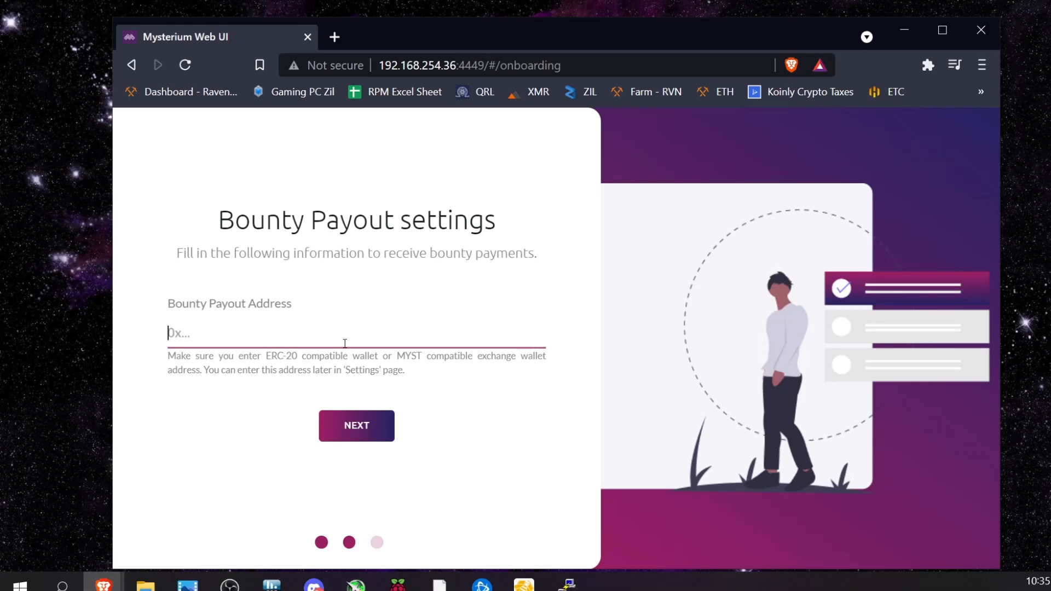
{"action": "mouse_move", "coordinate": [349, 414]}
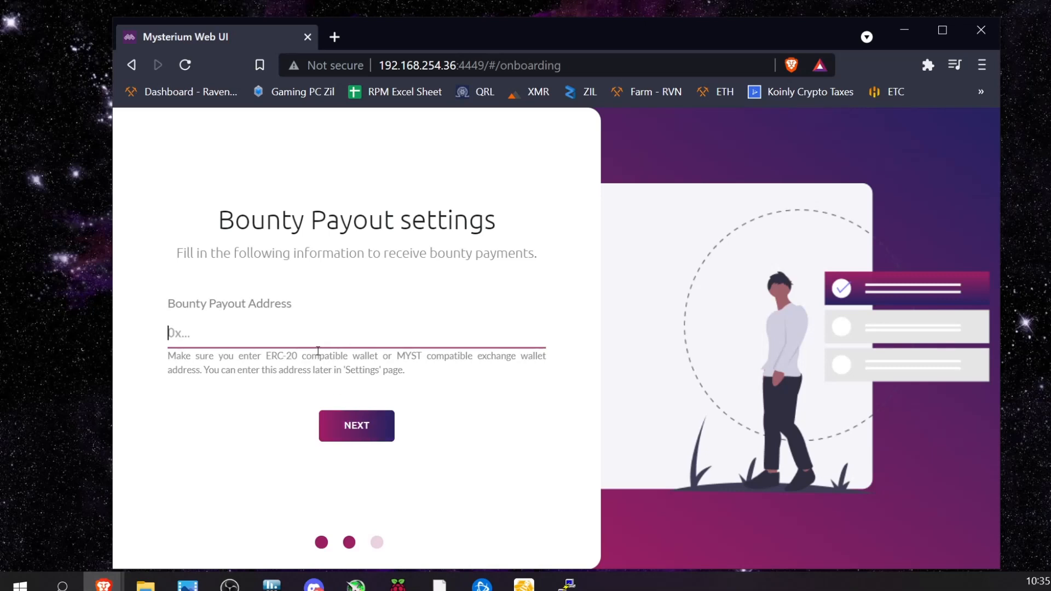
Skip the bounty payout step and tick 'Claim this node in my.mysterium.network'.
{"action": "left_click", "coordinate": [356, 426]}
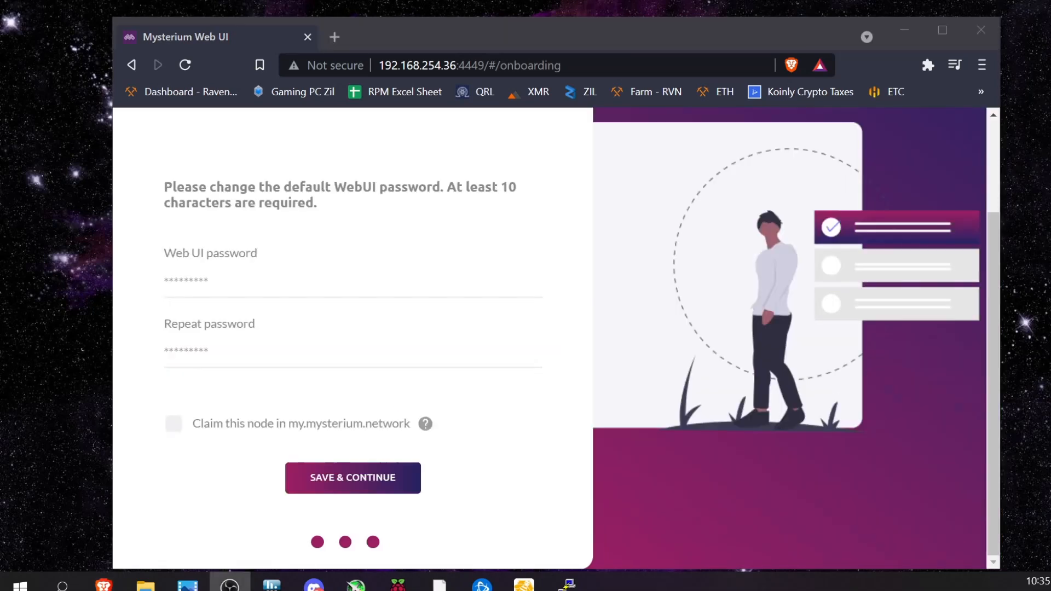
{"action": "mouse_move", "coordinate": [562, 472]}
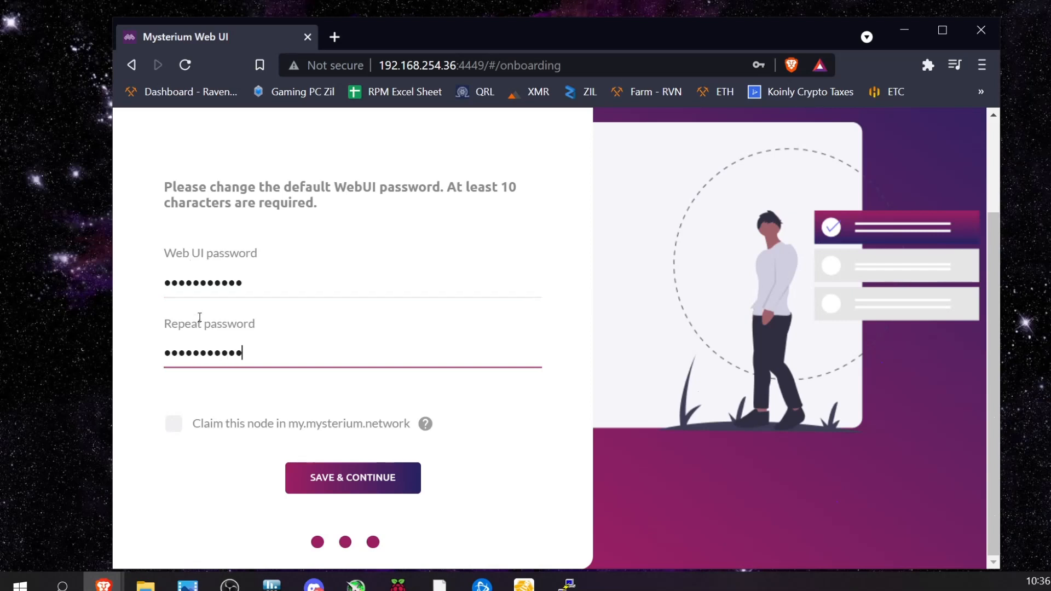
{"action": "left_click", "coordinate": [174, 423]}
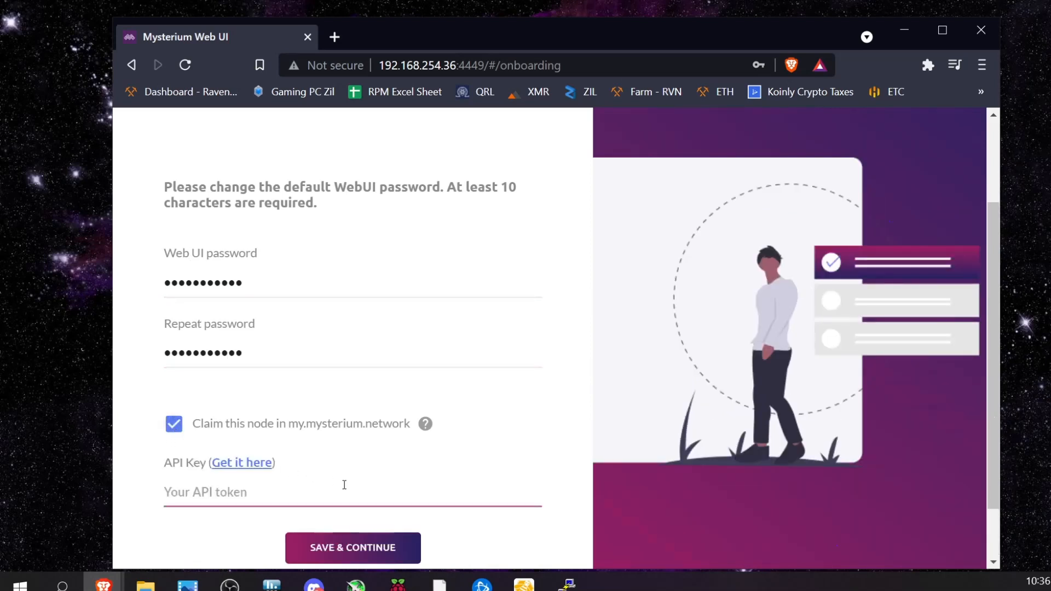
{"action": "scroll", "scroll_direction": "down", "scroll_amount": 3}
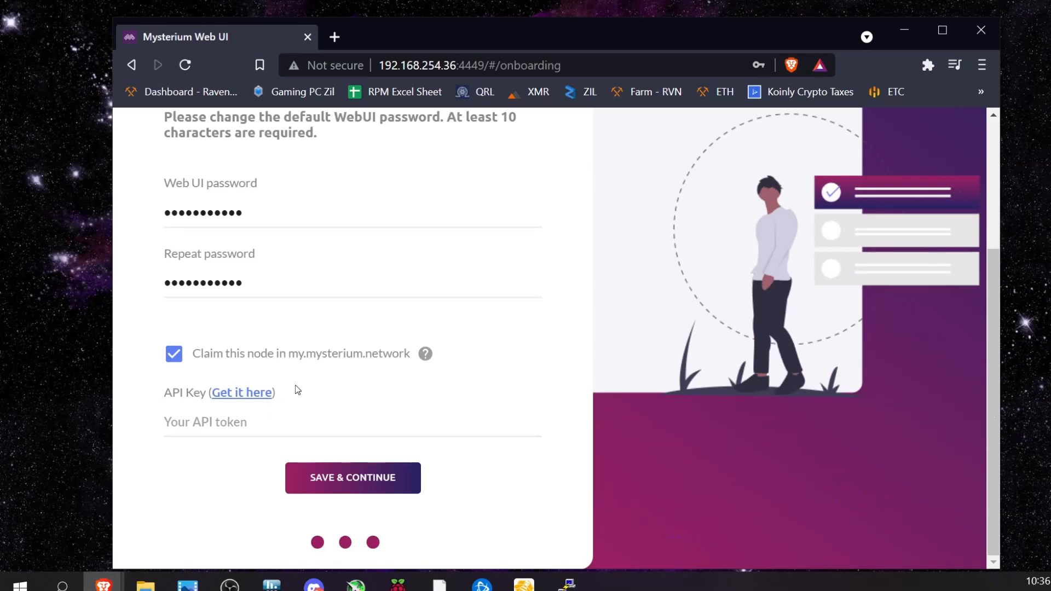
{"action": "mouse_move", "coordinate": [242, 392]}
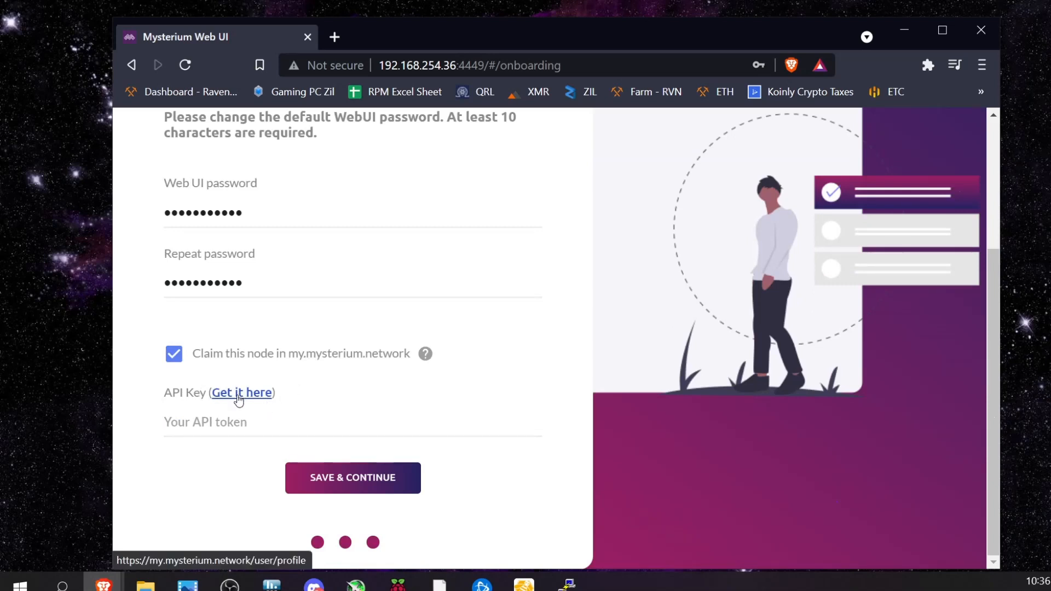
Find the MMN API key on the Mysterium Network profile page, then return to the Web UI tab.
{"action": "left_click", "coordinate": [242, 392]}
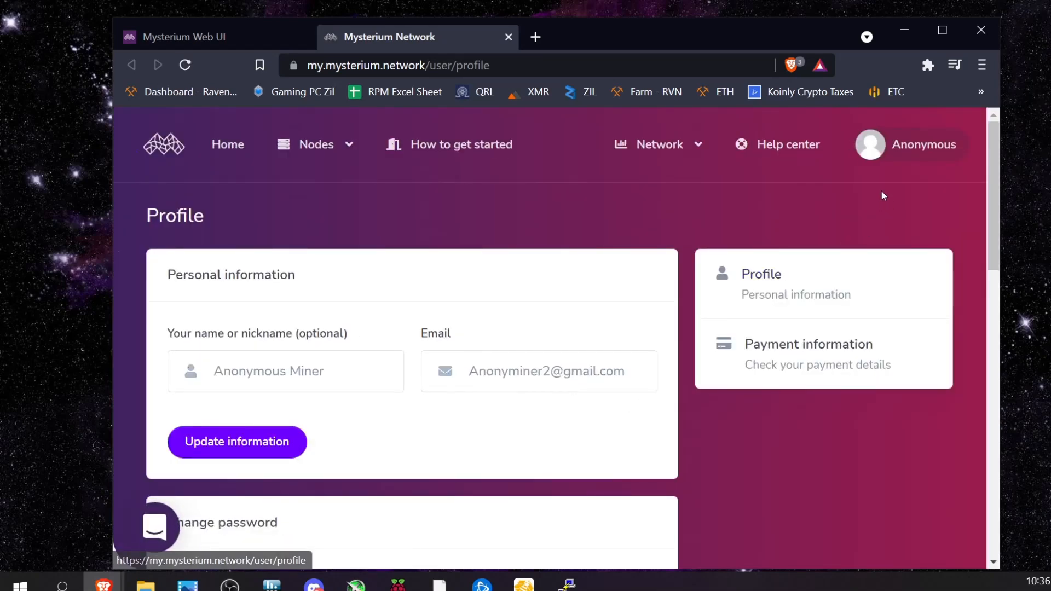
{"action": "mouse_move", "coordinate": [321, 371]}
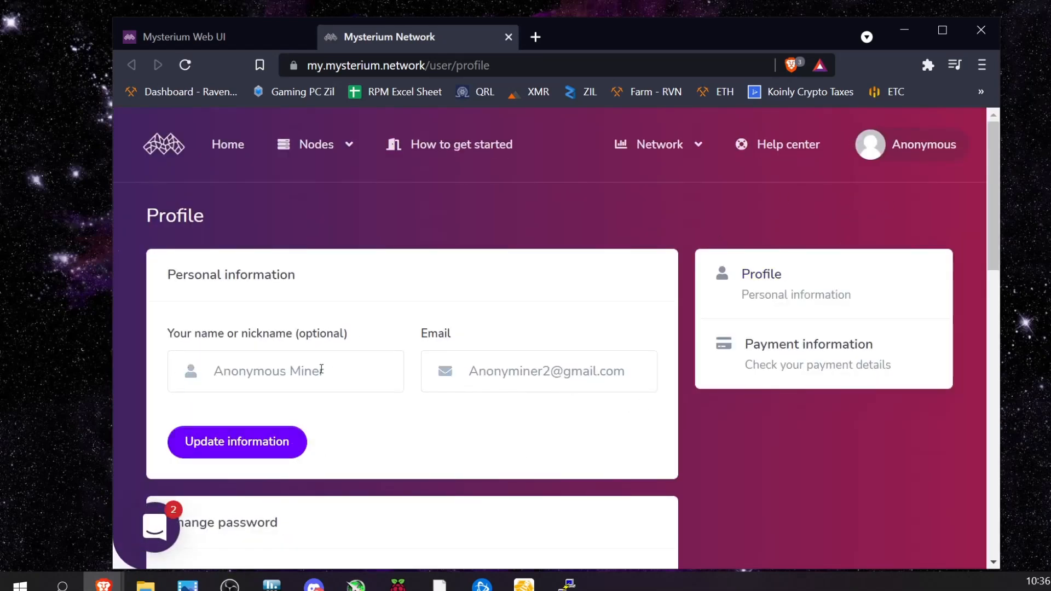
{"action": "scroll", "scroll_direction": "down", "scroll_amount": 3}
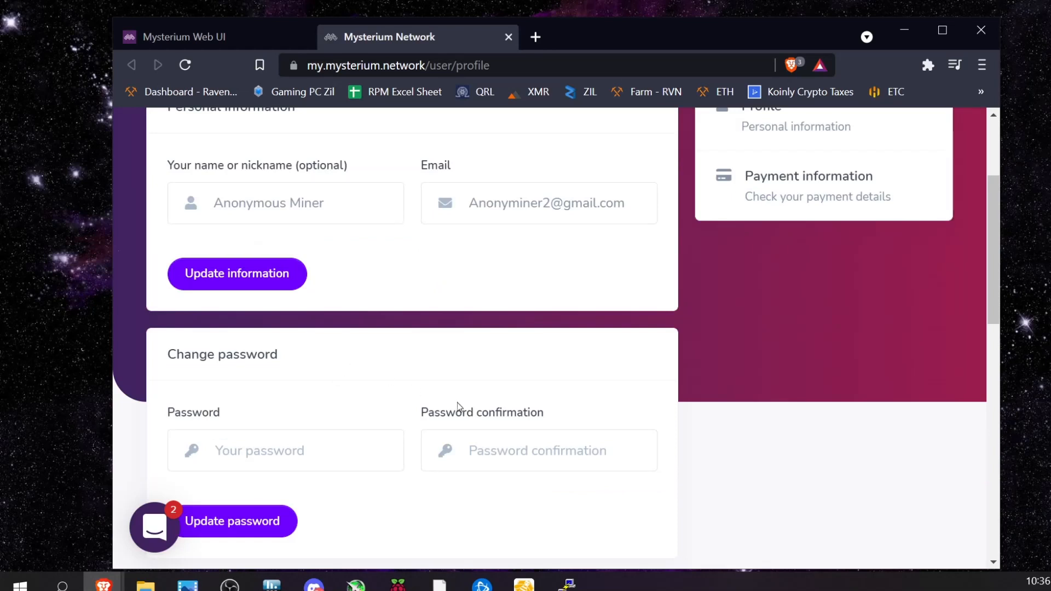
{"action": "scroll", "scroll_direction": "up", "scroll_amount": 3}
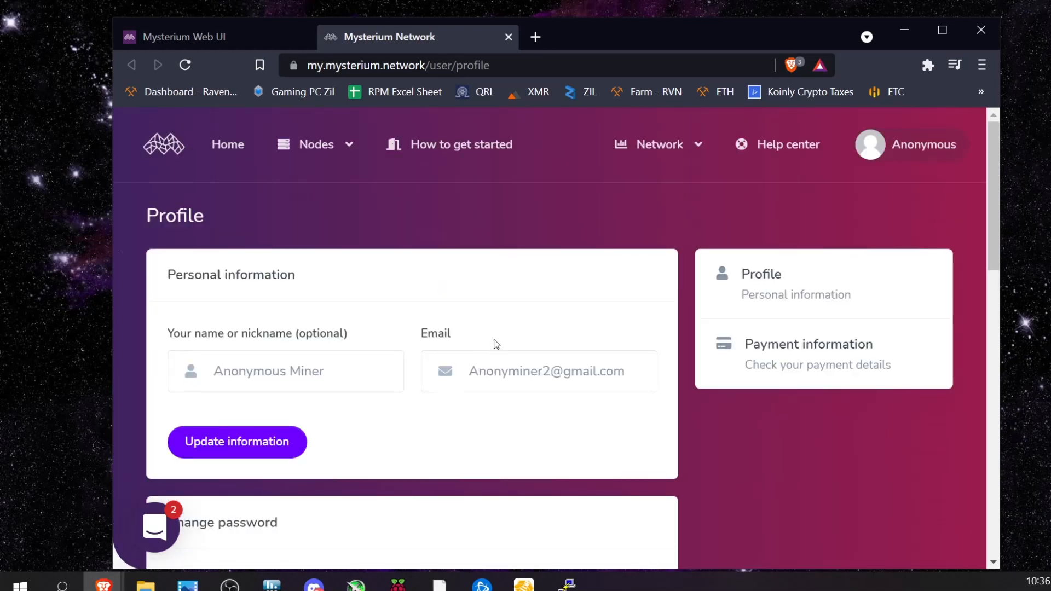
{"action": "mouse_move", "coordinate": [779, 160]}
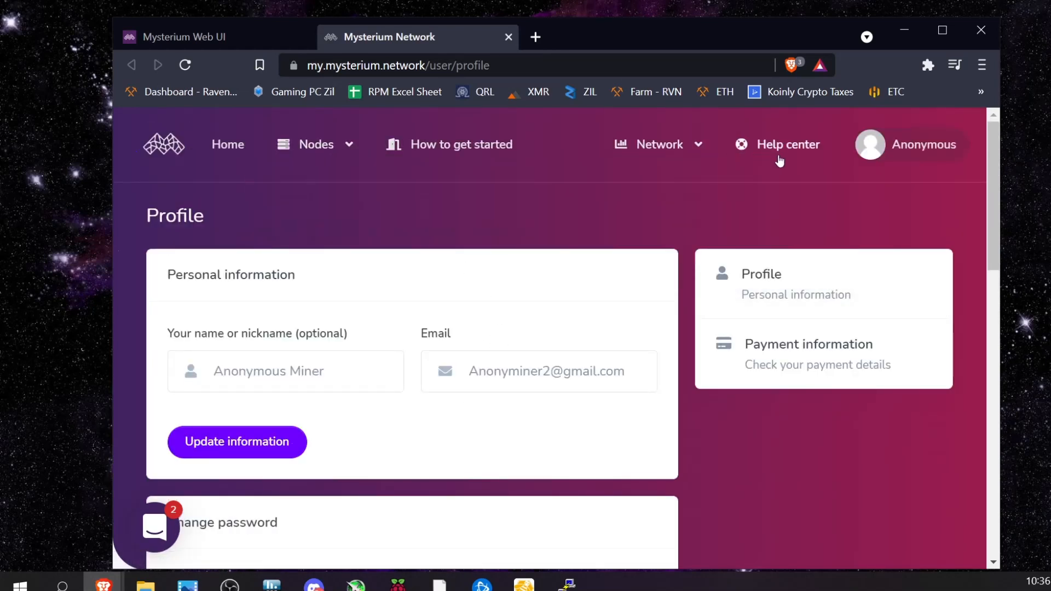
{"action": "scroll", "scroll_direction": "down", "scroll_amount": 3}
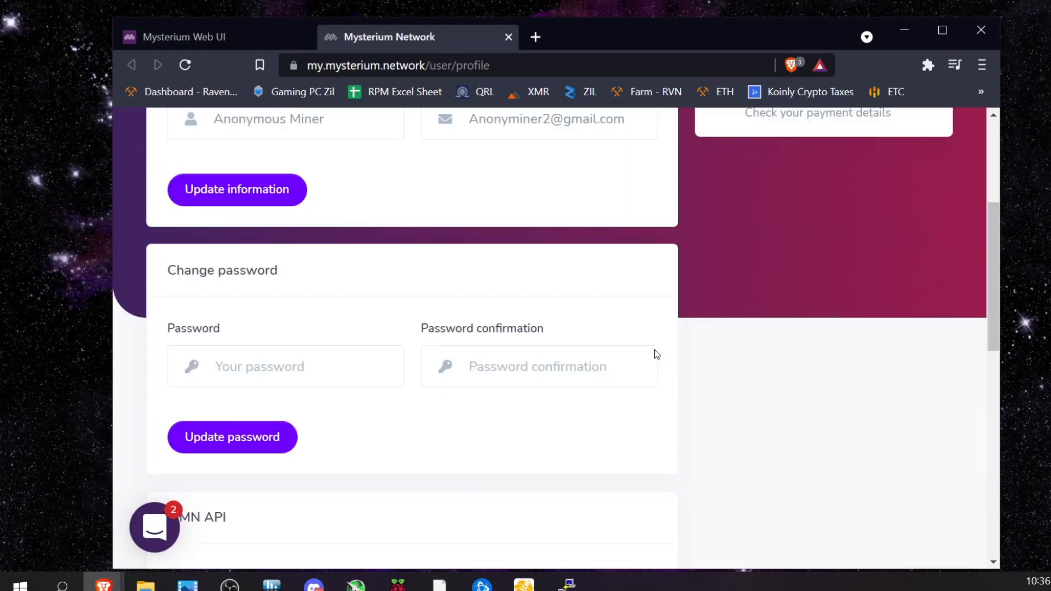
{"action": "scroll", "scroll_direction": "down", "scroll_amount": 3}
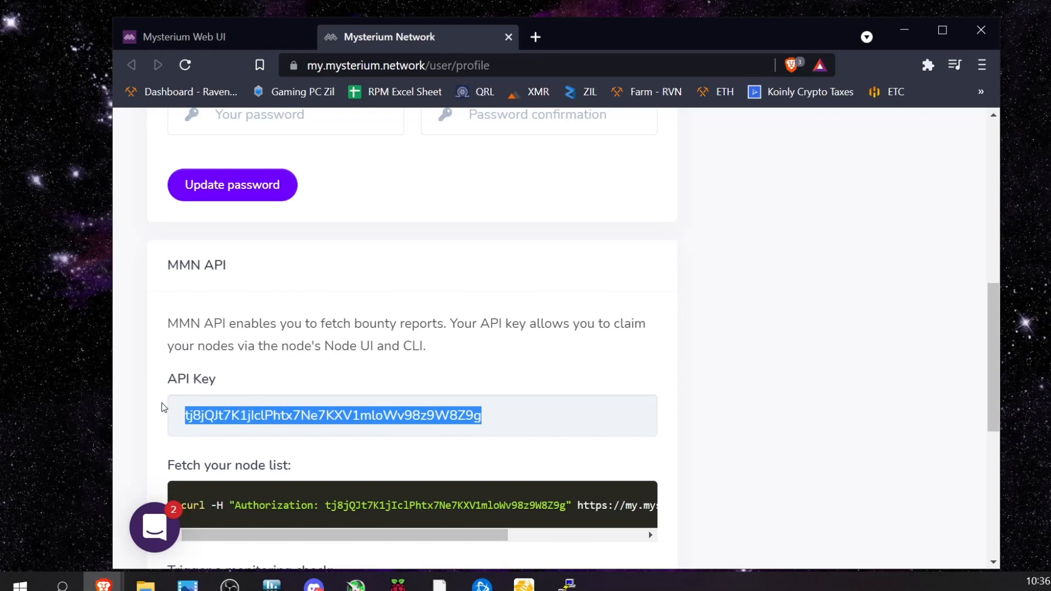
{"action": "mouse_move", "coordinate": [322, 429]}
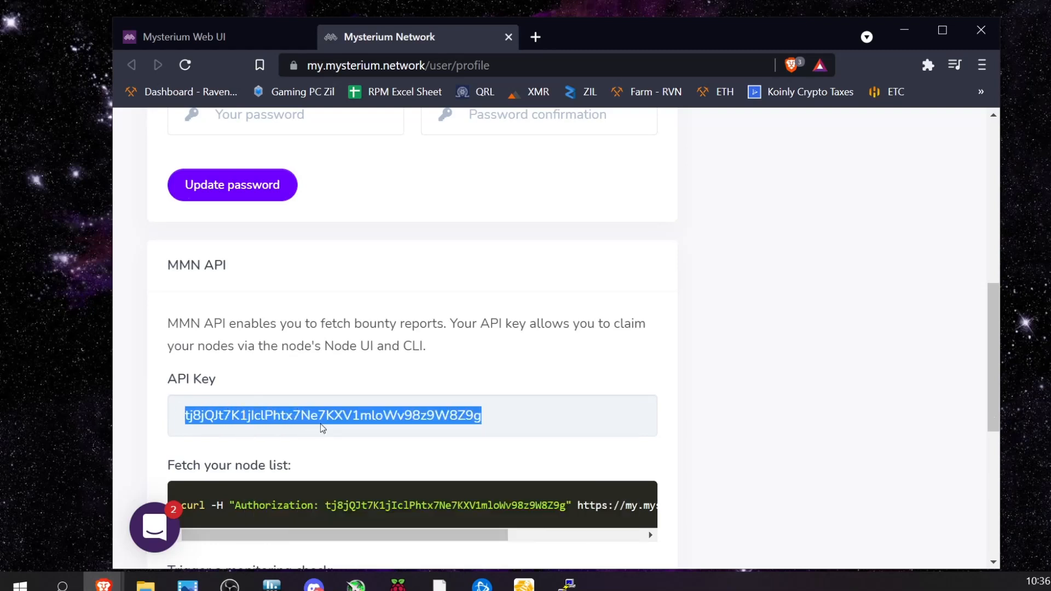
{"action": "left_click", "coordinate": [186, 37]}
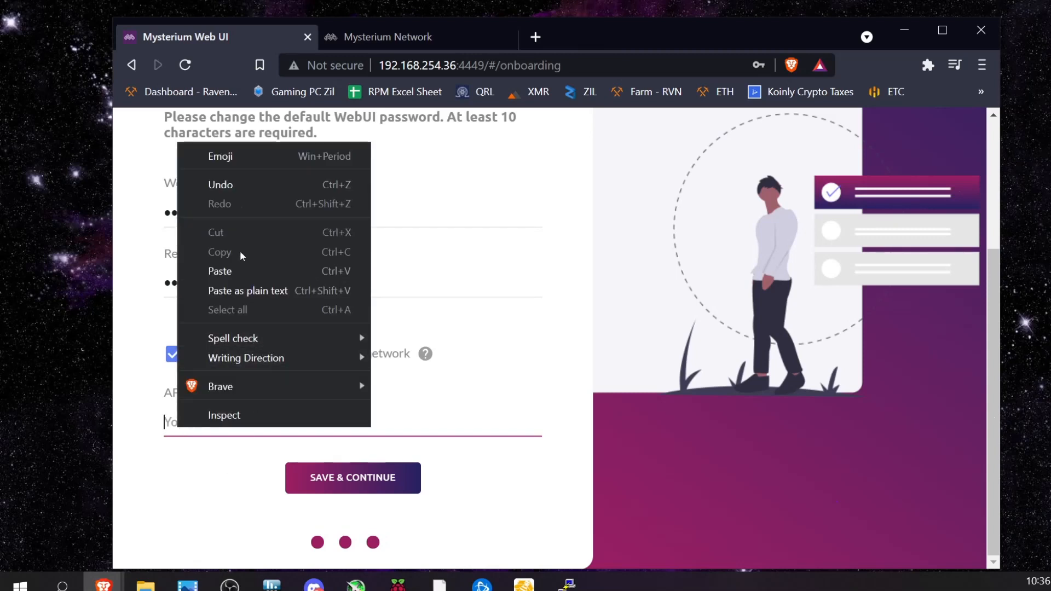
Paste the API key, decline saving the browser password, restart setup and retype the password twice.
{"action": "left_click", "coordinate": [353, 477]}
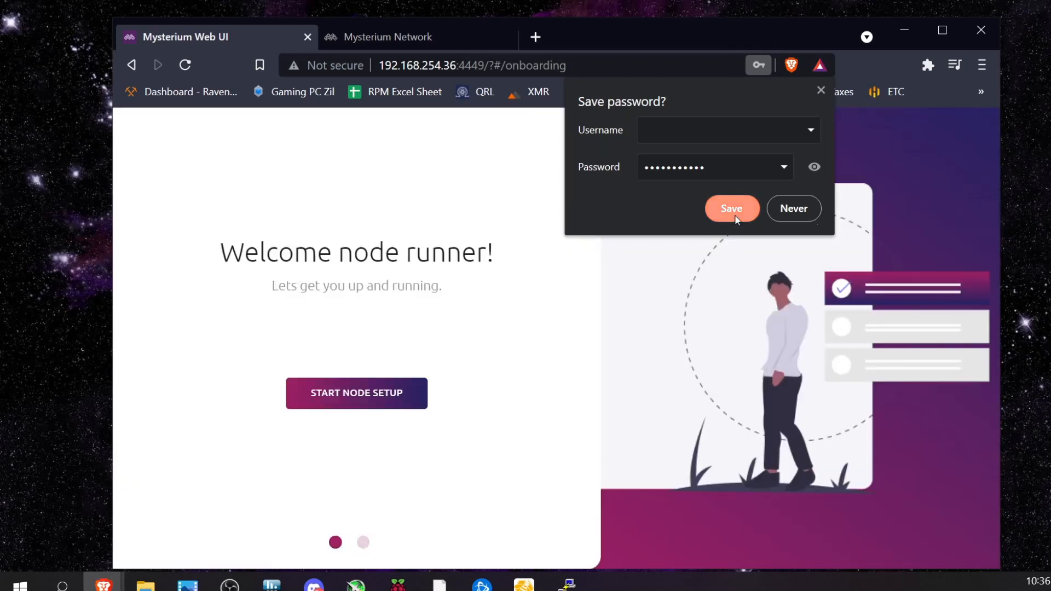
{"action": "mouse_move", "coordinate": [794, 208]}
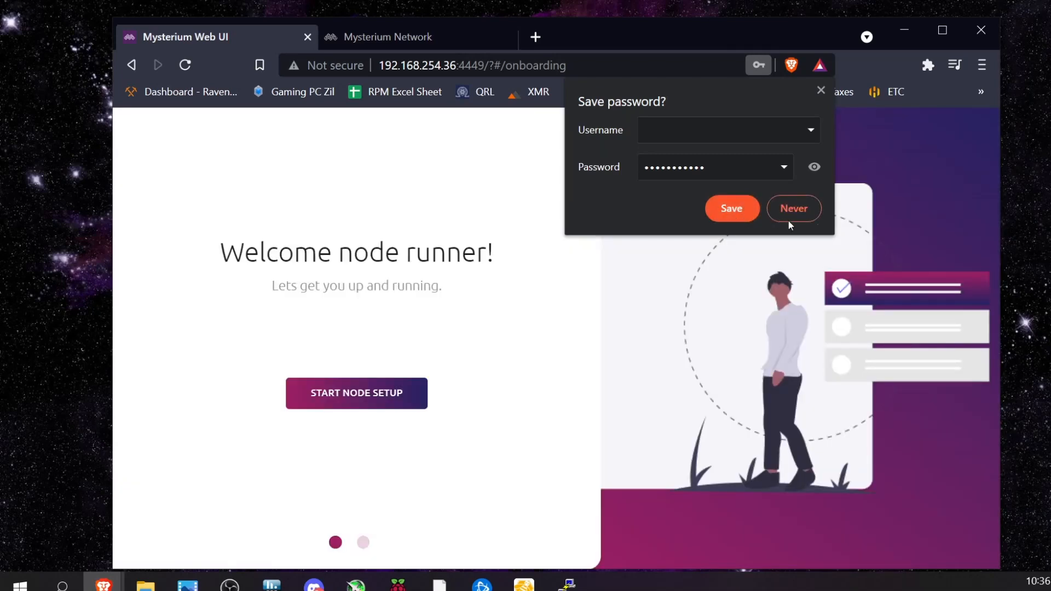
{"action": "left_click", "coordinate": [794, 209]}
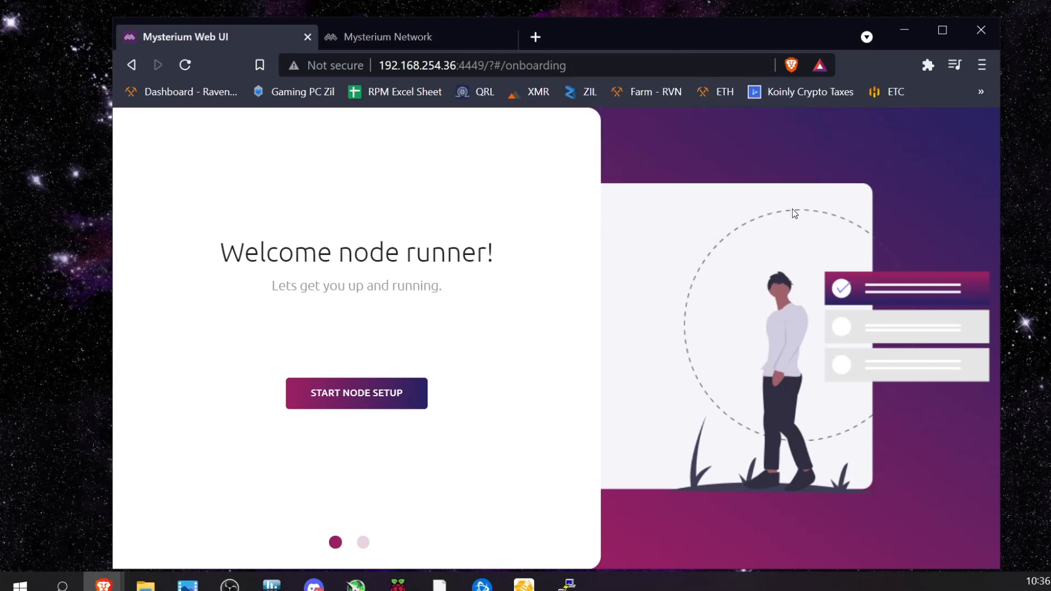
{"action": "mouse_move", "coordinate": [383, 393]}
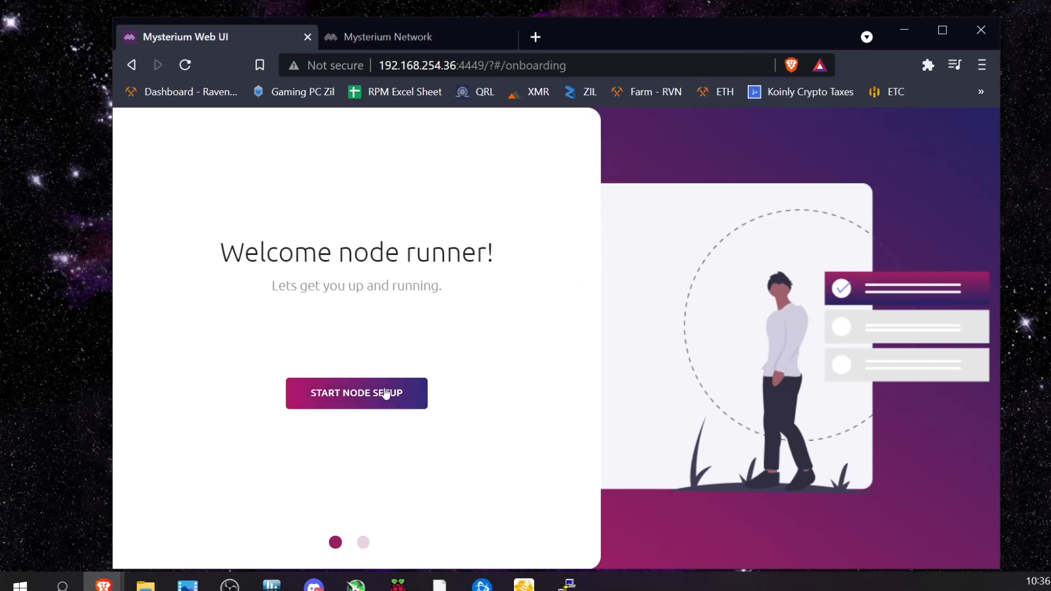
{"action": "mouse_move", "coordinate": [355, 414]}
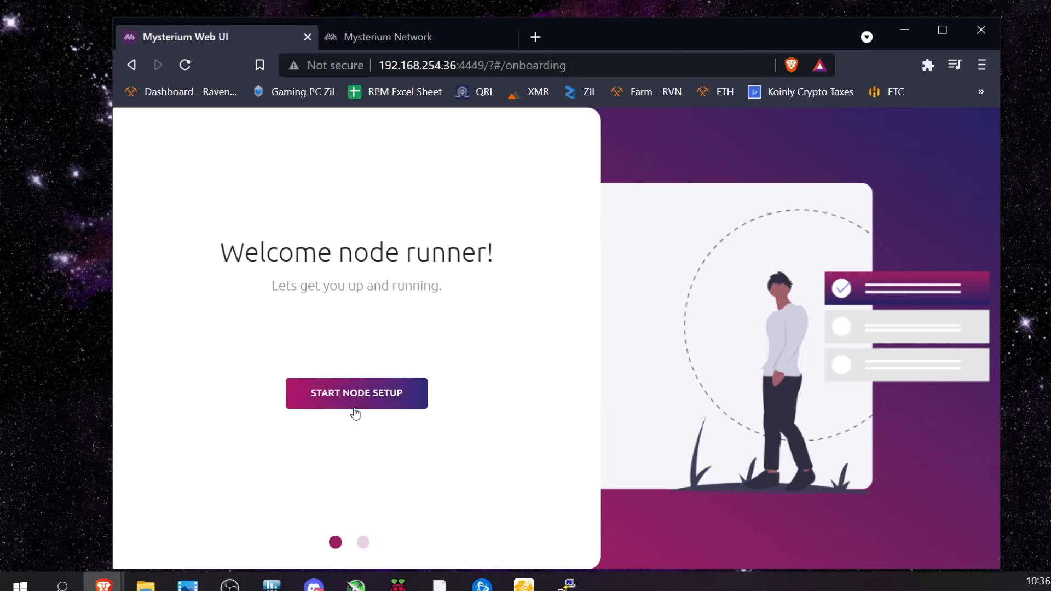
{"action": "left_click", "coordinate": [356, 394]}
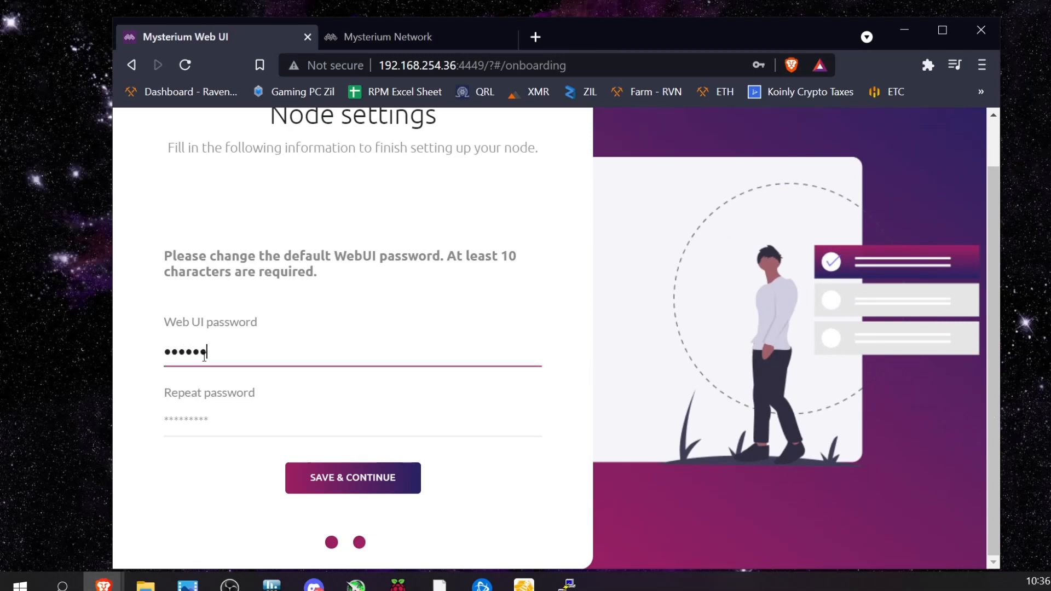
{"action": "type", "text": "password"}
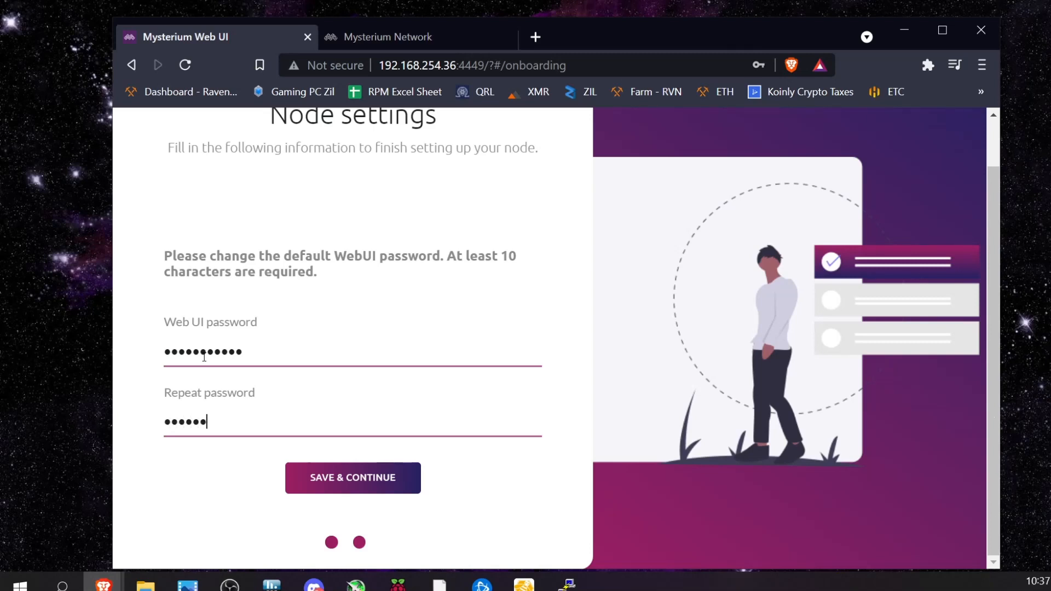
{"action": "left_click", "coordinate": [353, 478]}
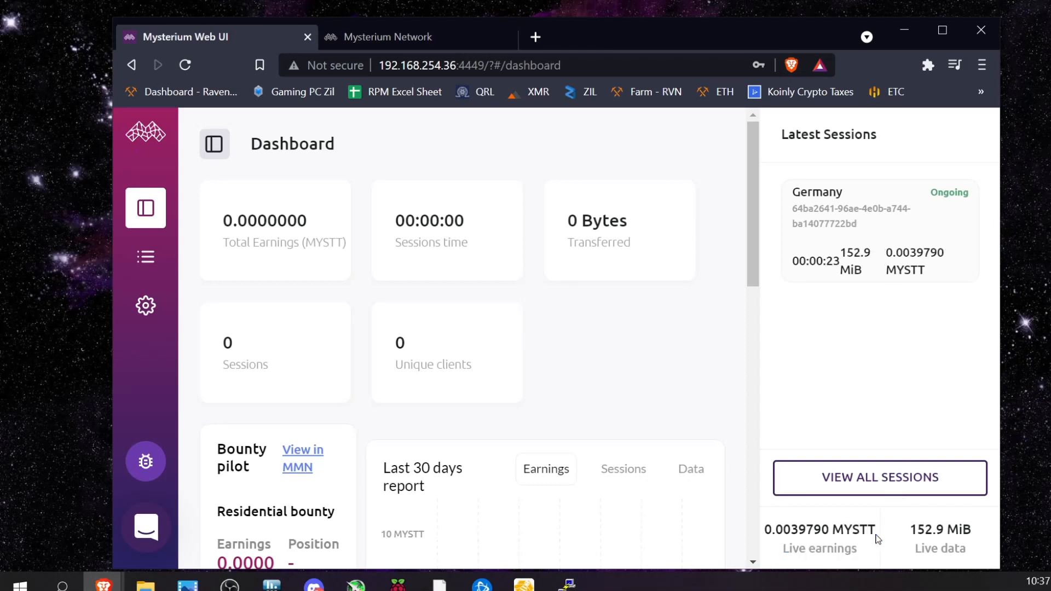
Scroll the dashboard to the Online status, WG VPN service card and Global Service Settings.
{"action": "scroll", "scroll_direction": "down", "scroll_amount": 3}
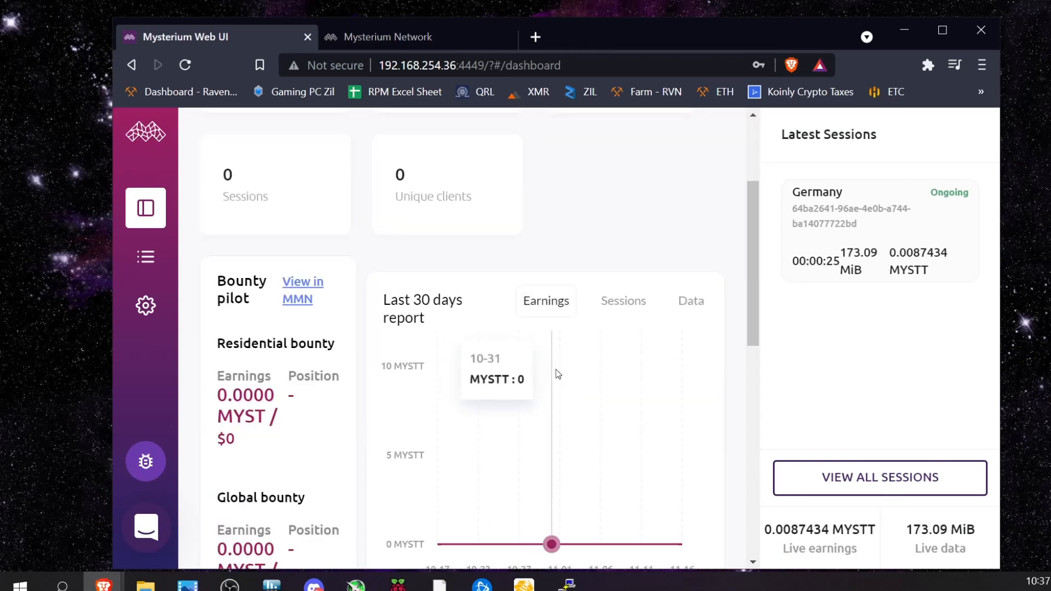
{"action": "scroll", "scroll_direction": "down", "scroll_amount": 3}
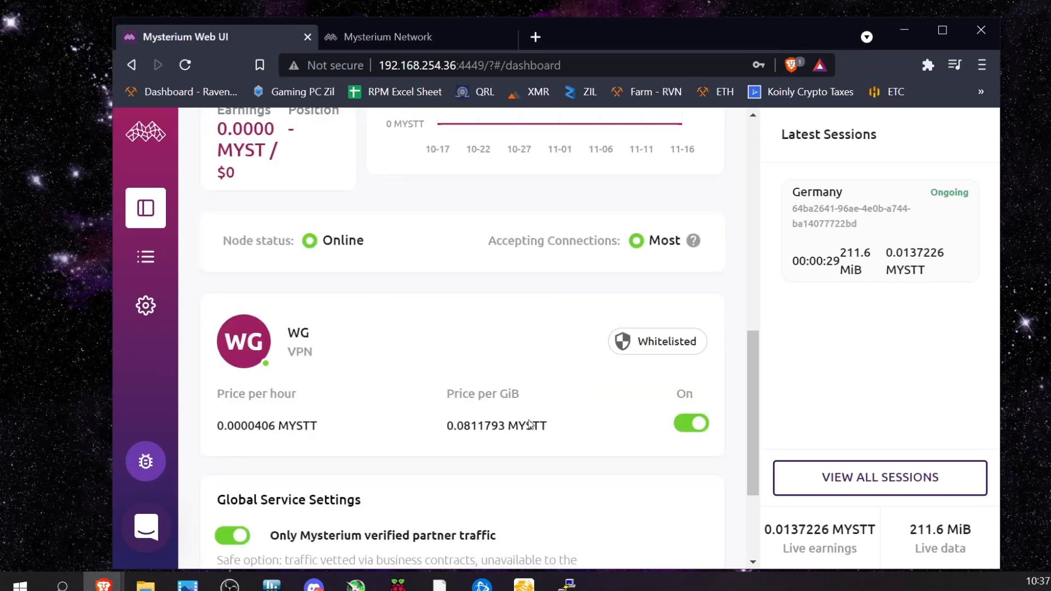
{"action": "scroll", "scroll_direction": "down", "scroll_amount": 3}
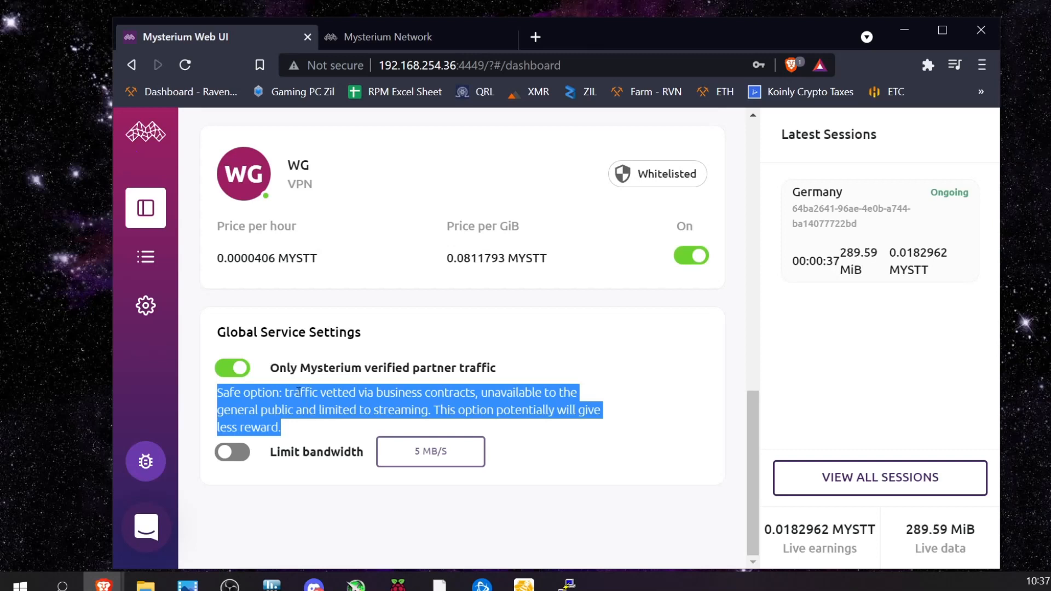
{"action": "left_click", "coordinate": [434, 387]}
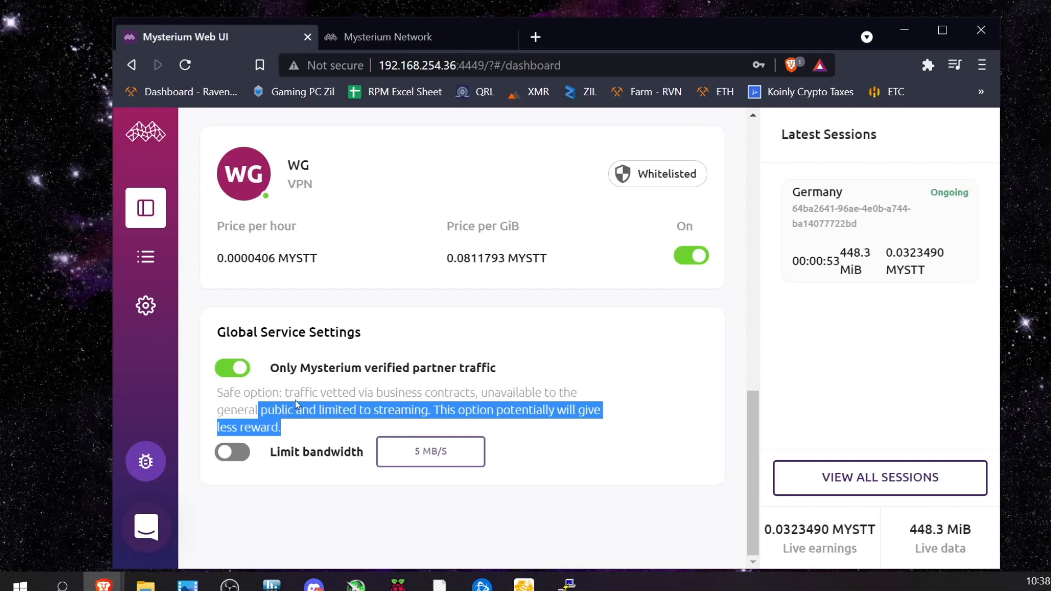
{"action": "left_click", "coordinate": [271, 424]}
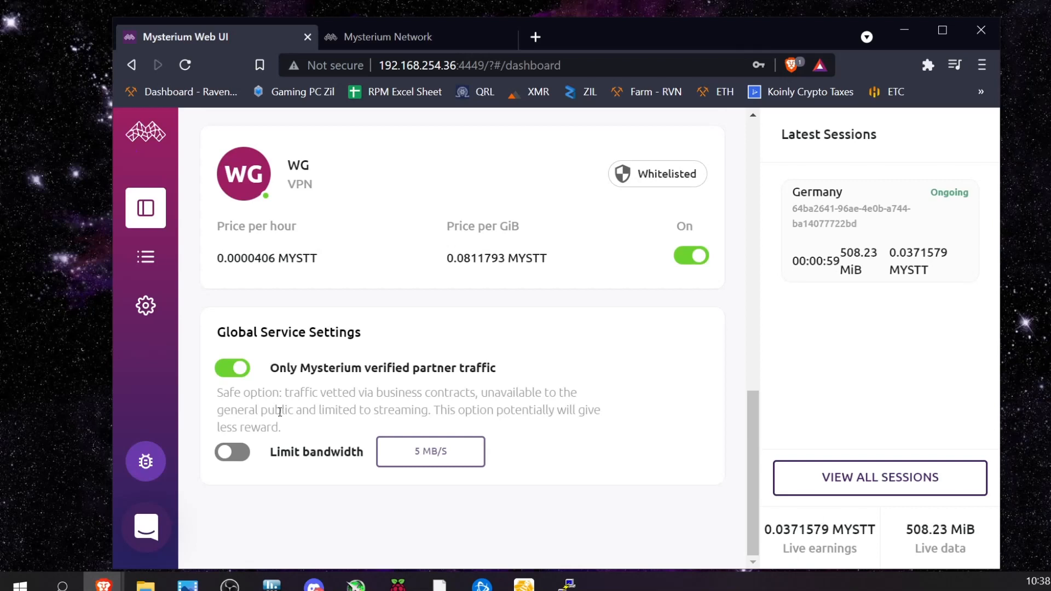
{"action": "mouse_move", "coordinate": [565, 511]}
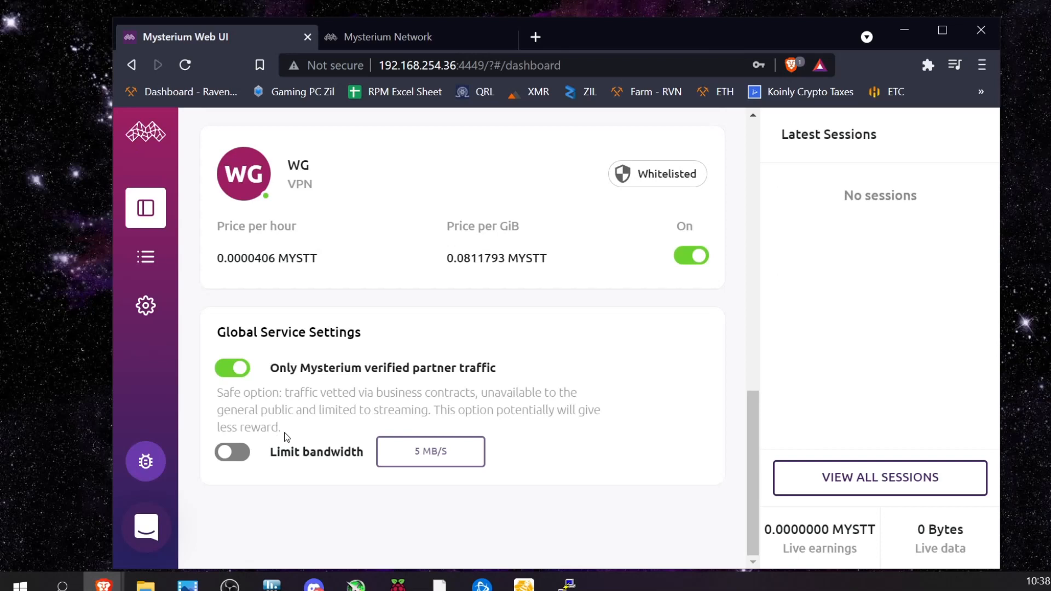
{"action": "mouse_move", "coordinate": [272, 422]}
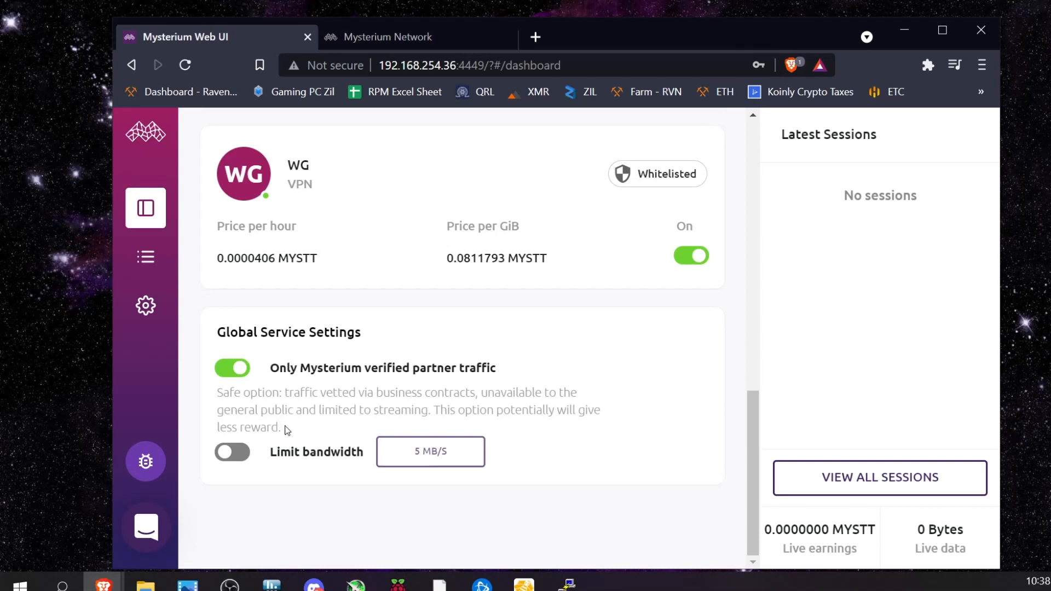
{"action": "mouse_move", "coordinate": [530, 433]}
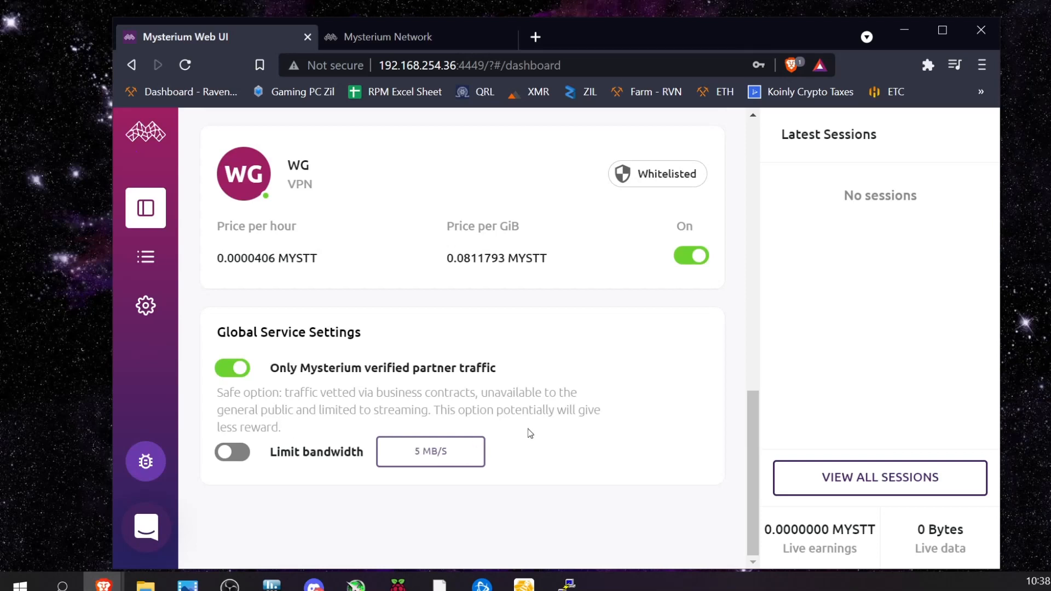
{"action": "mouse_move", "coordinate": [317, 445]}
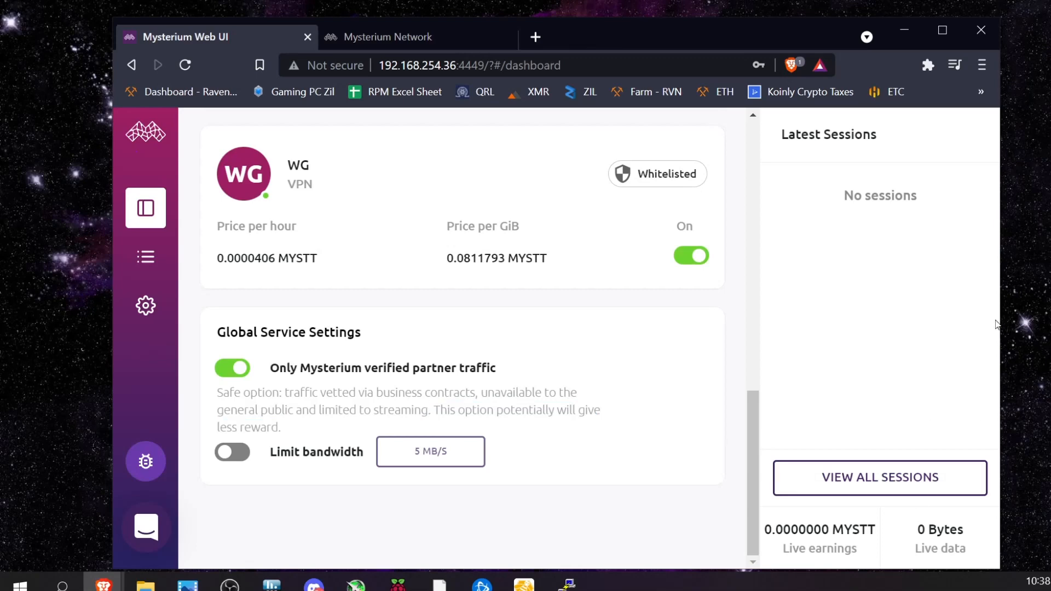
{"action": "mouse_move", "coordinate": [903, 316]}
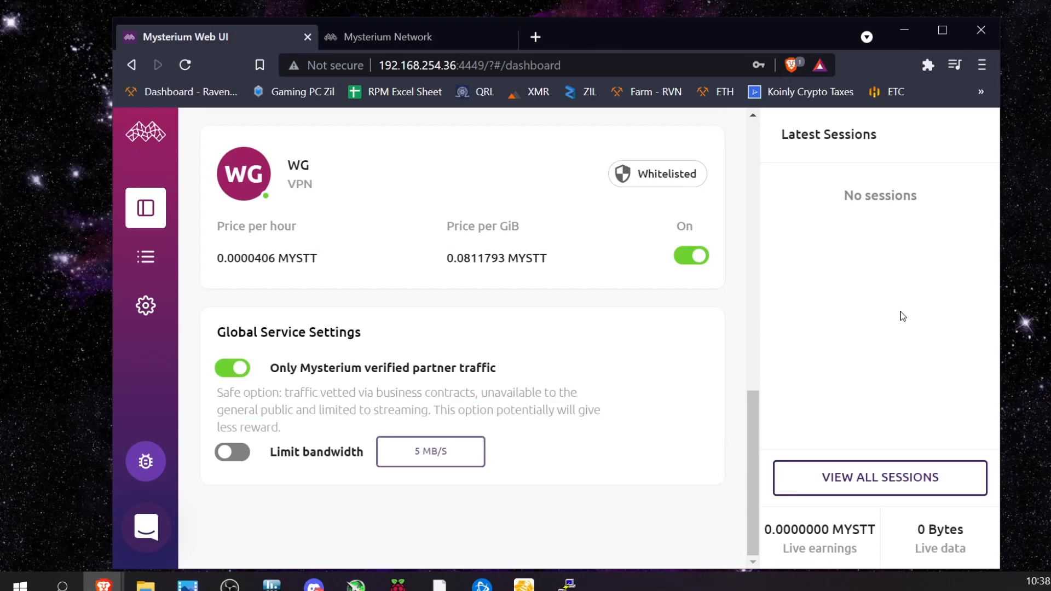
{"action": "scroll", "scroll_direction": "up", "scroll_amount": 3}
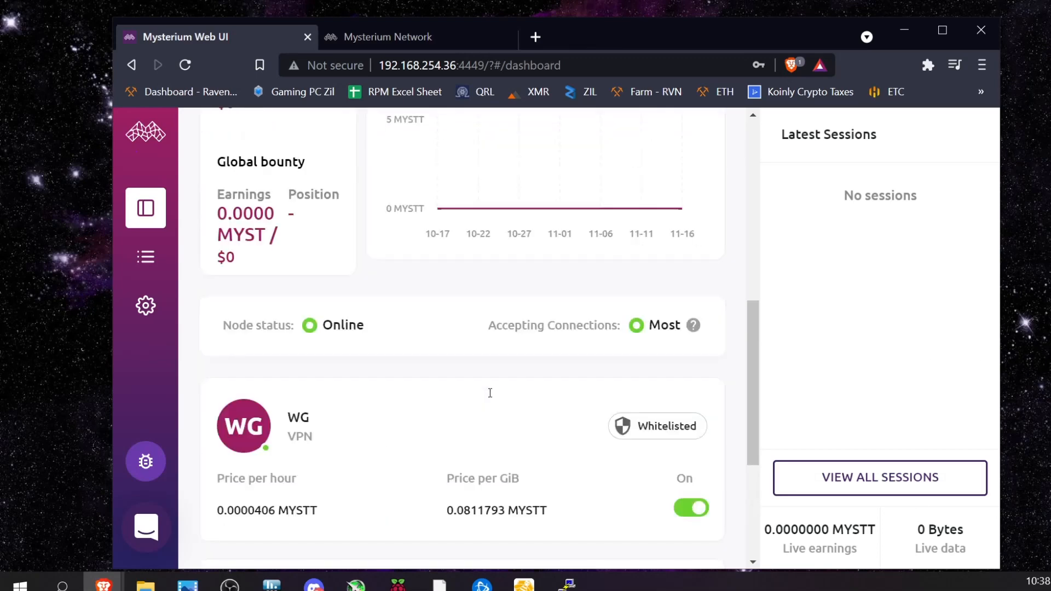
{"action": "scroll", "scroll_direction": "up", "scroll_amount": 3}
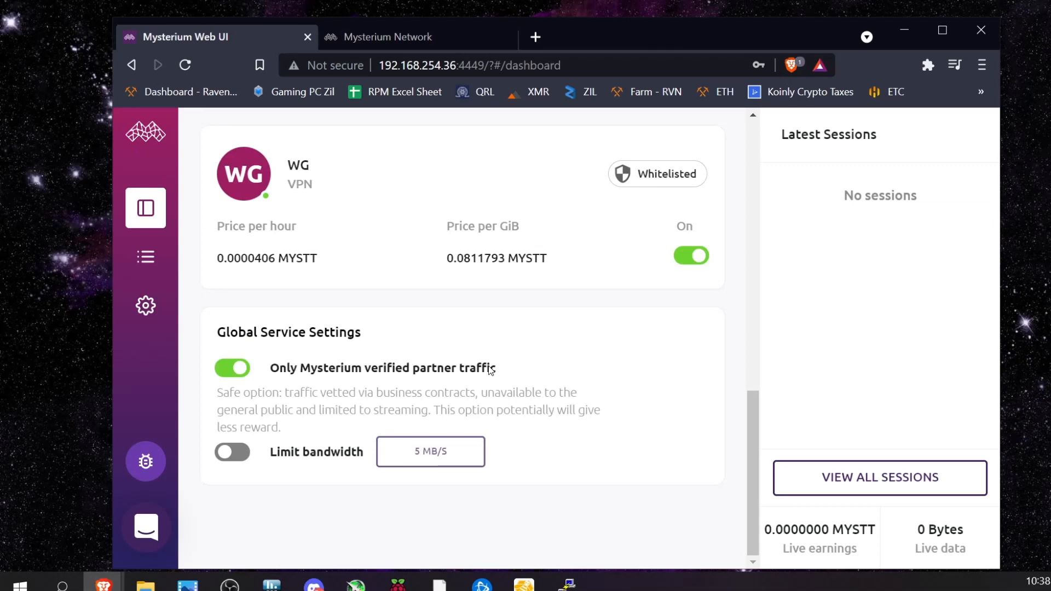
{"action": "mouse_move", "coordinate": [357, 251]}
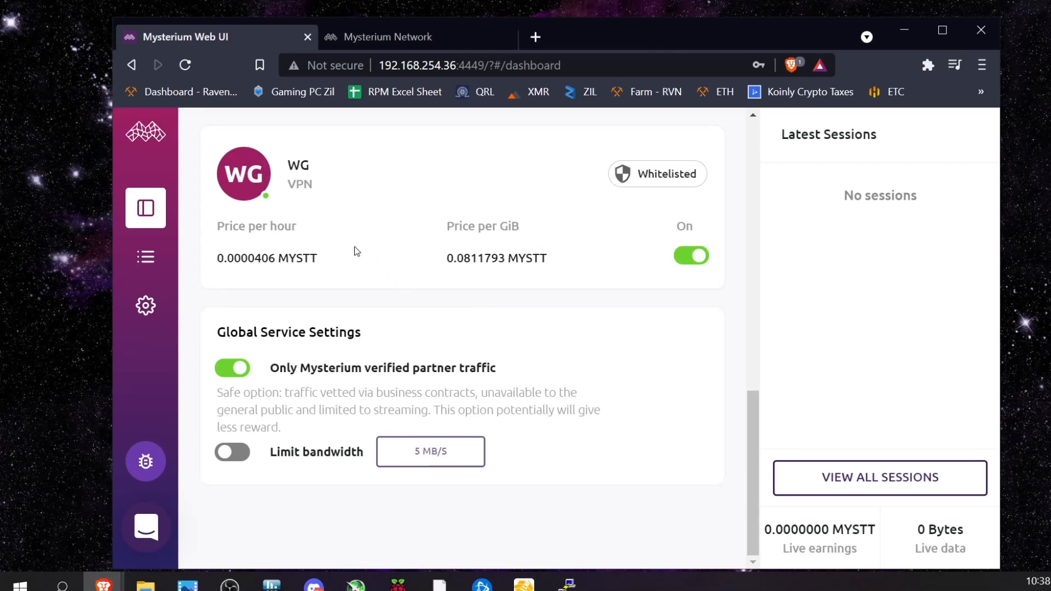
{"action": "mouse_move", "coordinate": [348, 270]}
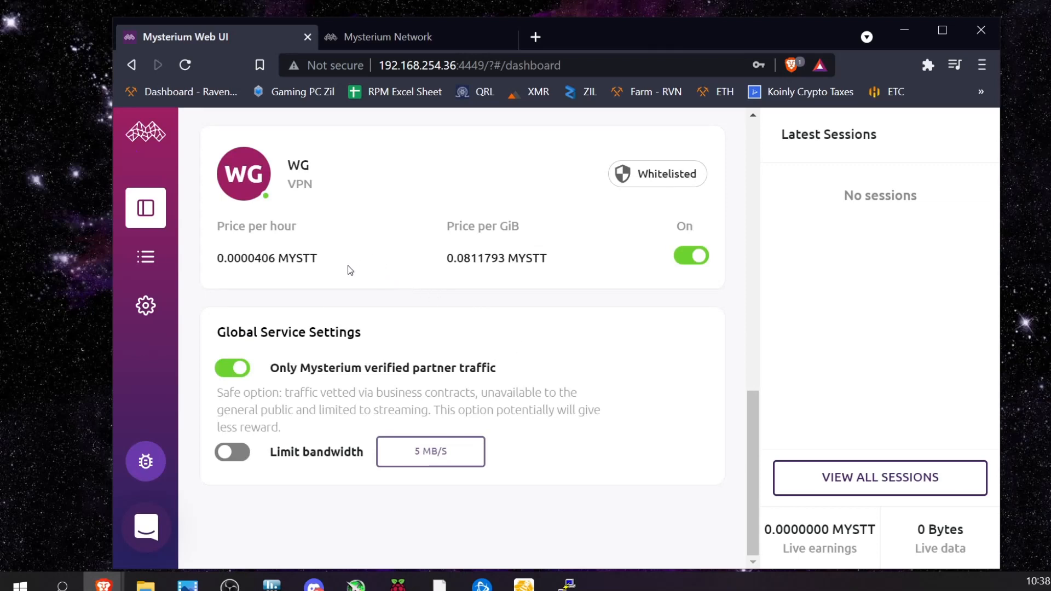
{"action": "mouse_move", "coordinate": [513, 314]}
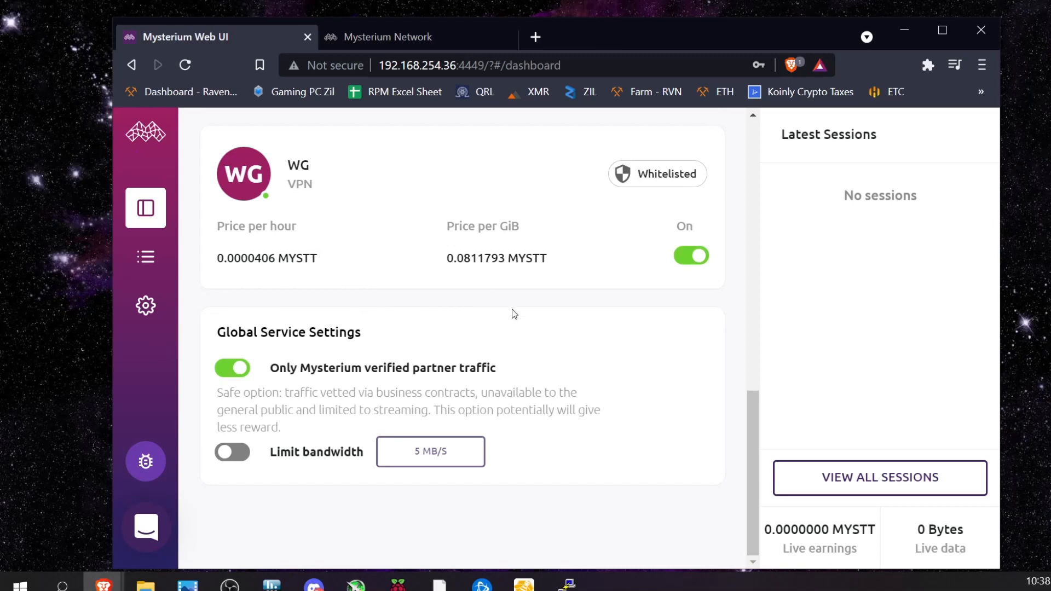
{"action": "mouse_move", "coordinate": [517, 316]}
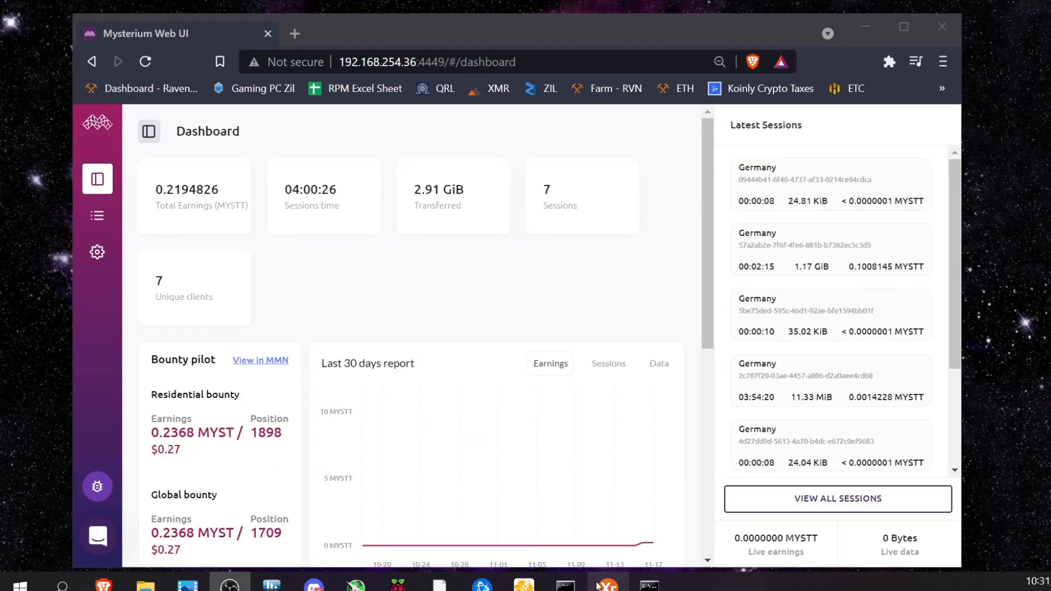
{"action": "mouse_move", "coordinate": [207, 359]}
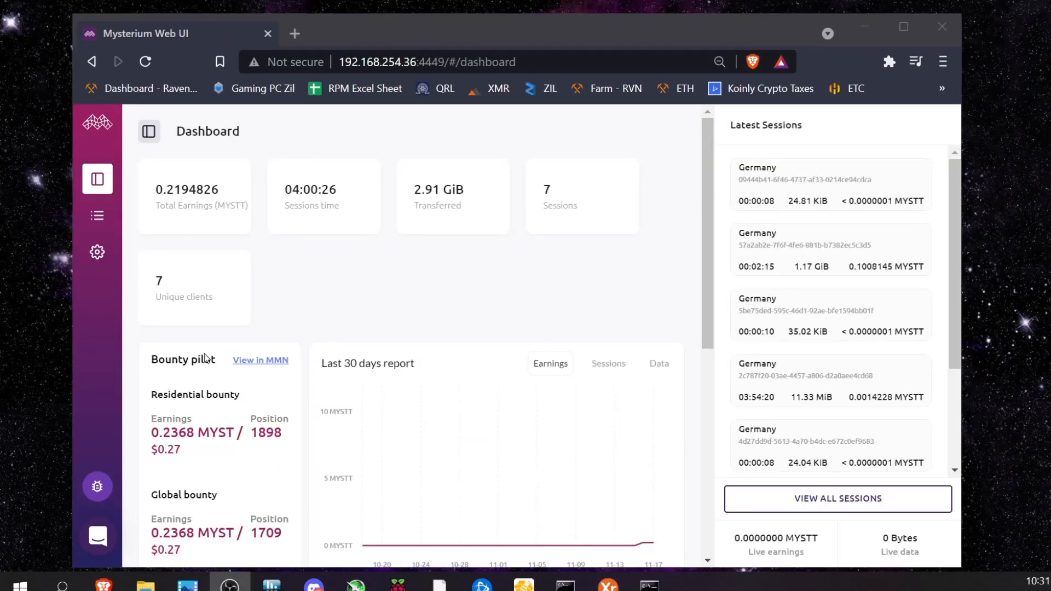
{"action": "mouse_move", "coordinate": [243, 315]}
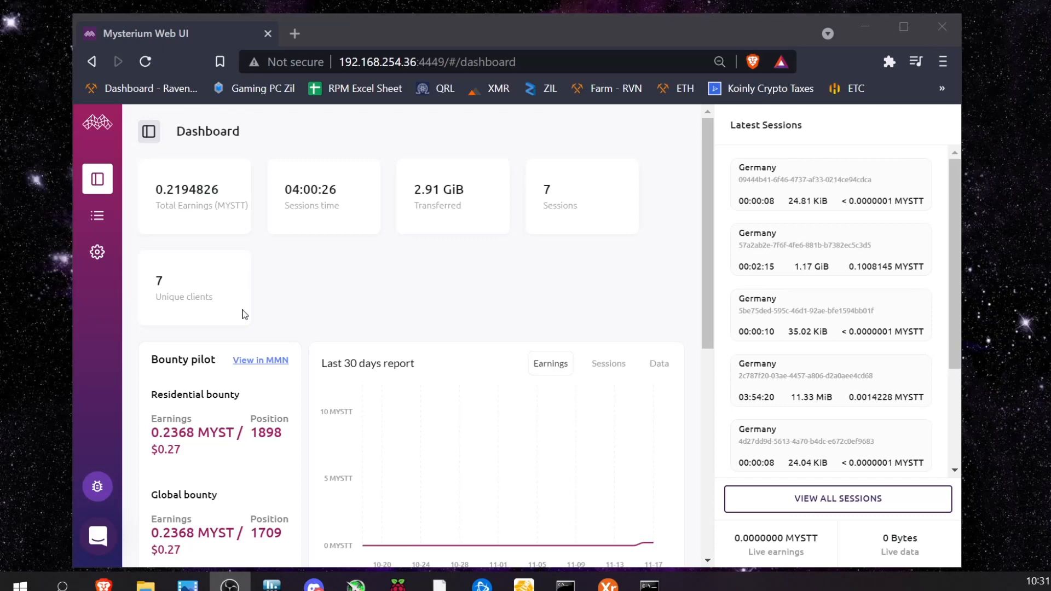
{"action": "mouse_move", "coordinate": [201, 428]}
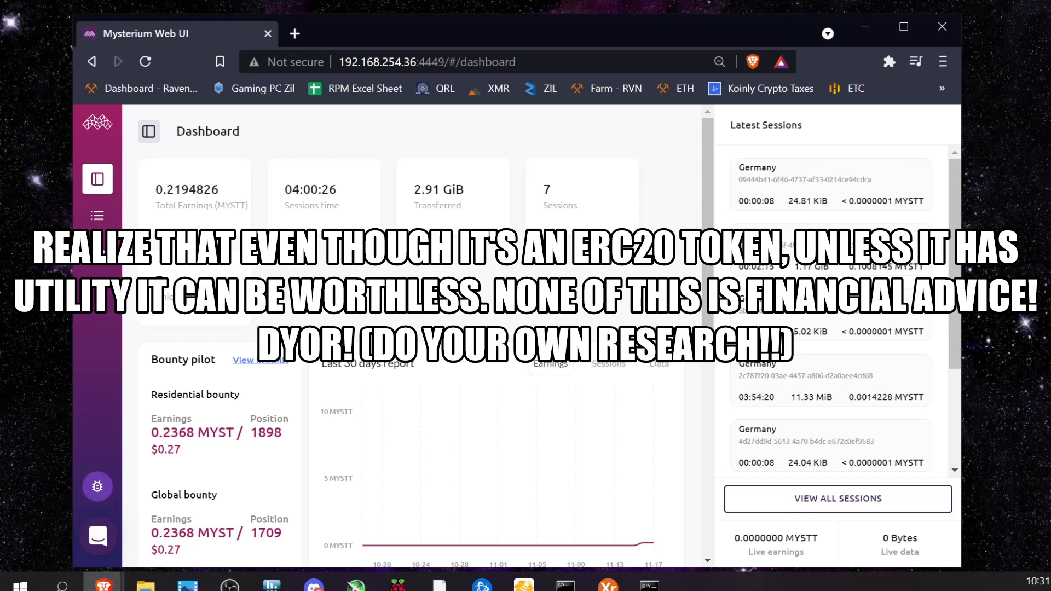
{"action": "mouse_move", "coordinate": [668, 422]}
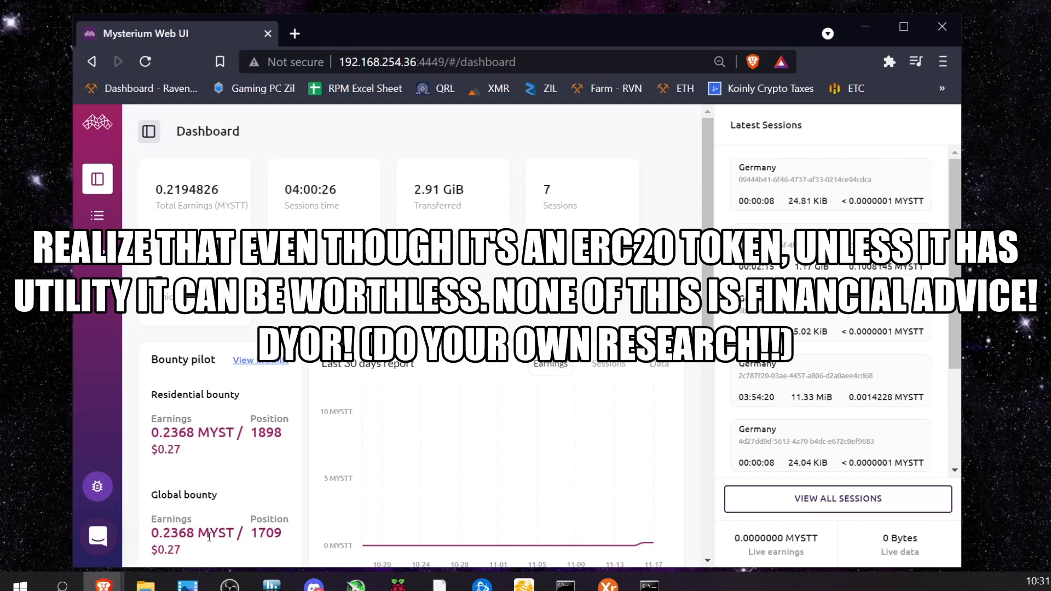
{"action": "mouse_move", "coordinate": [173, 394]}
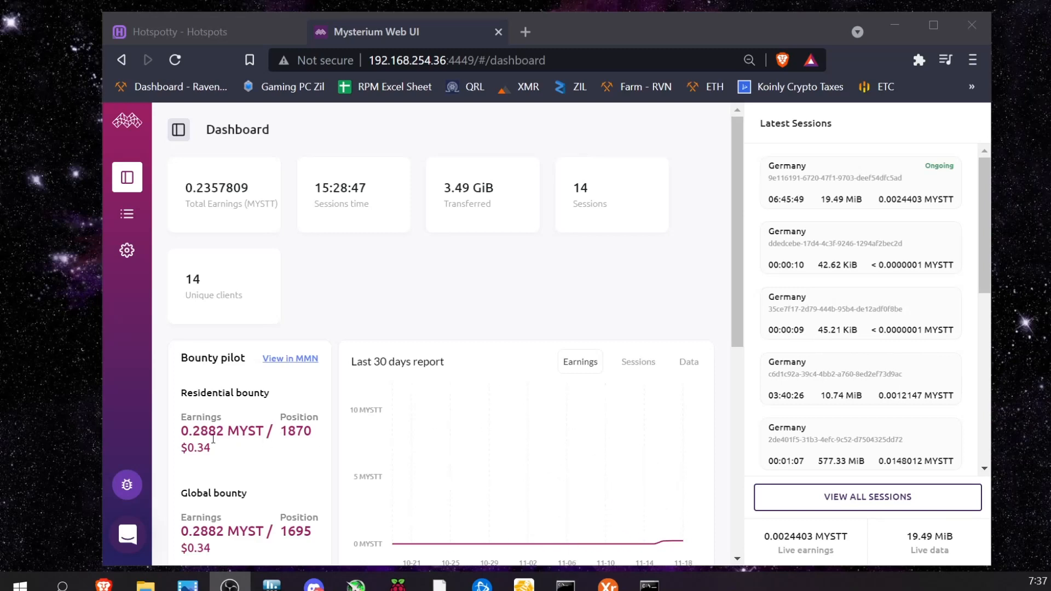
Highlight the residential bounty earnings, its dollar amount and an earlier session's country.
{"action": "double_click", "coordinate": [199, 447]}
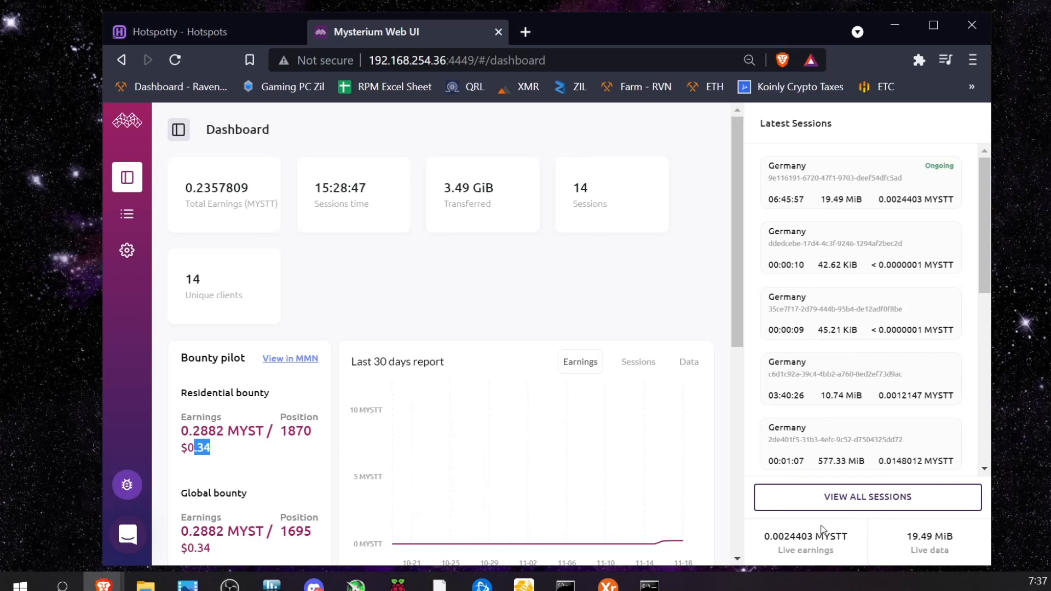
{"action": "double_click", "coordinate": [805, 537]}
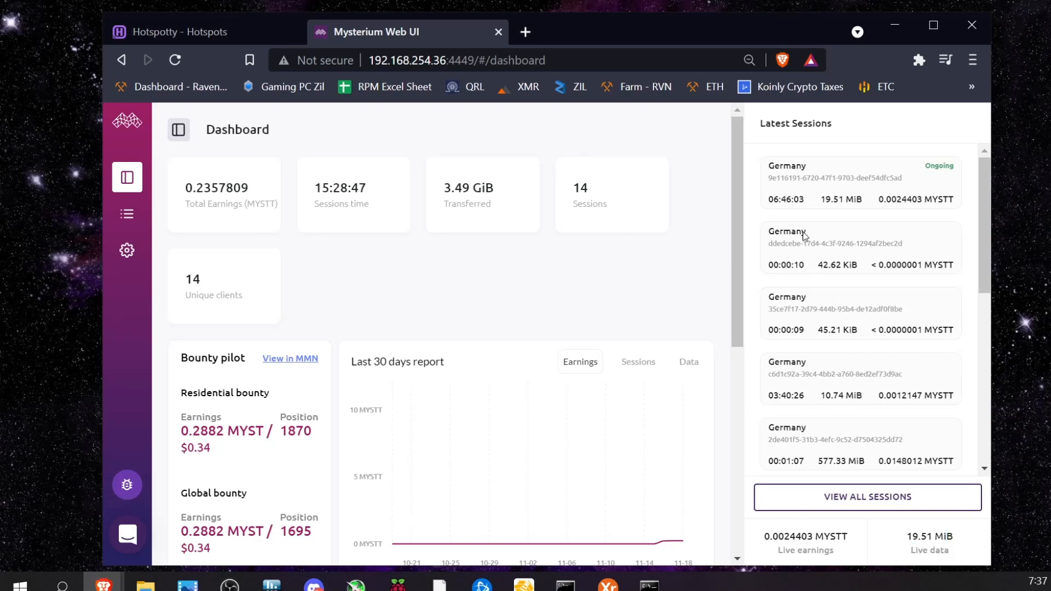
{"action": "double_click", "coordinate": [776, 200]}
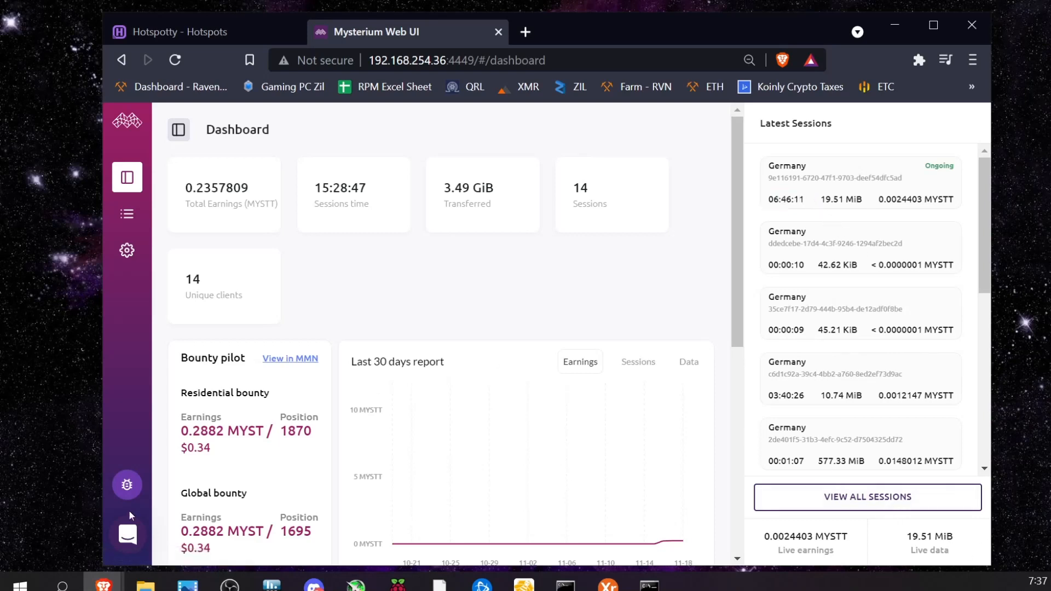
{"action": "scroll", "scroll_direction": "down", "scroll_amount": 3}
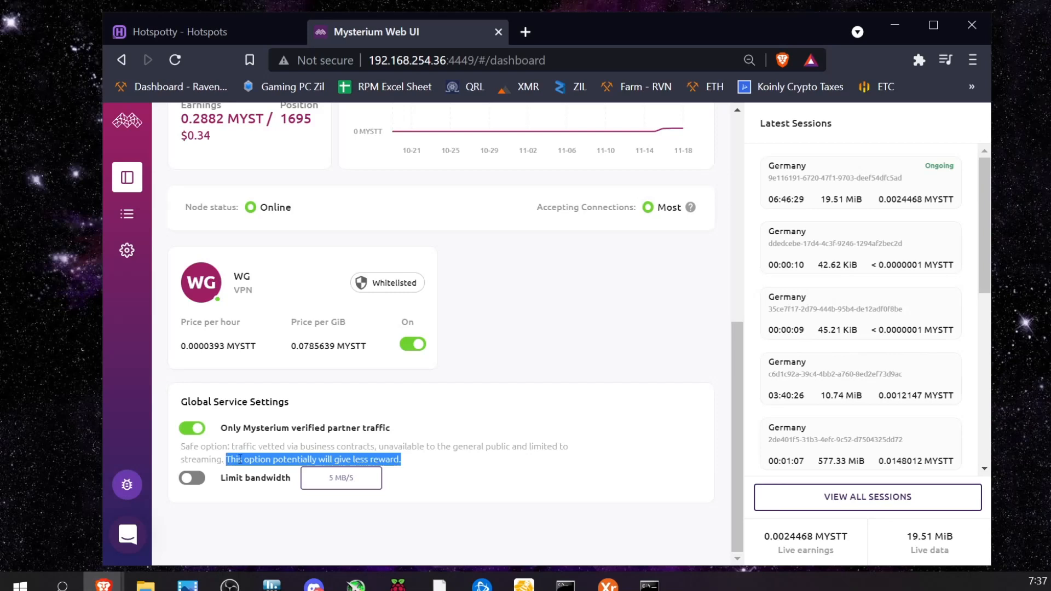
{"action": "left_click", "coordinate": [240, 460]}
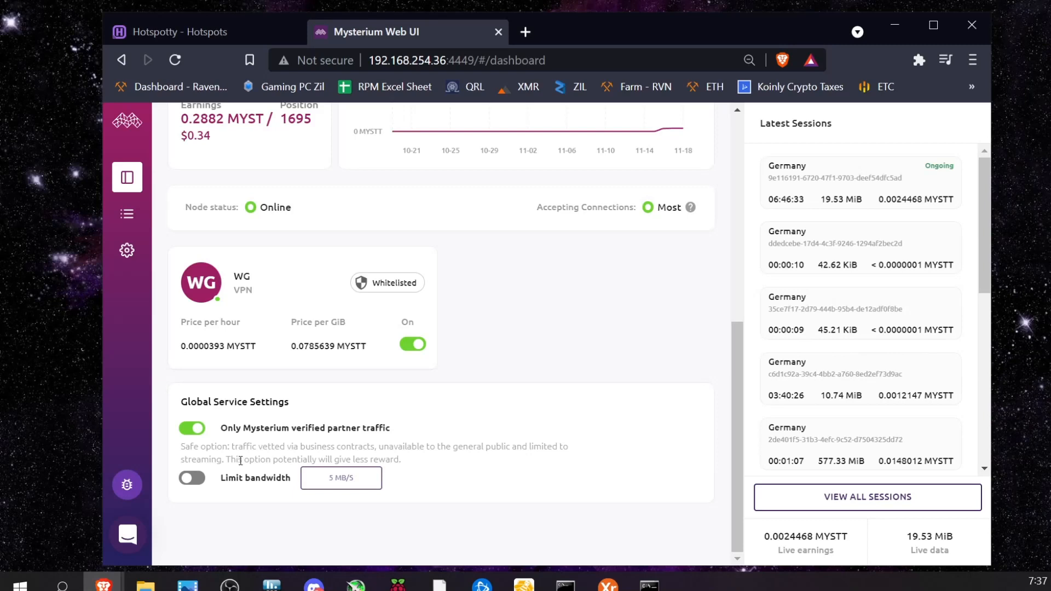
{"action": "mouse_move", "coordinate": [406, 464]}
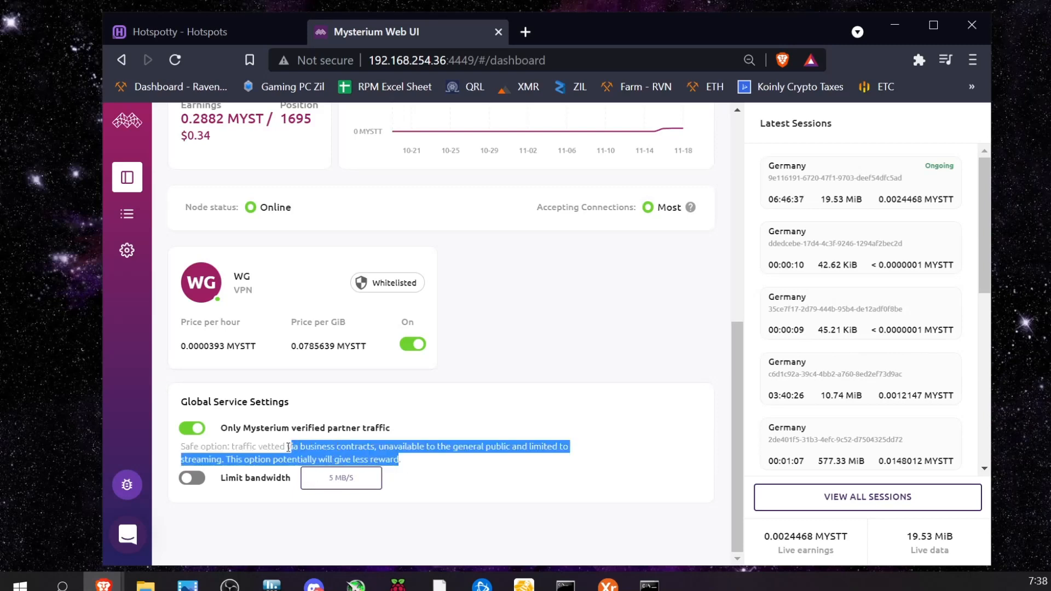
{"action": "left_click", "coordinate": [230, 447]}
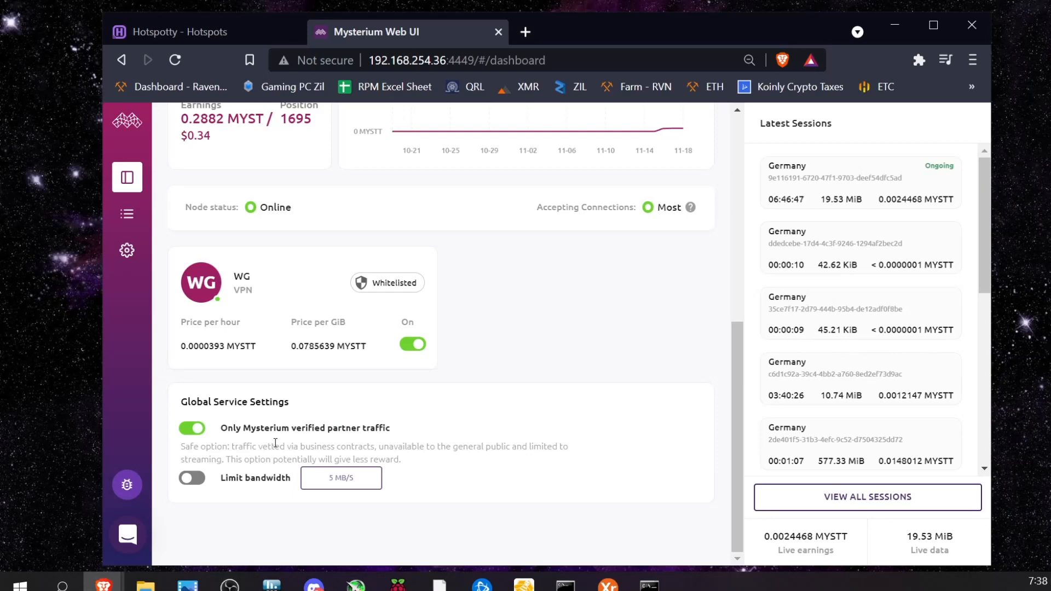
{"action": "mouse_move", "coordinate": [300, 408]}
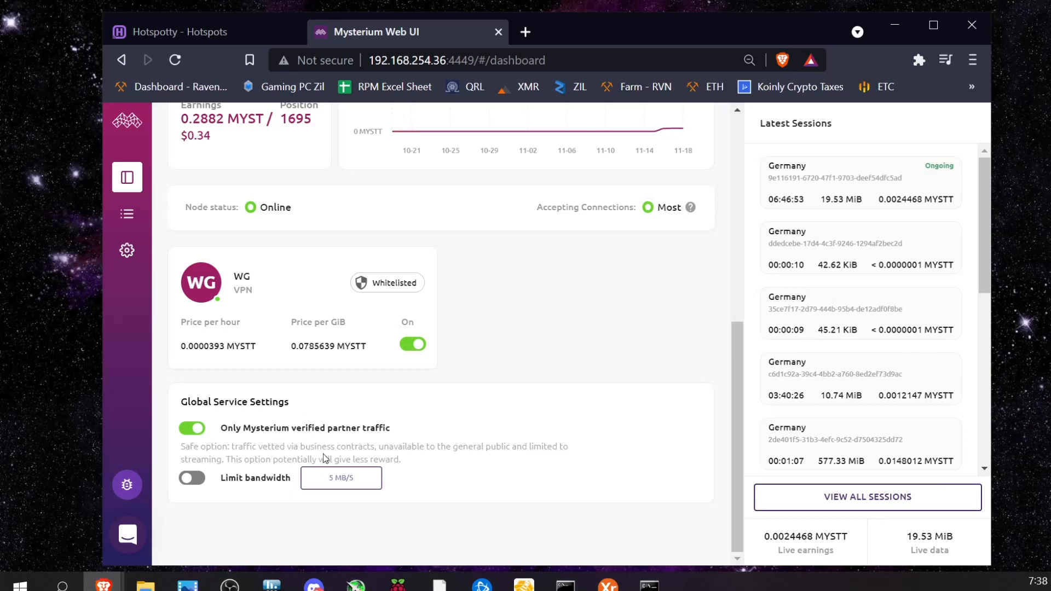
{"action": "mouse_move", "coordinate": [388, 404]}
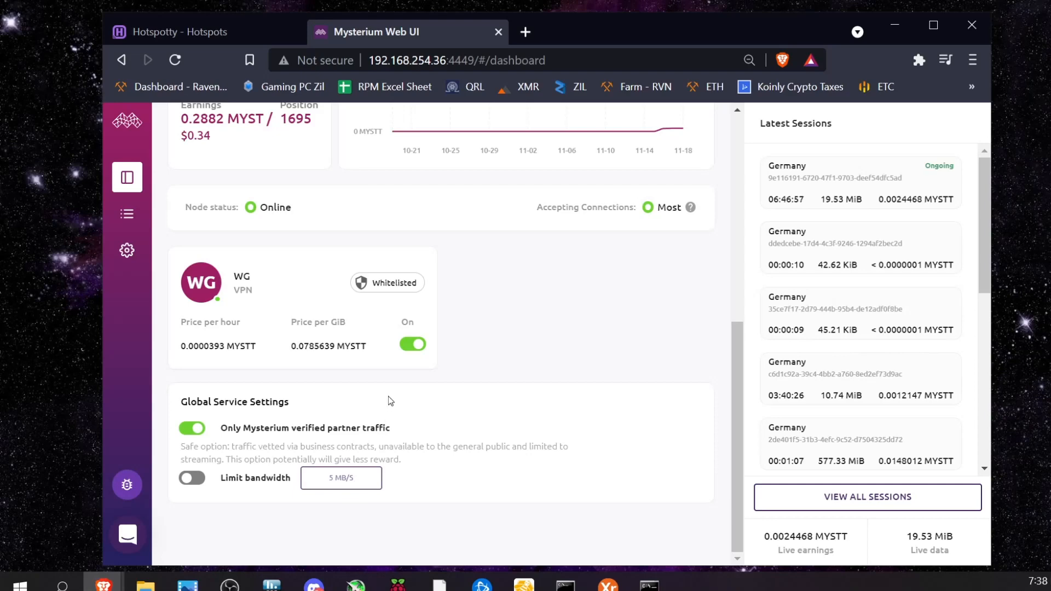
{"action": "scroll", "scroll_direction": "up", "scroll_amount": 3}
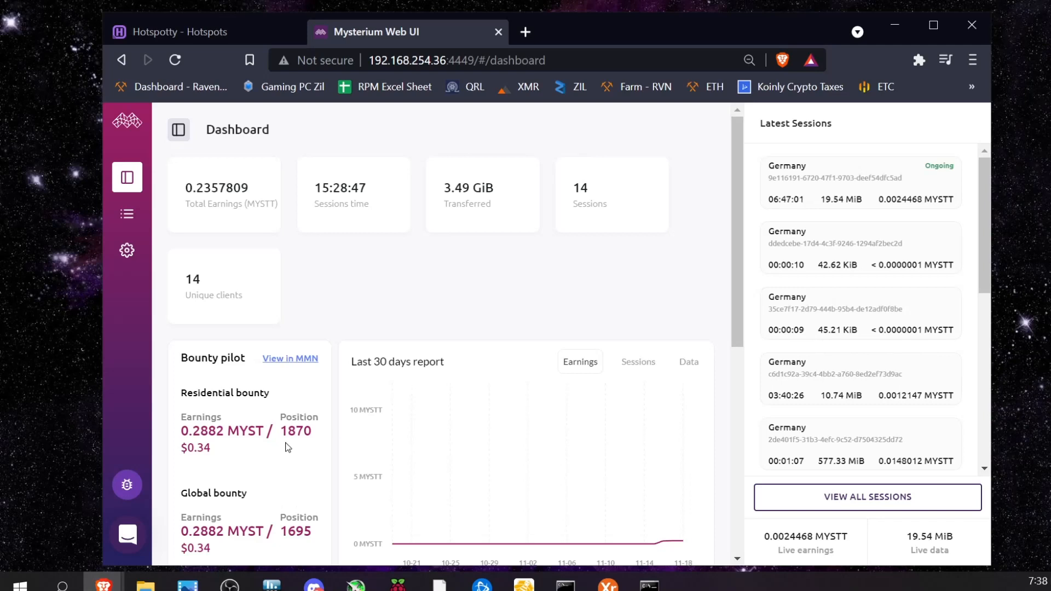
{"action": "mouse_move", "coordinate": [586, 429]}
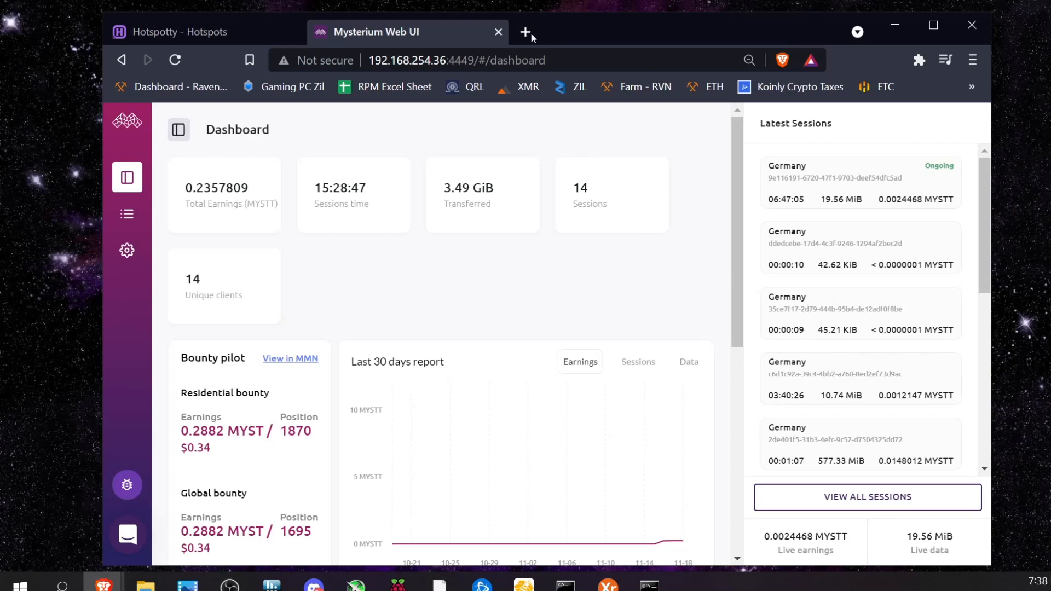
Search YouTube for 'modo tech mysterium' in a new browser tab.
{"action": "left_click", "coordinate": [529, 31]}
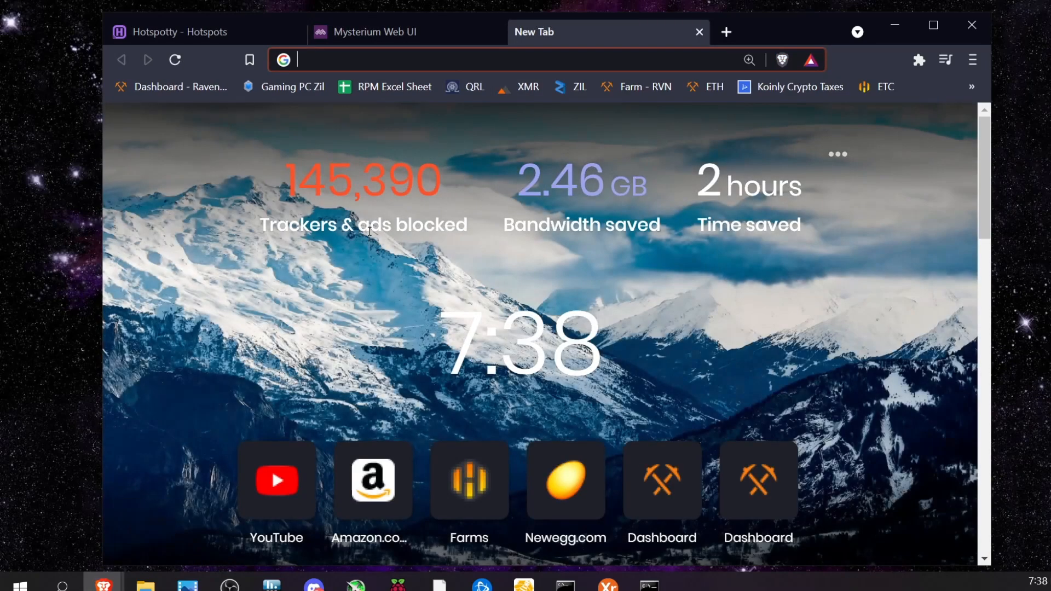
{"action": "left_click", "coordinate": [276, 481]}
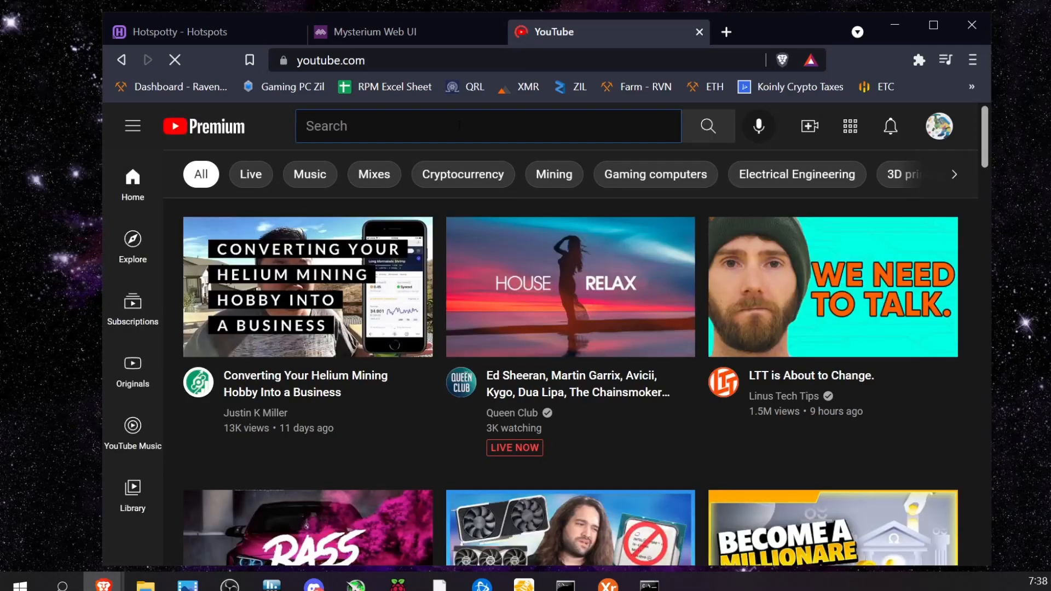
{"action": "type", "text": "modo tec"}
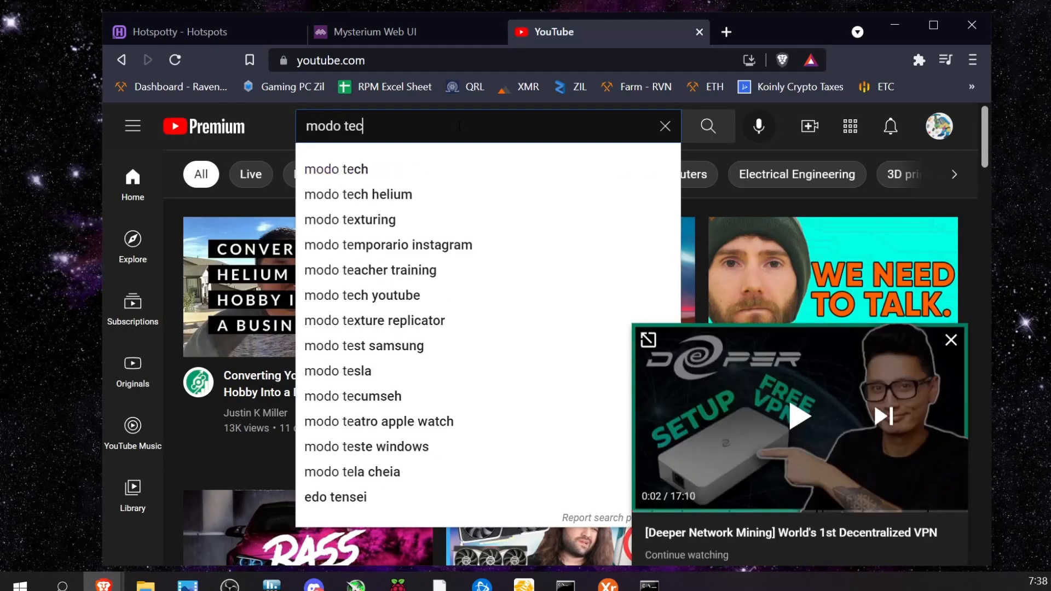
{"action": "type", "text": "h"}
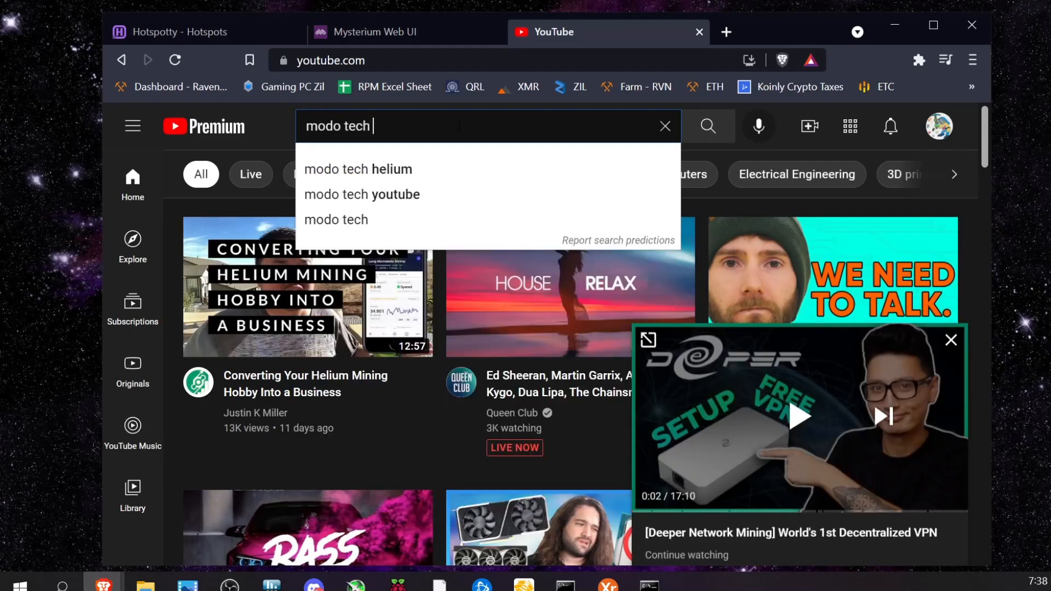
{"action": "type", "text": "mysterium"}
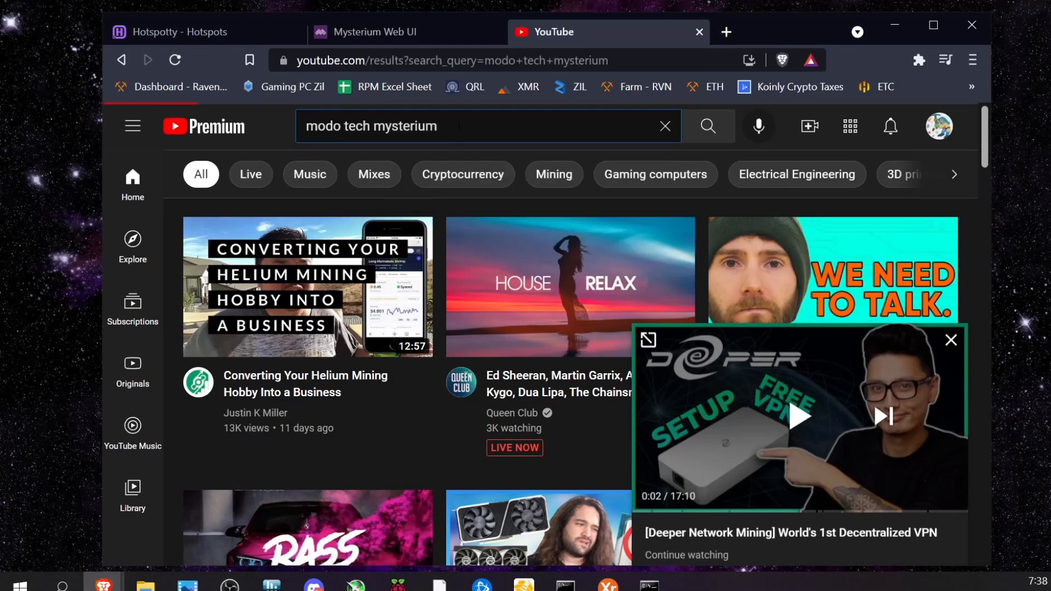
Open Modo Tech's Crypto Mining with Raspberry Pi video and pause it near 0:02.
{"action": "left_click", "coordinate": [708, 126]}
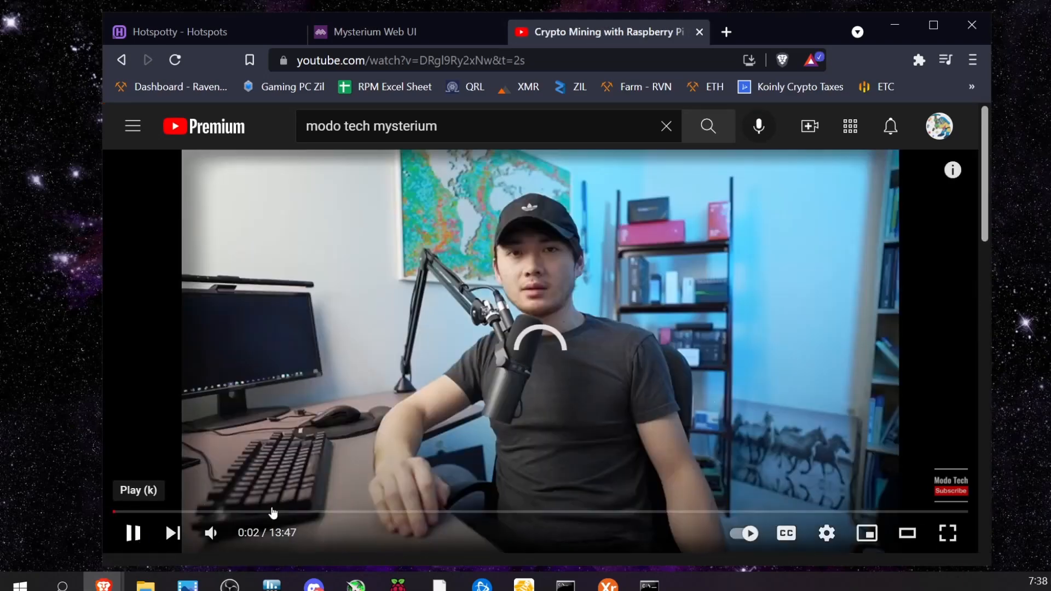
{"action": "left_click", "coordinate": [133, 533]}
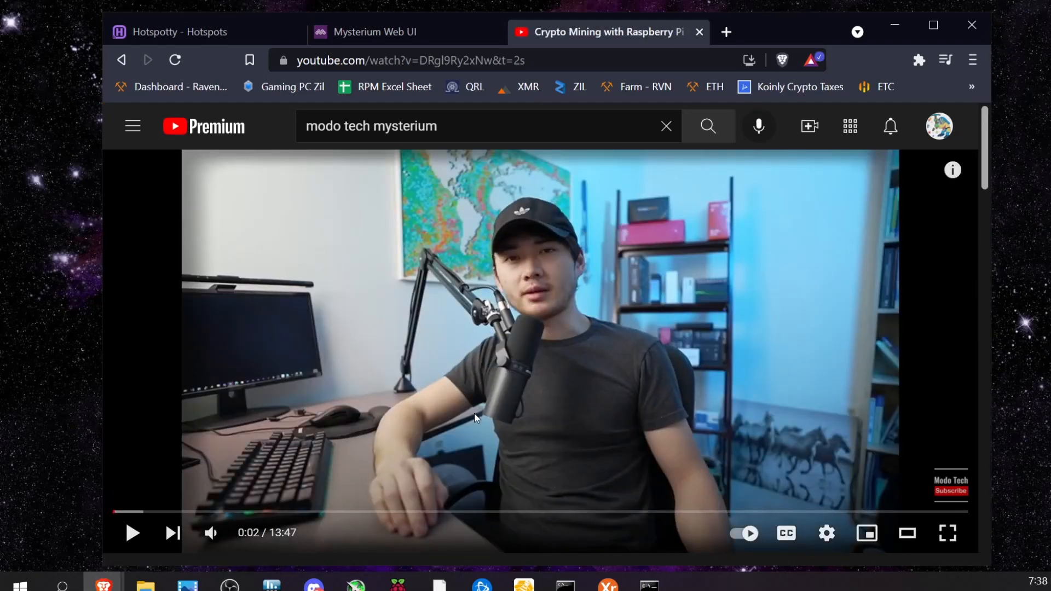
{"action": "scroll", "scroll_direction": "down", "scroll_amount": 3}
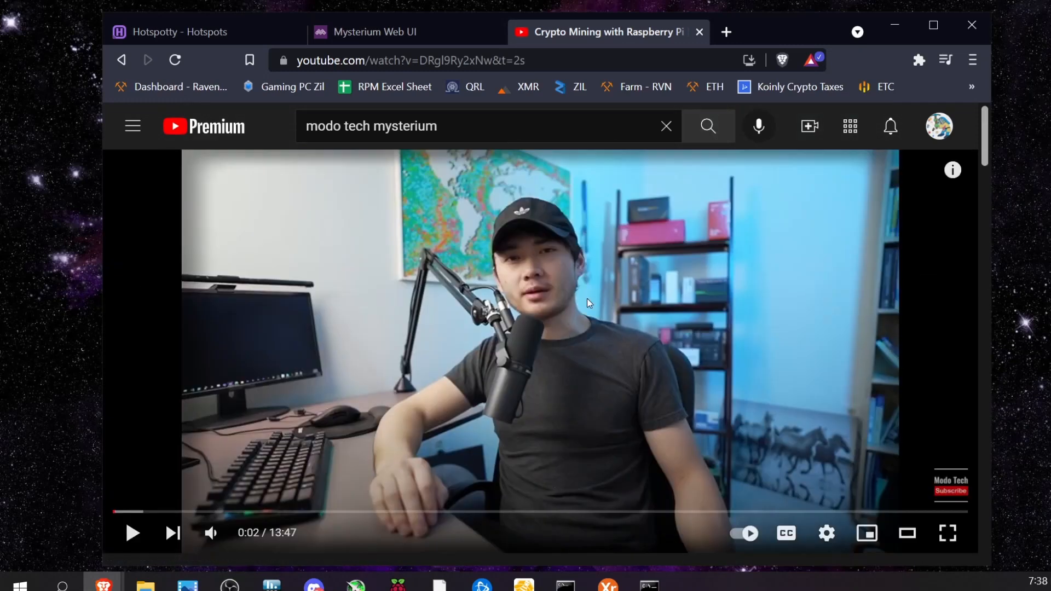
{"action": "mouse_move", "coordinate": [474, 45]}
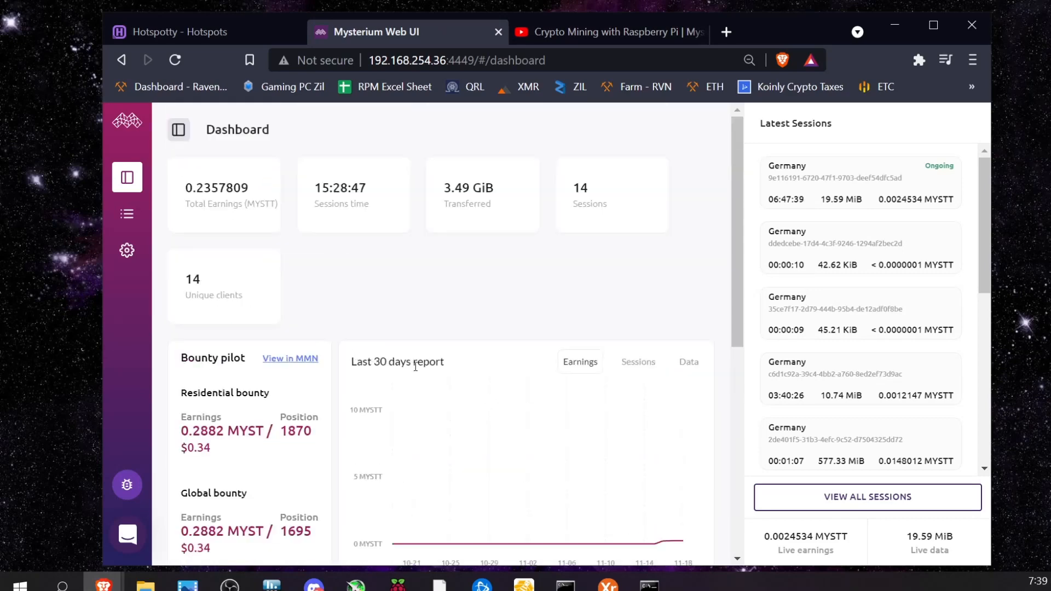
{"action": "mouse_move", "coordinate": [674, 347]}
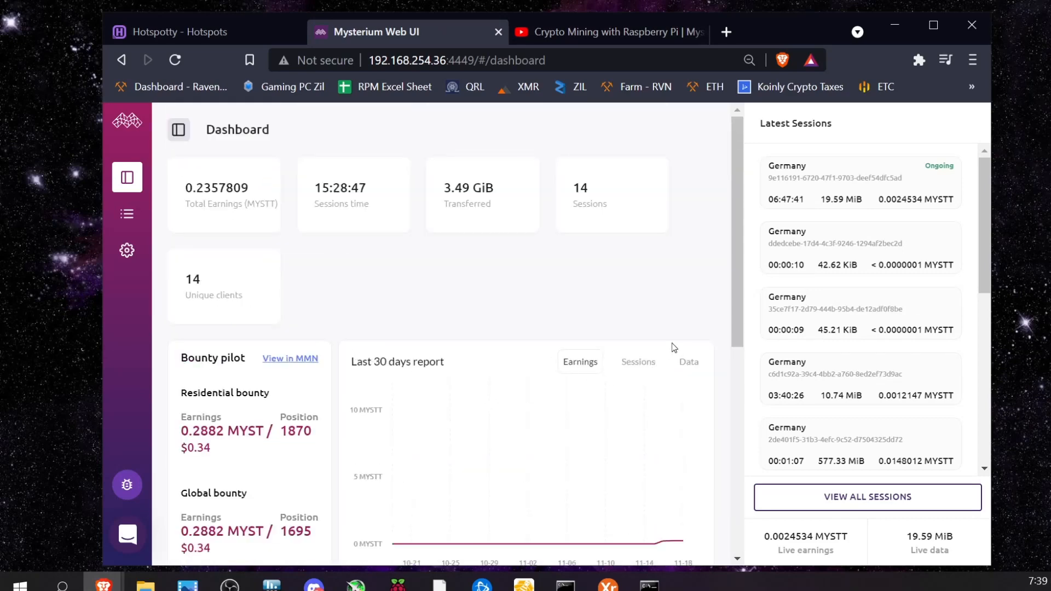
{"action": "mouse_move", "coordinate": [531, 289]}
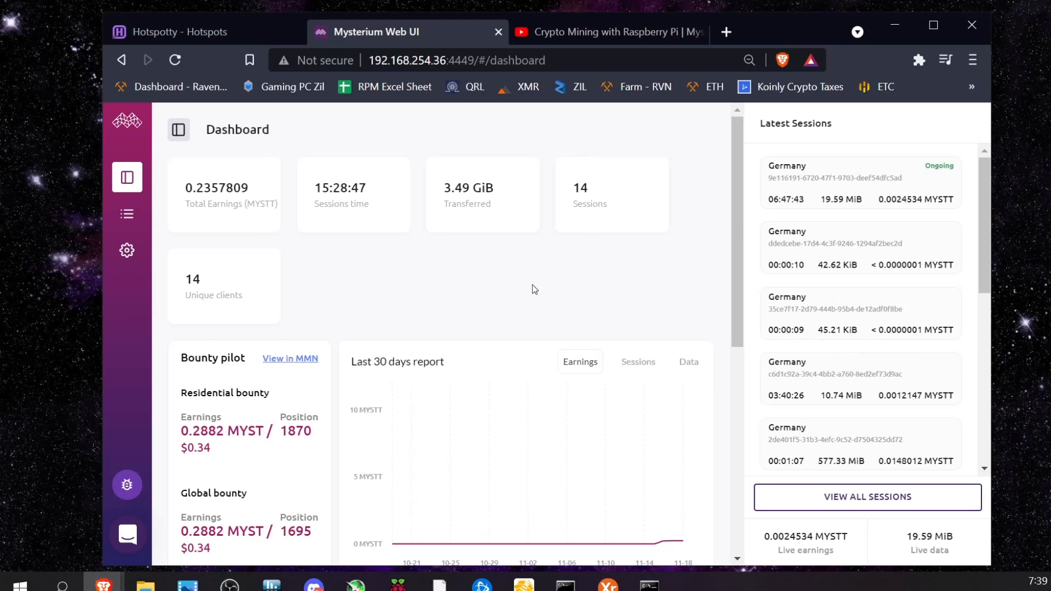
{"action": "mouse_move", "coordinate": [454, 259]}
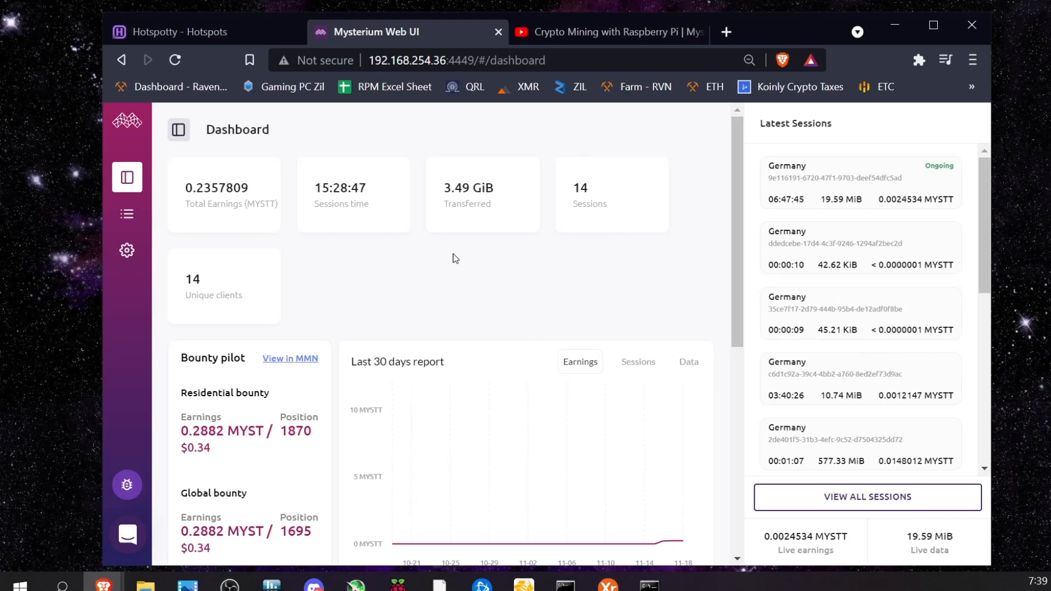
{"action": "mouse_move", "coordinate": [399, 235]}
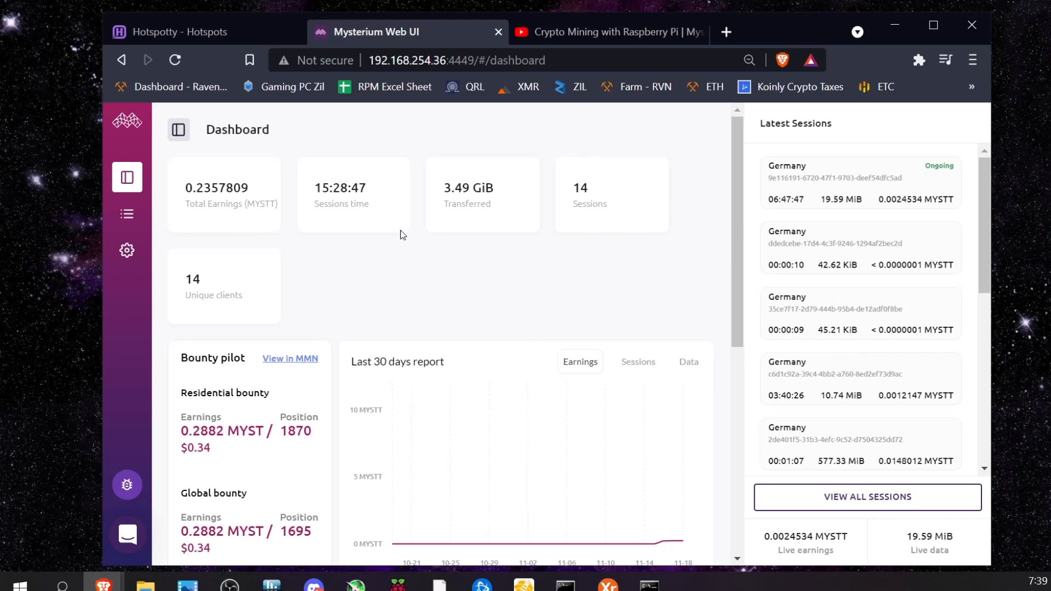
{"action": "mouse_move", "coordinate": [415, 353]}
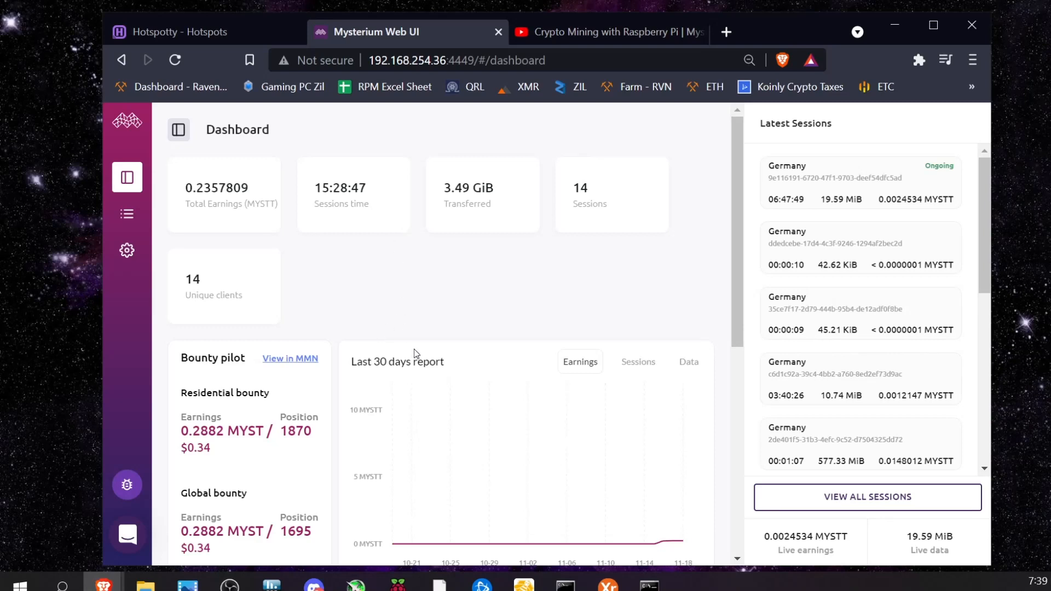
{"action": "mouse_move", "coordinate": [700, 208]}
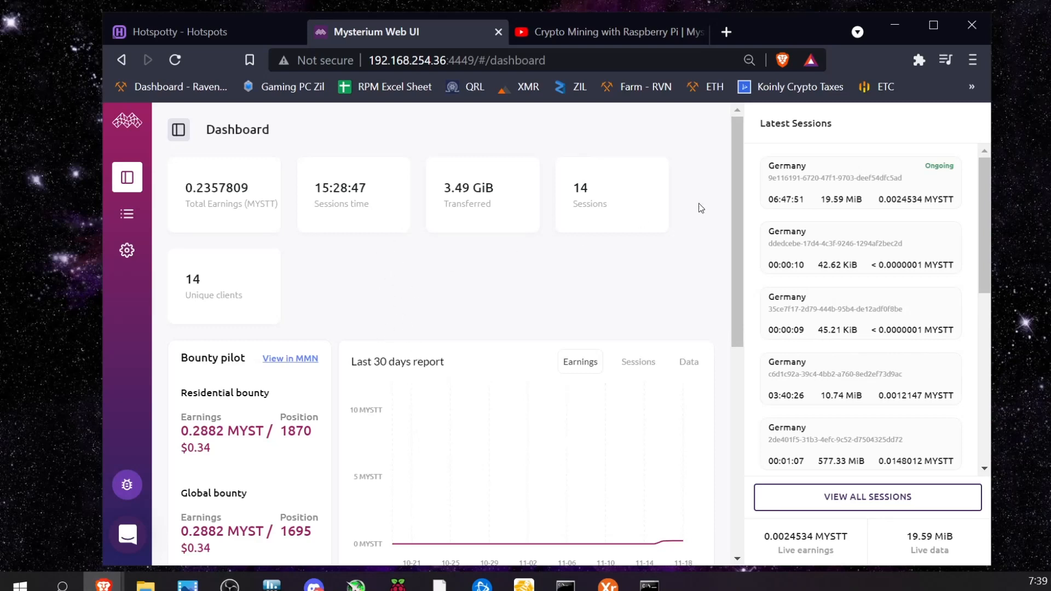
{"action": "mouse_move", "coordinate": [897, 547]}
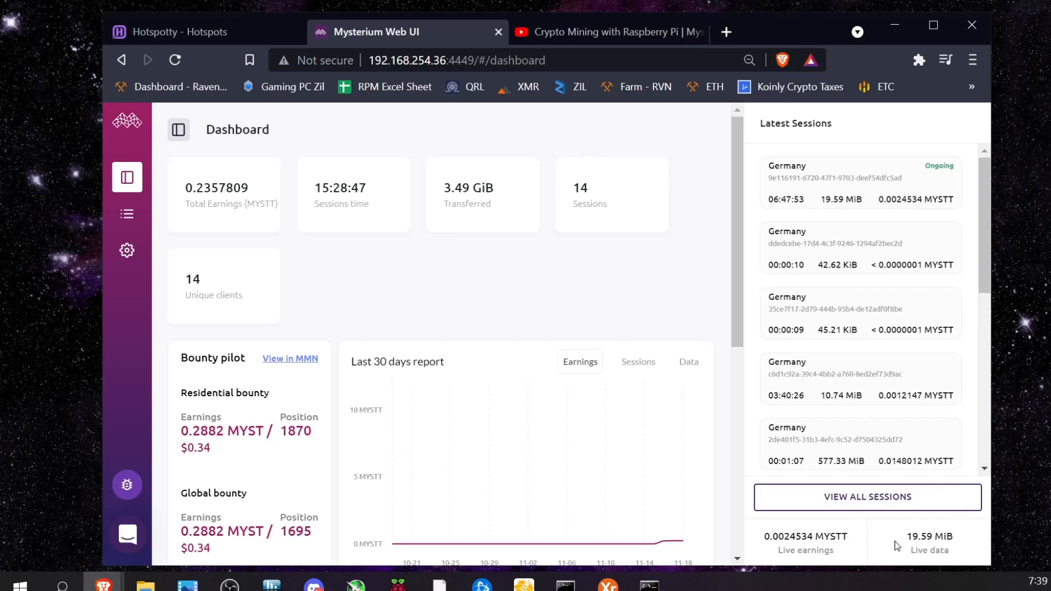
Scroll through the Web UI dashboard reviewing 14 sessions, 0.2357809 MYSTT earnings and Online status.
{"action": "scroll", "scroll_direction": "down", "scroll_amount": 3}
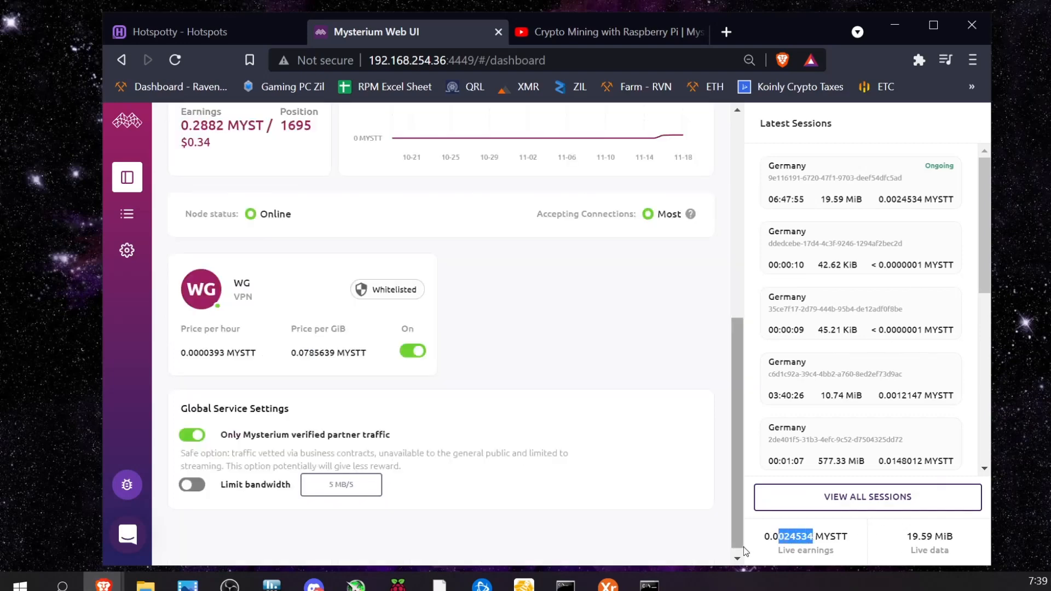
{"action": "scroll", "scroll_direction": "up", "scroll_amount": 3}
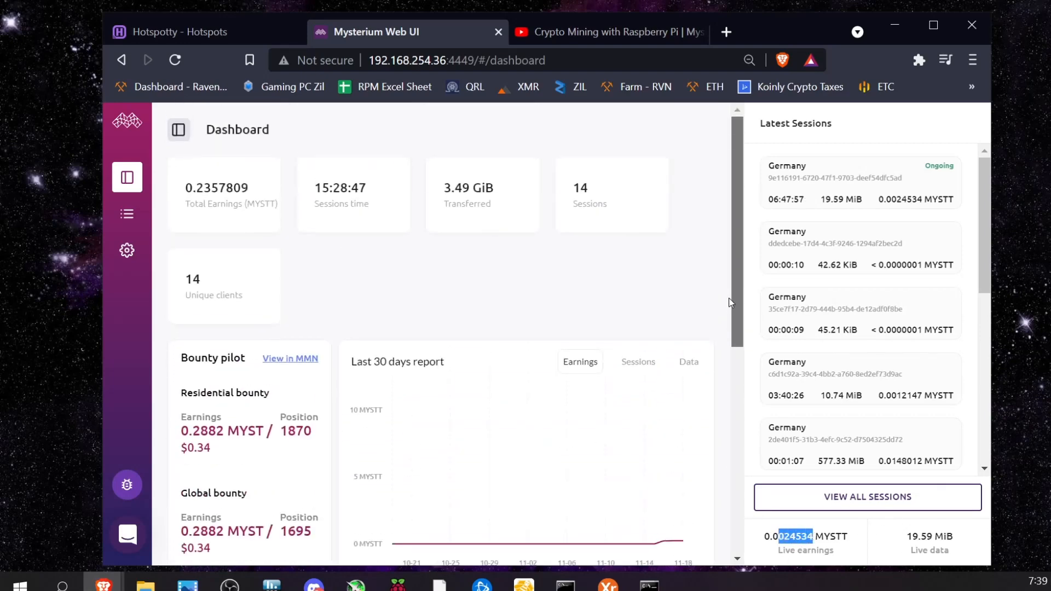
{"action": "mouse_move", "coordinate": [362, 266]}
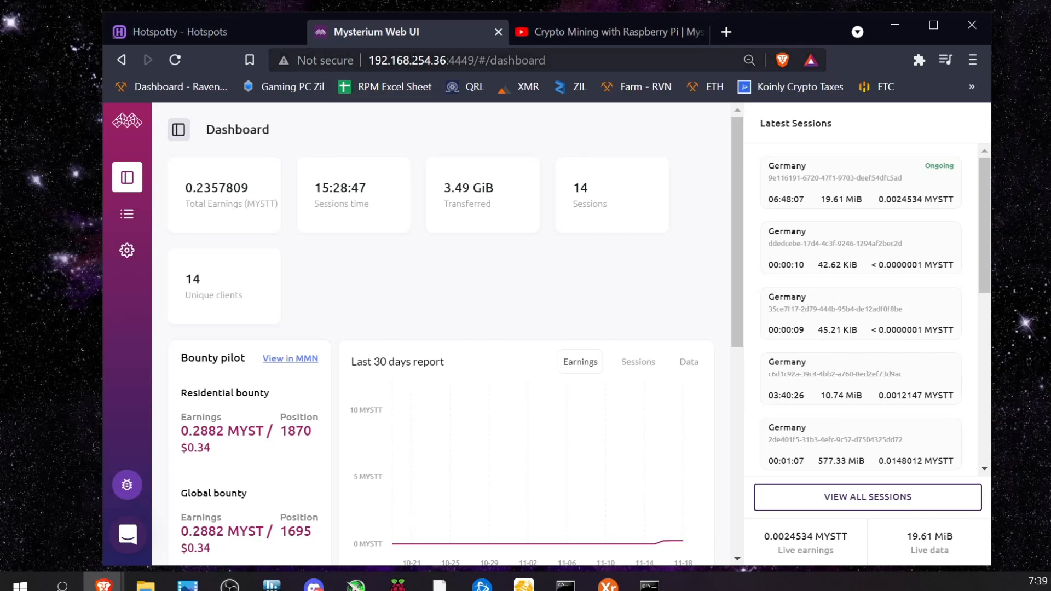
{"action": "mouse_move", "coordinate": [537, 544]}
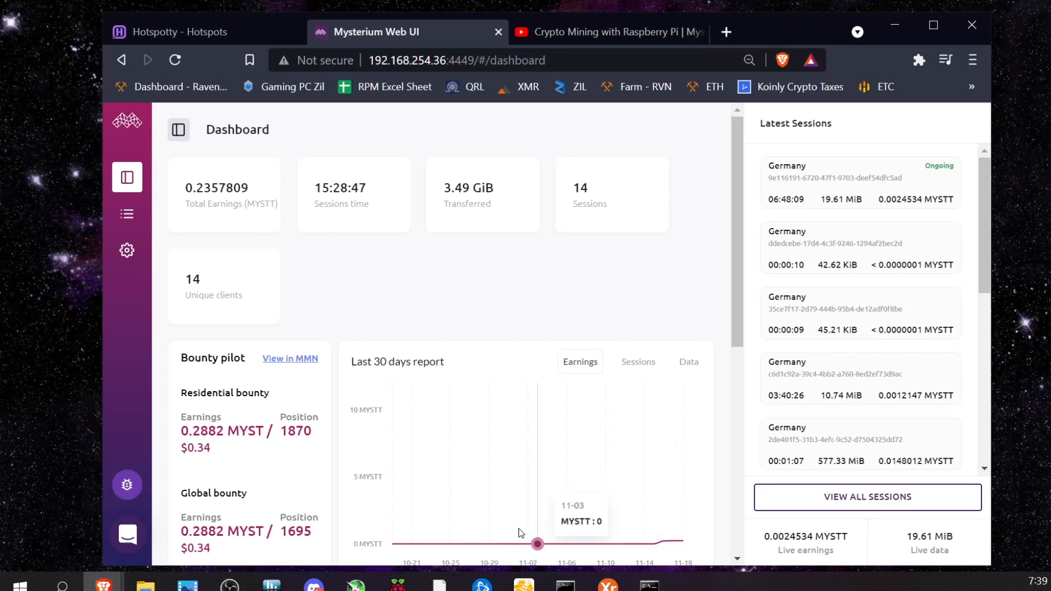
{"action": "scroll", "scroll_direction": "down", "scroll_amount": 3}
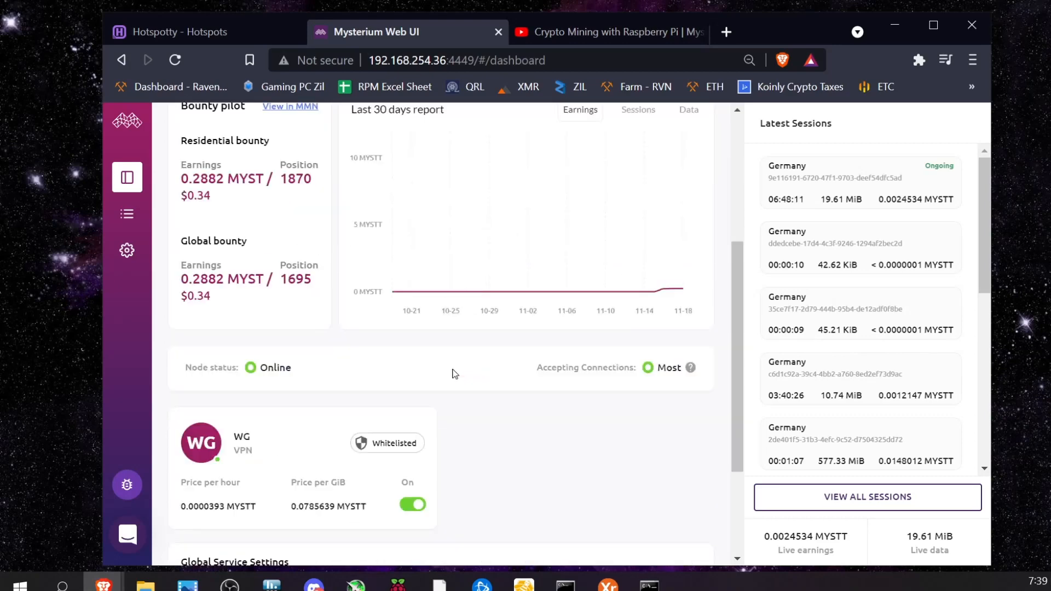
{"action": "scroll", "scroll_direction": "down", "scroll_amount": 3}
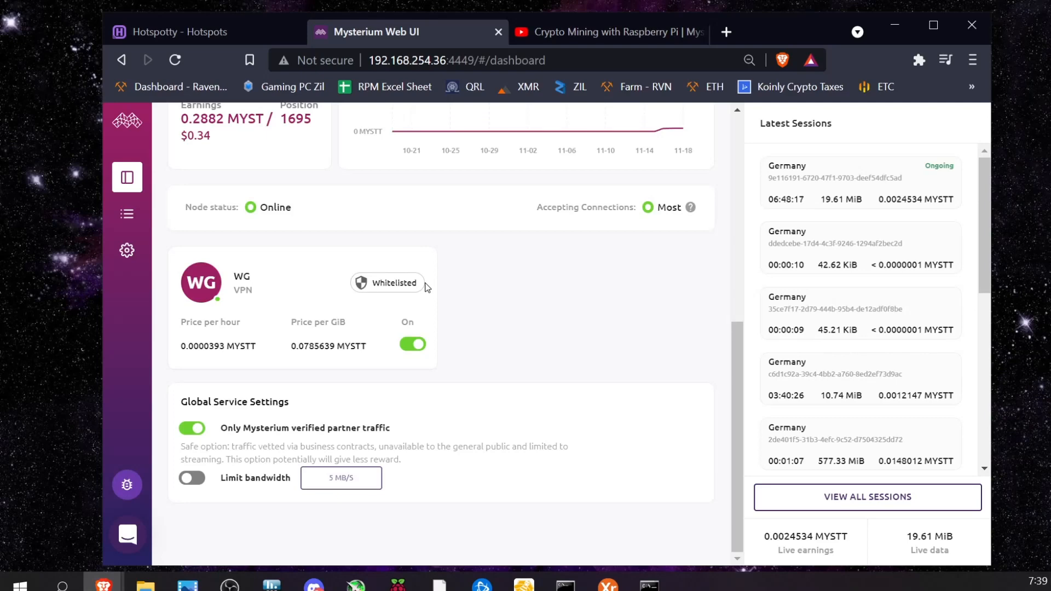
{"action": "scroll", "scroll_direction": "up", "scroll_amount": 3}
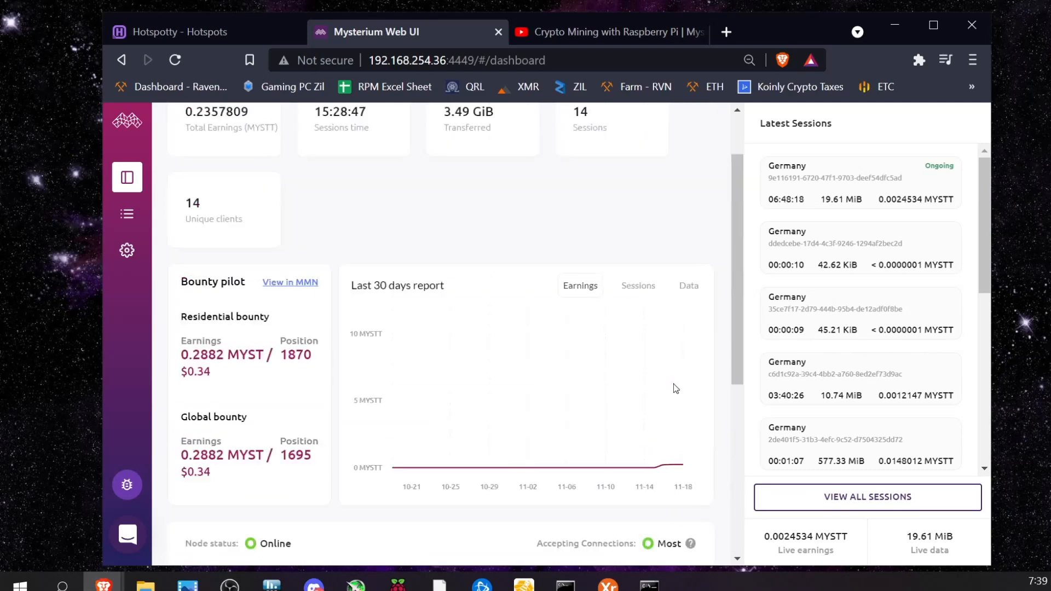
{"action": "scroll", "scroll_direction": "up", "scroll_amount": 3}
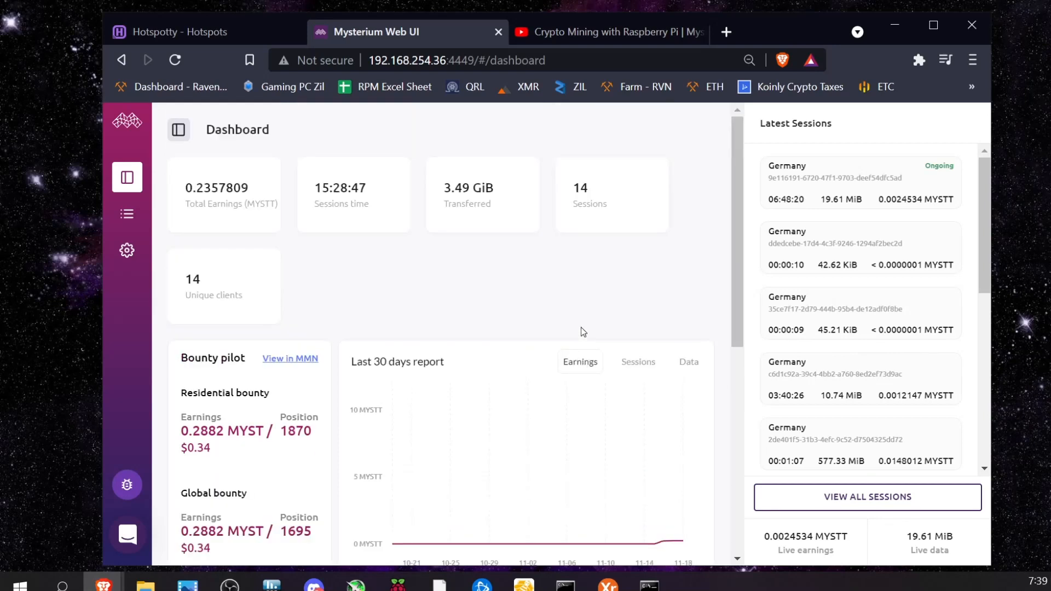